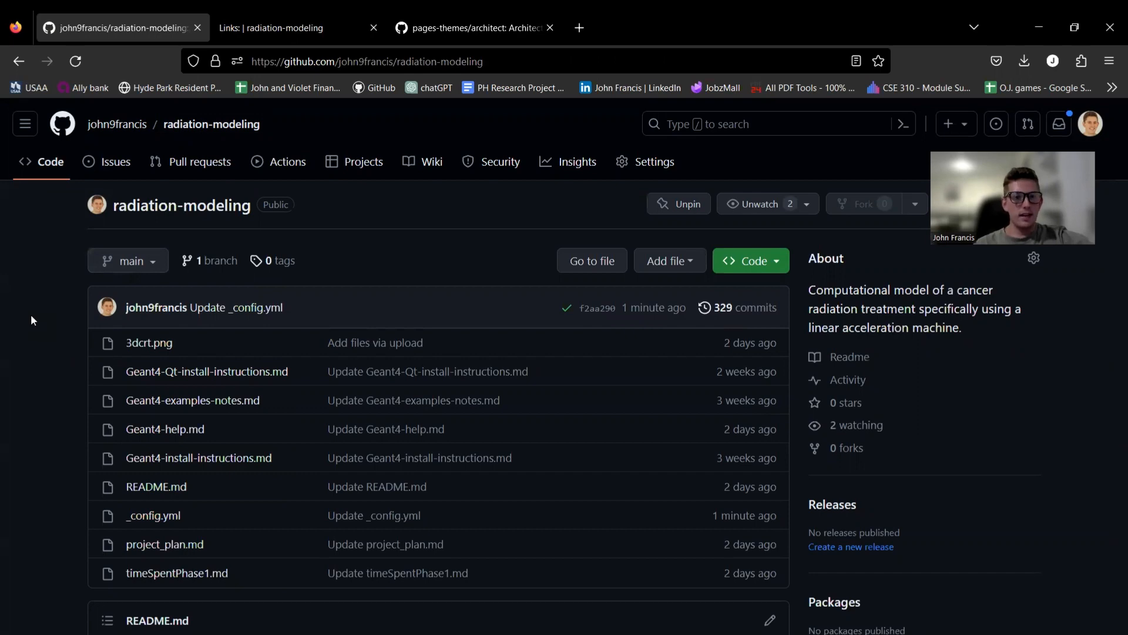
# Step: Scroll through the published radiation-modeling site, then the repository README for comparison
pyautogui.click(279, 28)
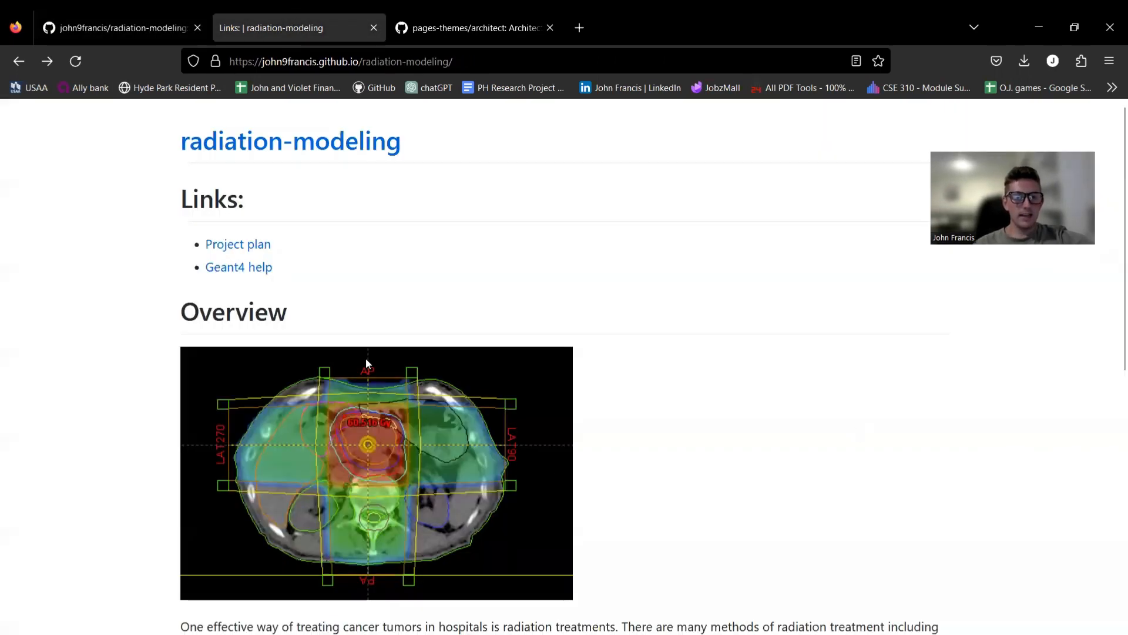
pyautogui.scroll(-3)
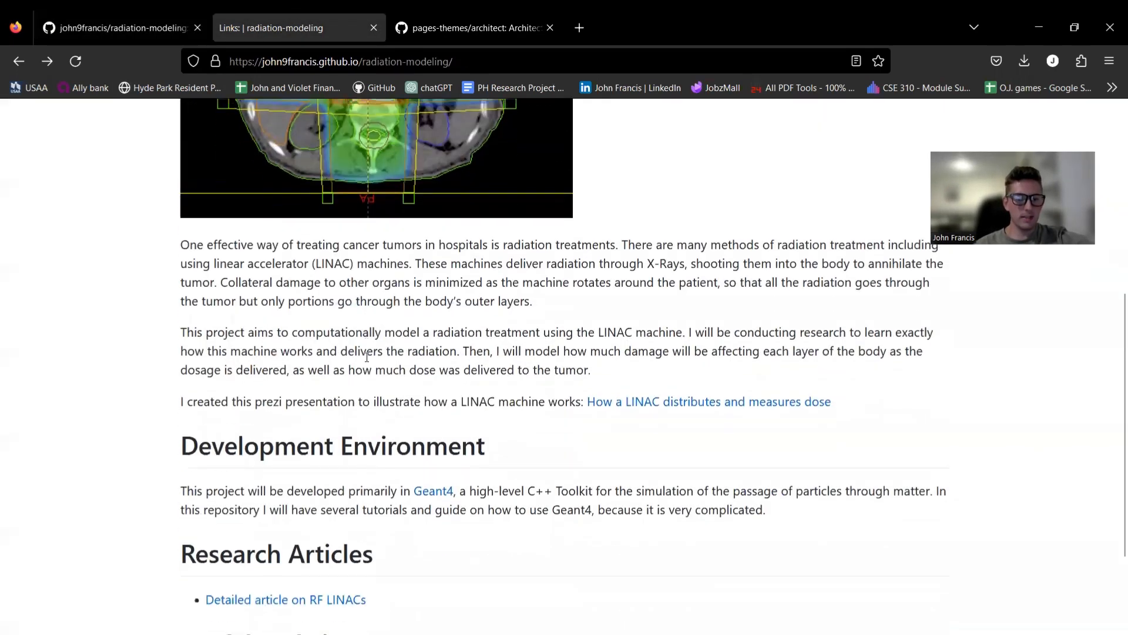
pyautogui.click(118, 29)
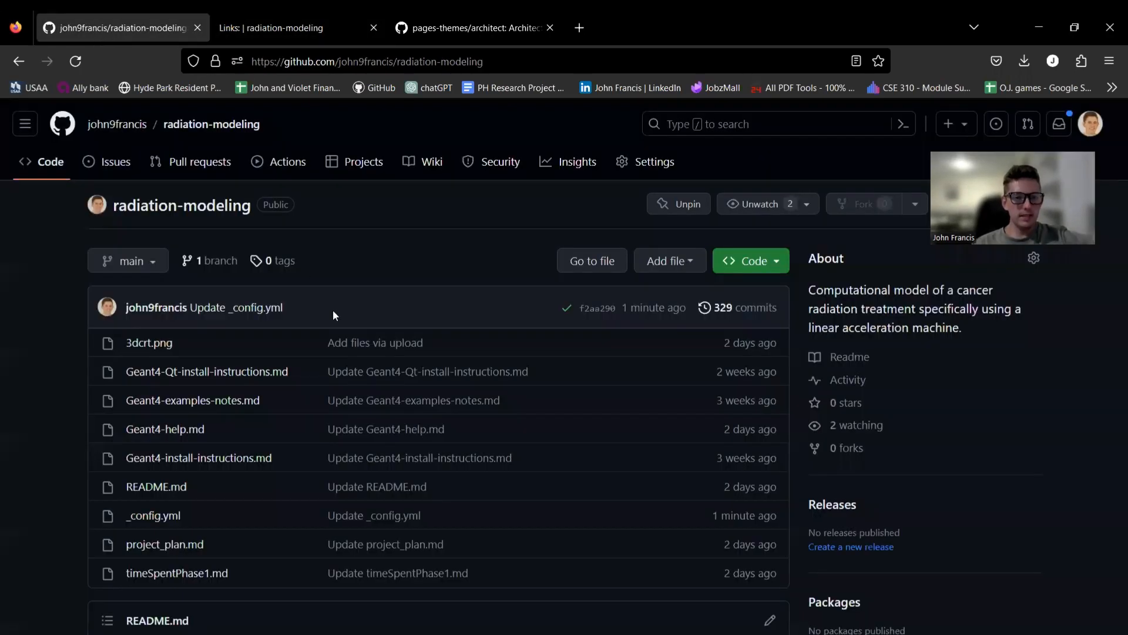
pyautogui.scroll(-3)
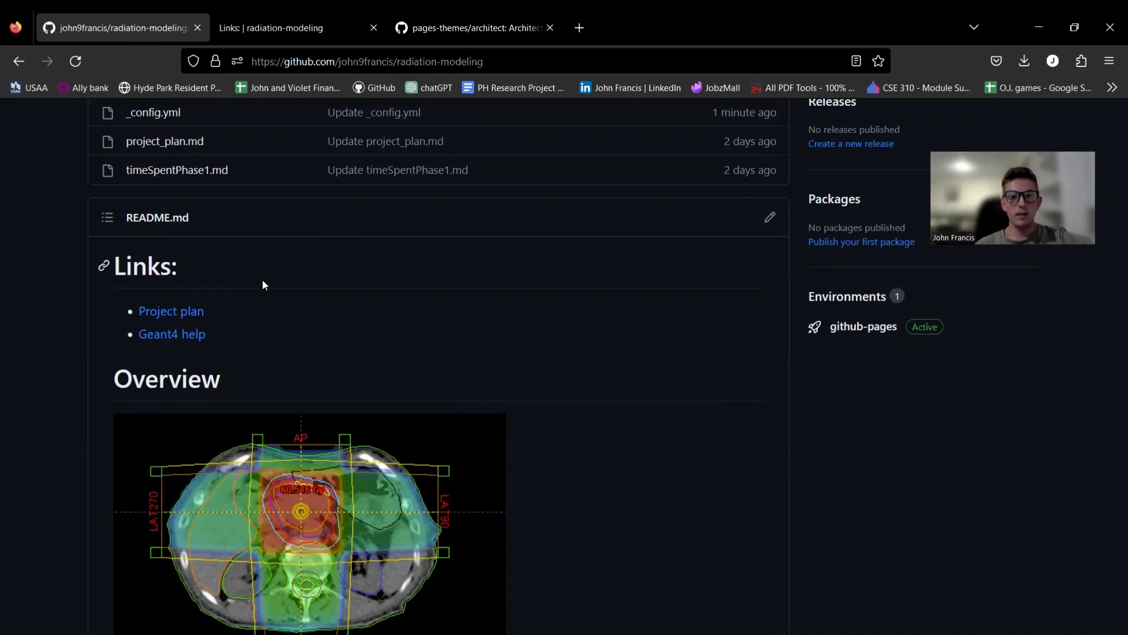
# Step: Reload the published site, scroll its full length, then bring up the supported themes list
pyautogui.click(286, 28)
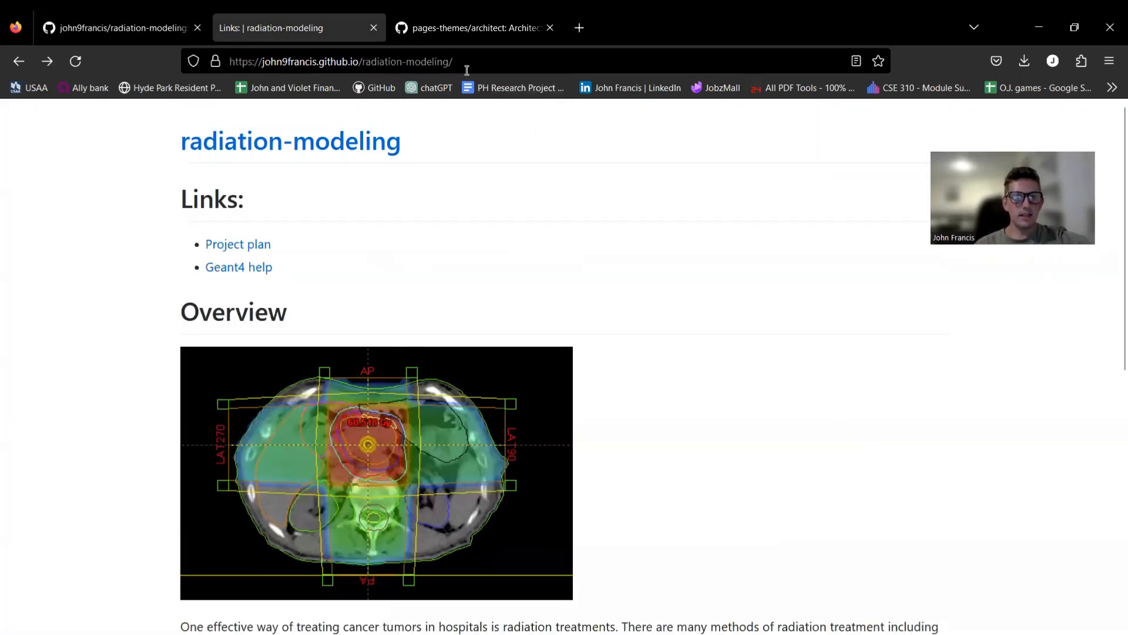
pyautogui.click(362, 61)
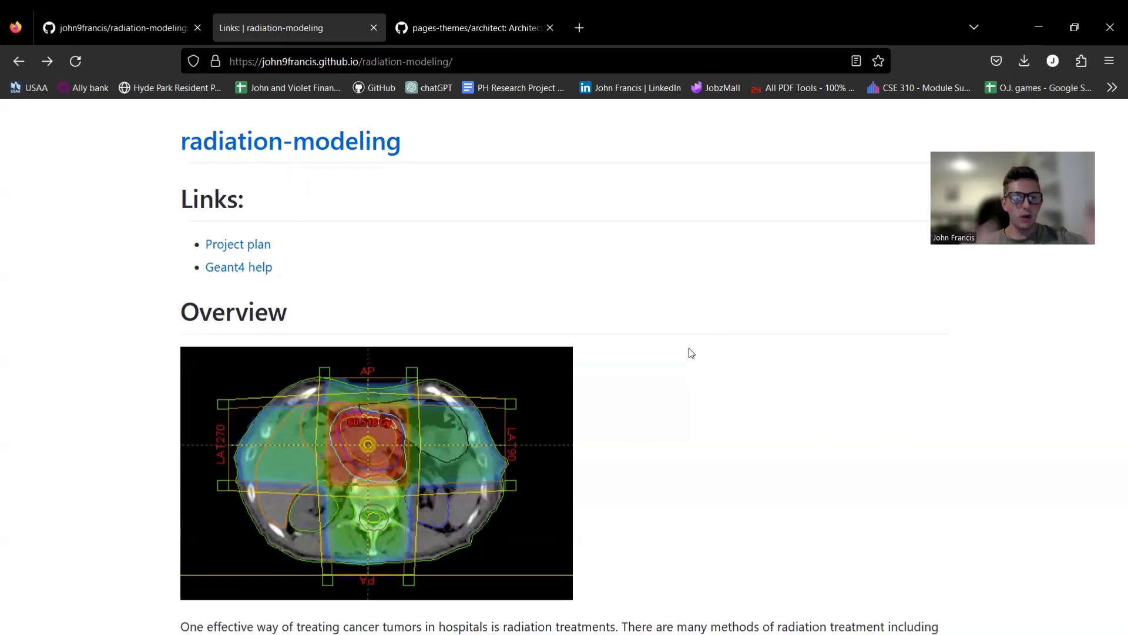
pyautogui.scroll(-3)
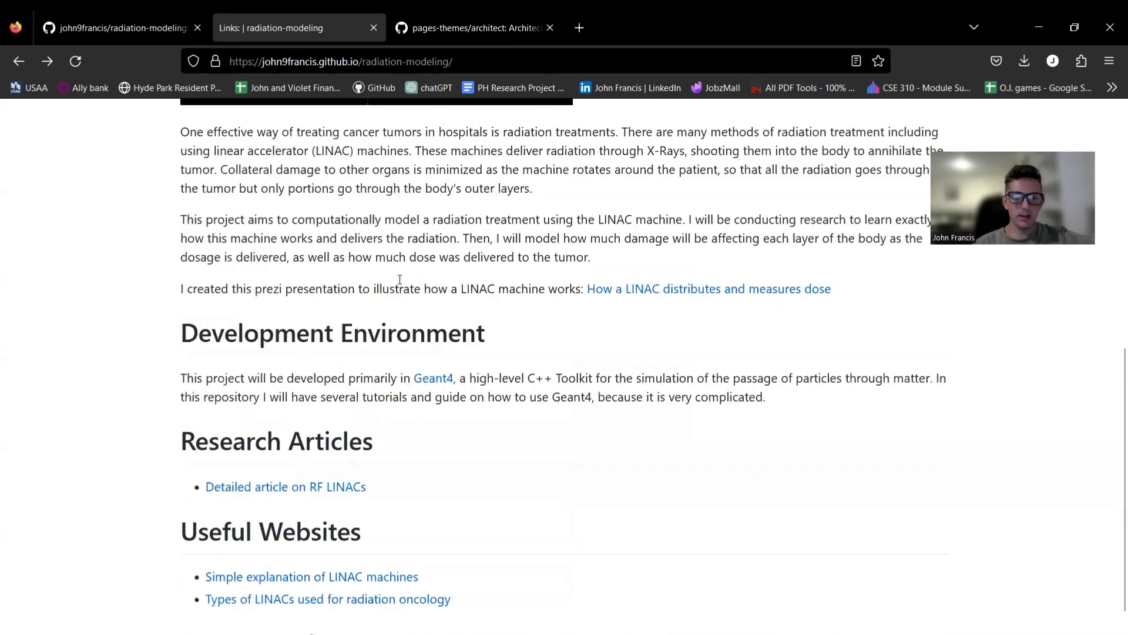
pyautogui.scroll(-3)
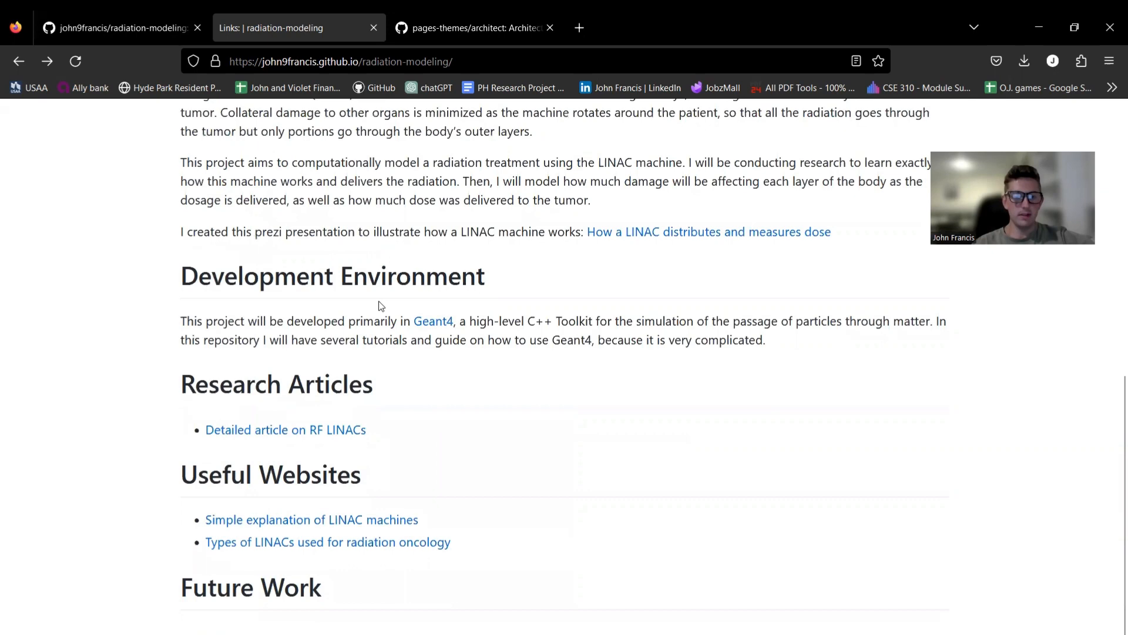
pyautogui.scroll(-3)
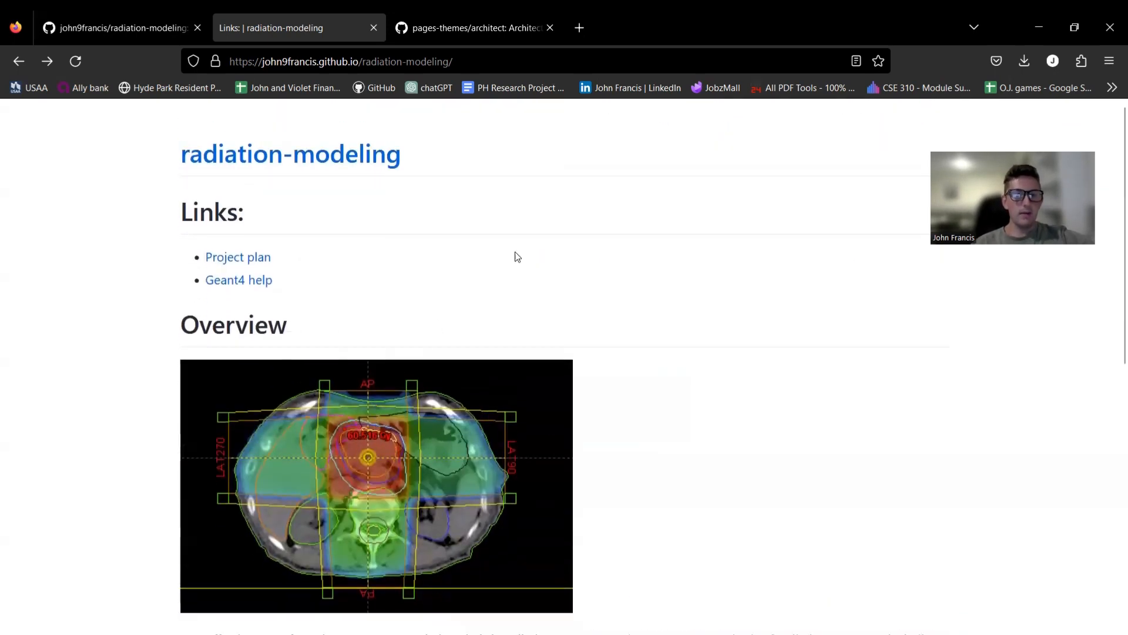
pyautogui.scroll(-3)
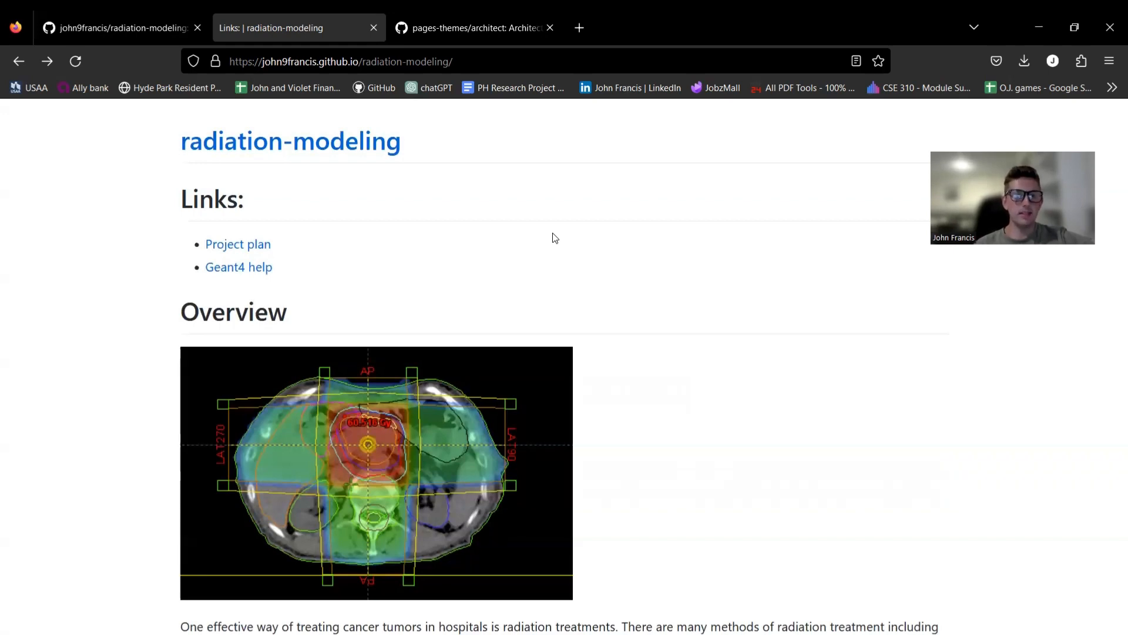
pyautogui.click(471, 28)
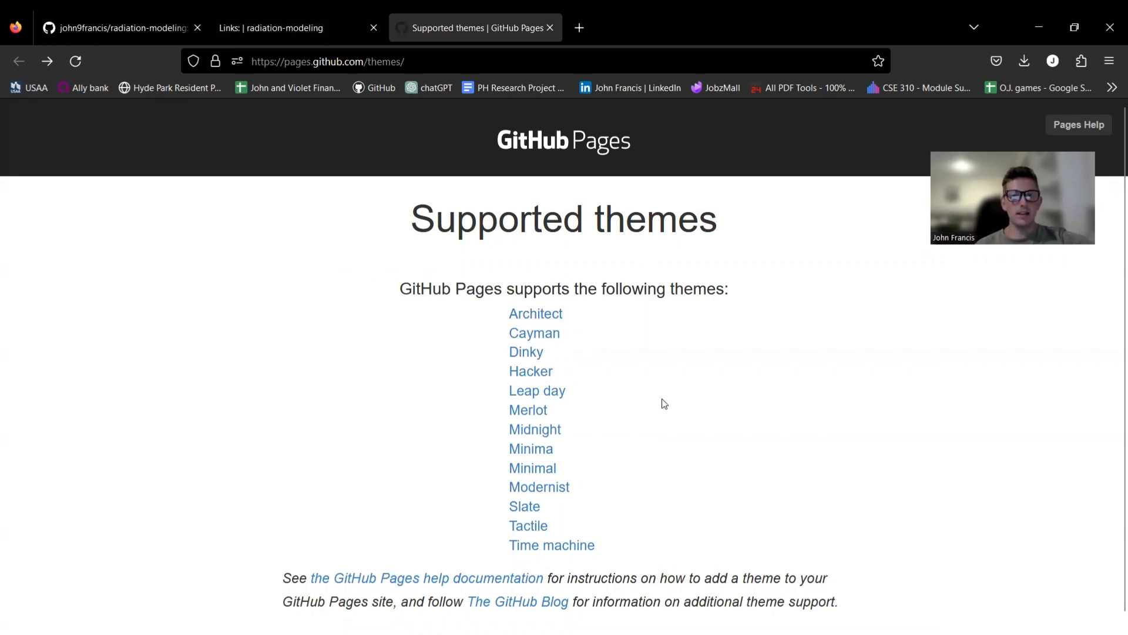
# Step: Return from the Supported themes page to the published radiation-modeling site
pyautogui.click(280, 28)
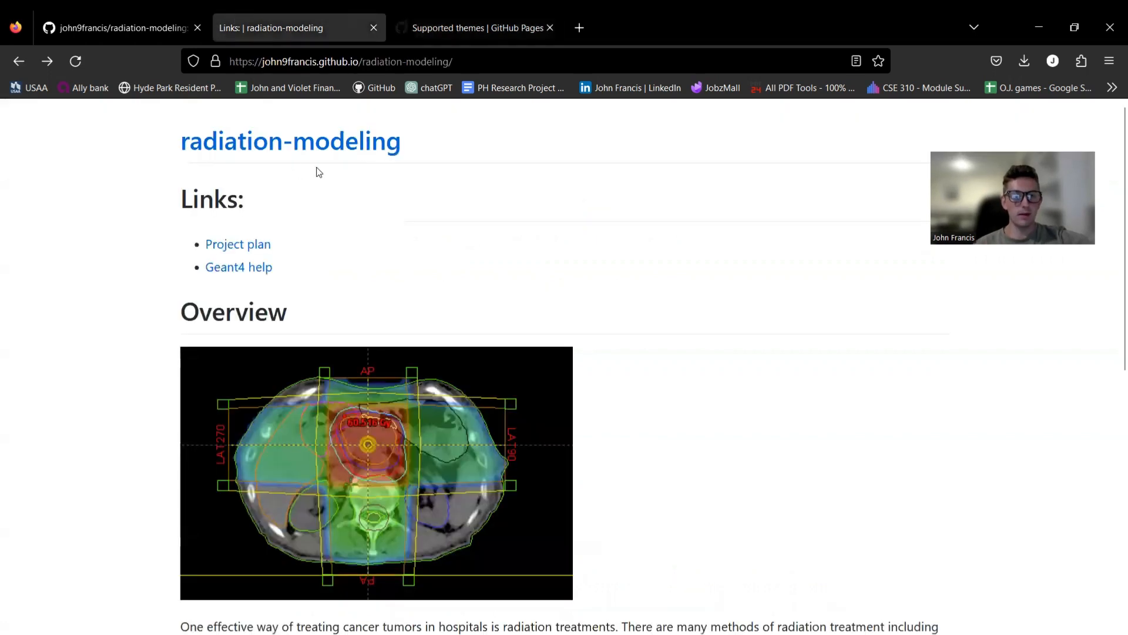
pyautogui.moveTo(530, 169)
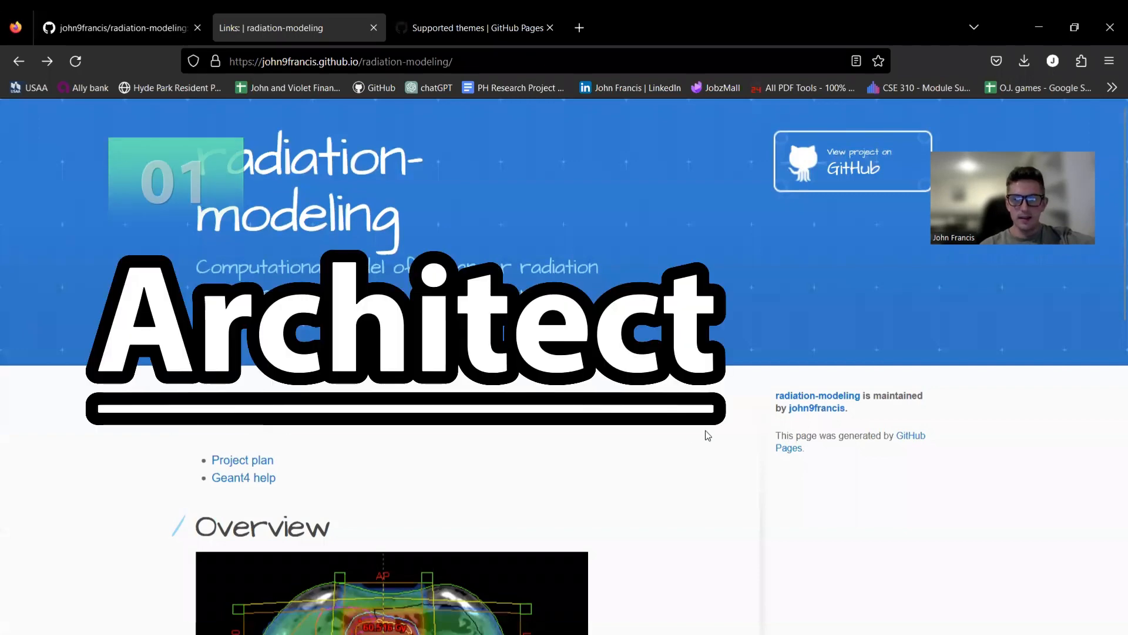
# Step: Browse the Architect-themed home page and Time Spent log, then go back to the supported themes list
pyautogui.scroll(-3)
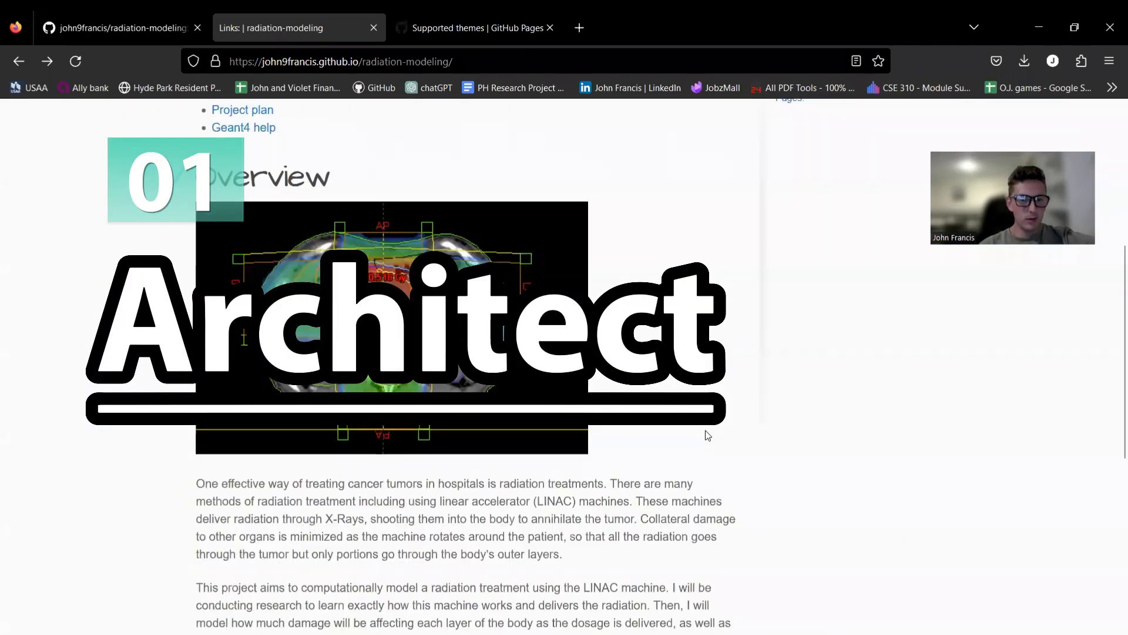
pyautogui.scroll(-3)
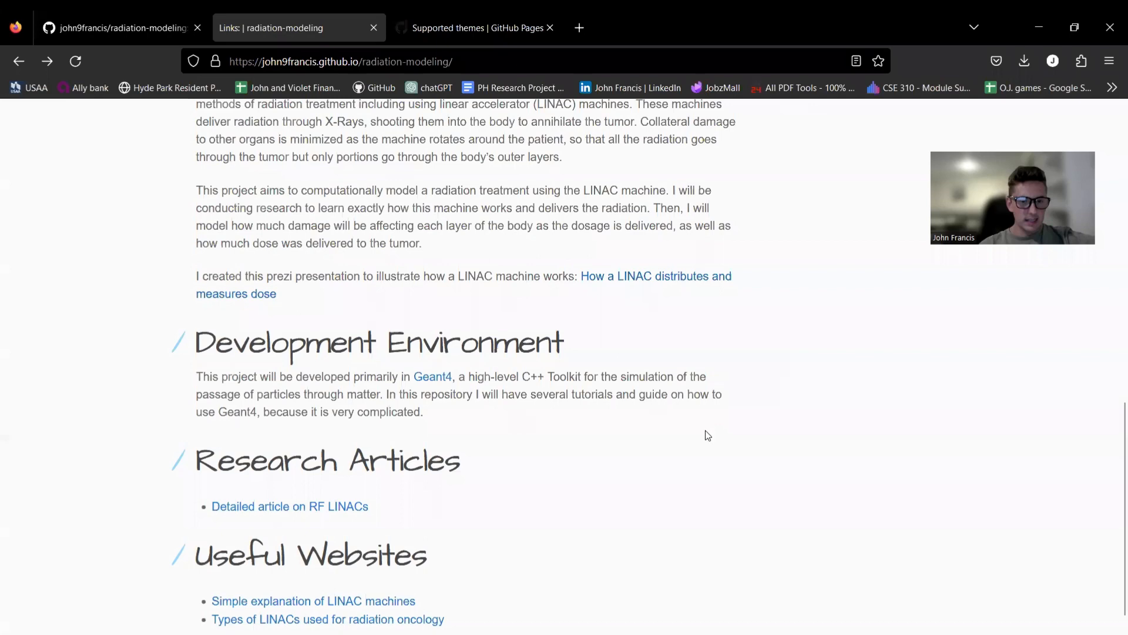
pyautogui.scroll(-3)
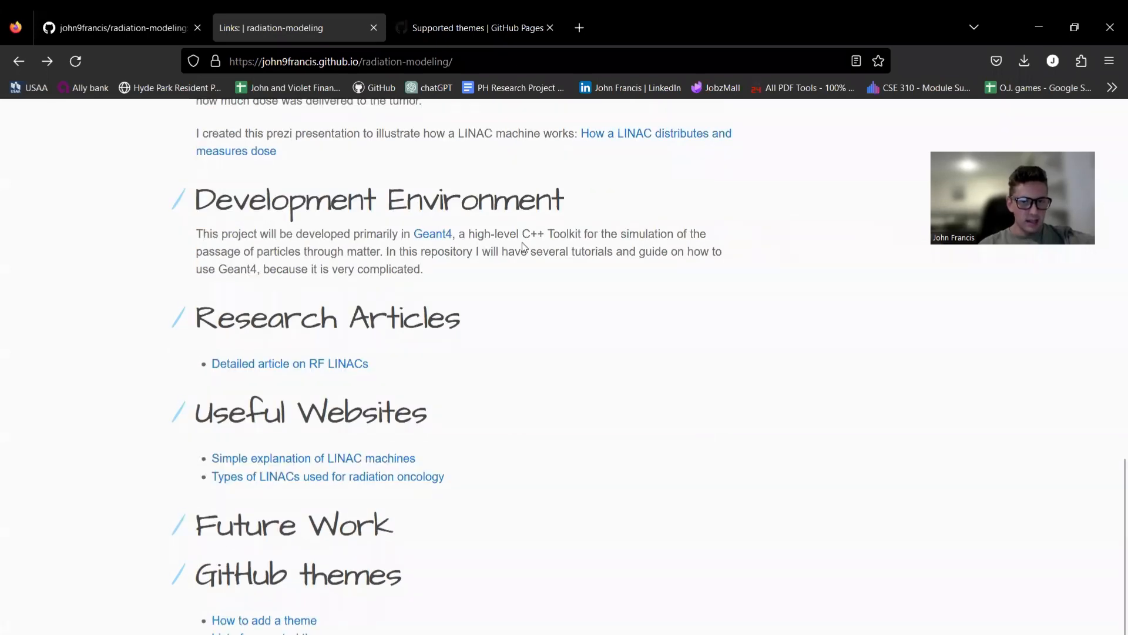
pyautogui.scroll(3)
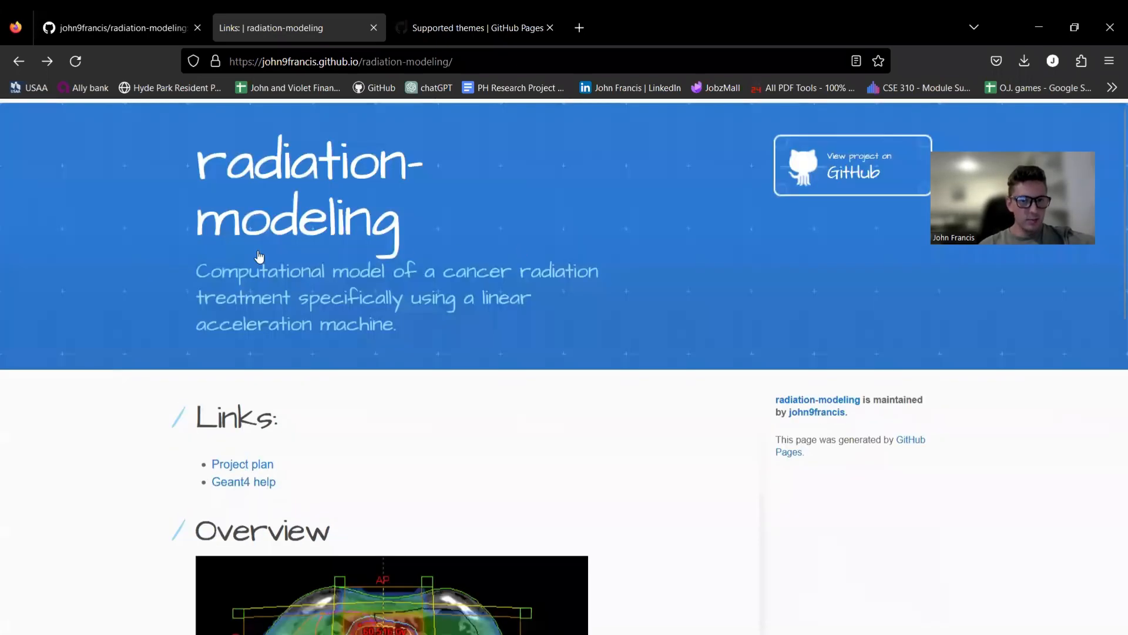
pyautogui.click(242, 464)
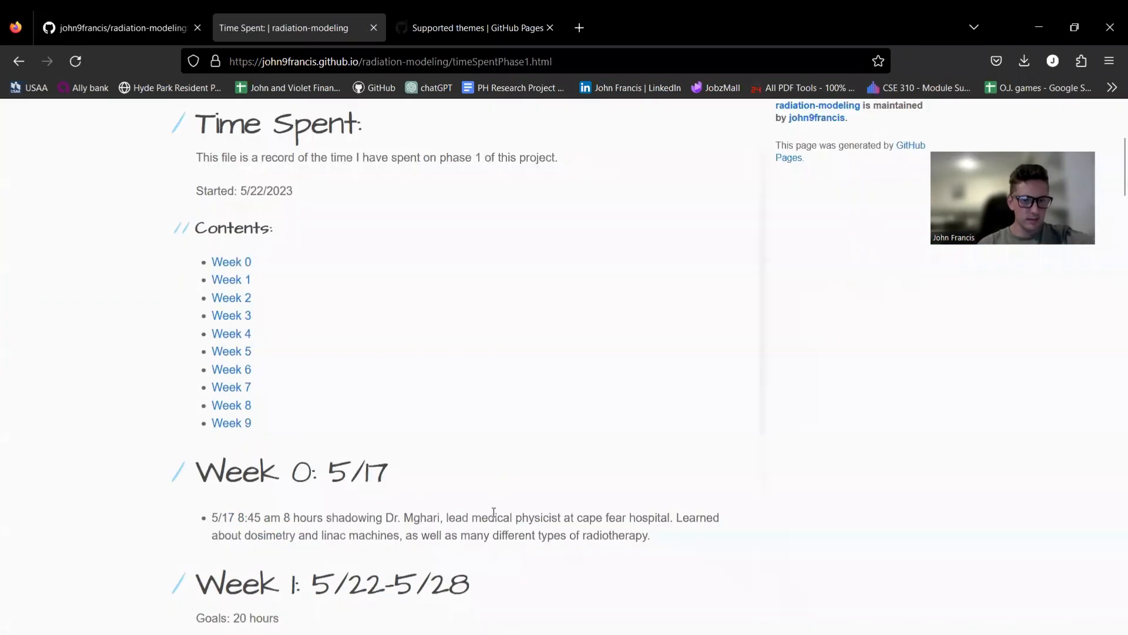
pyautogui.scroll(-3)
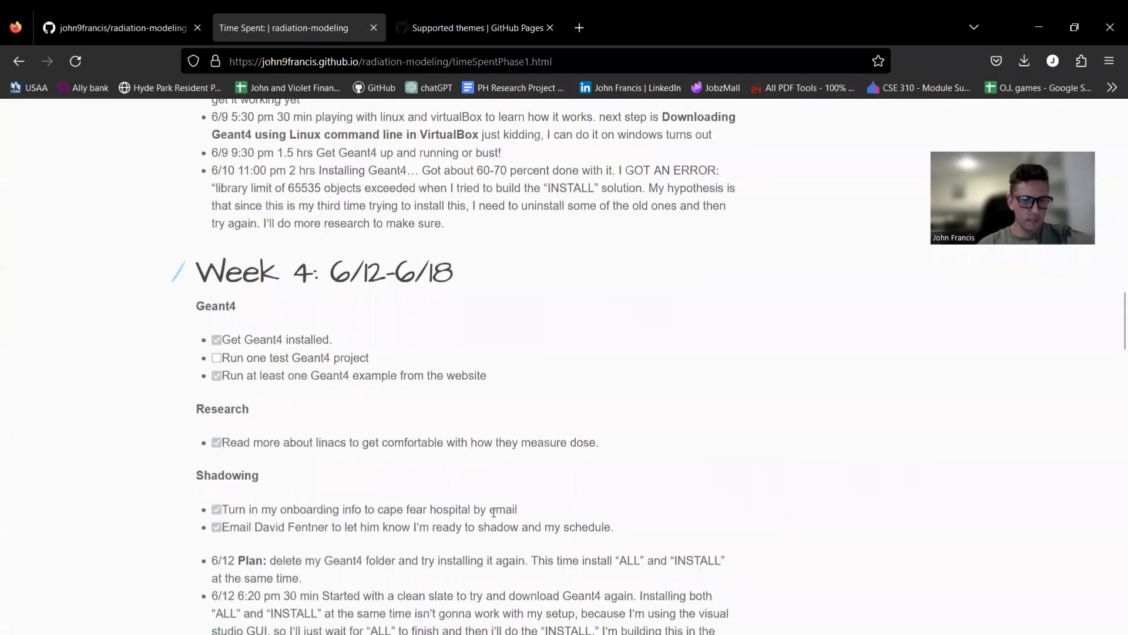
pyautogui.click(469, 29)
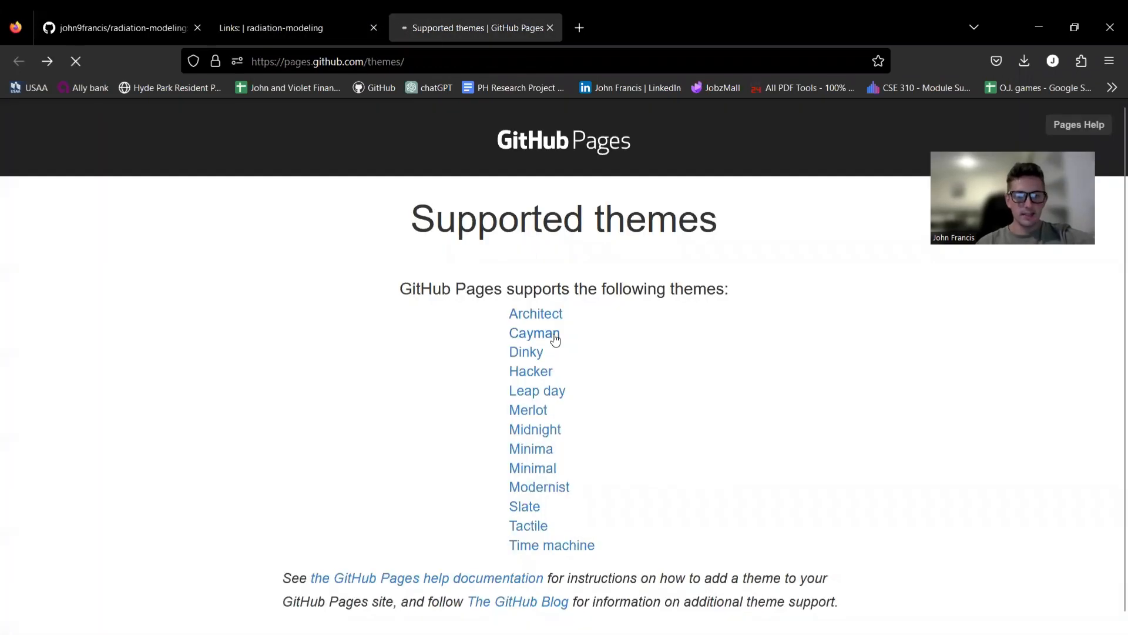
# Step: Check the Cayman theme's project page, browse the Cayman-styled site, then reload it for Dinky
pyautogui.click(533, 334)
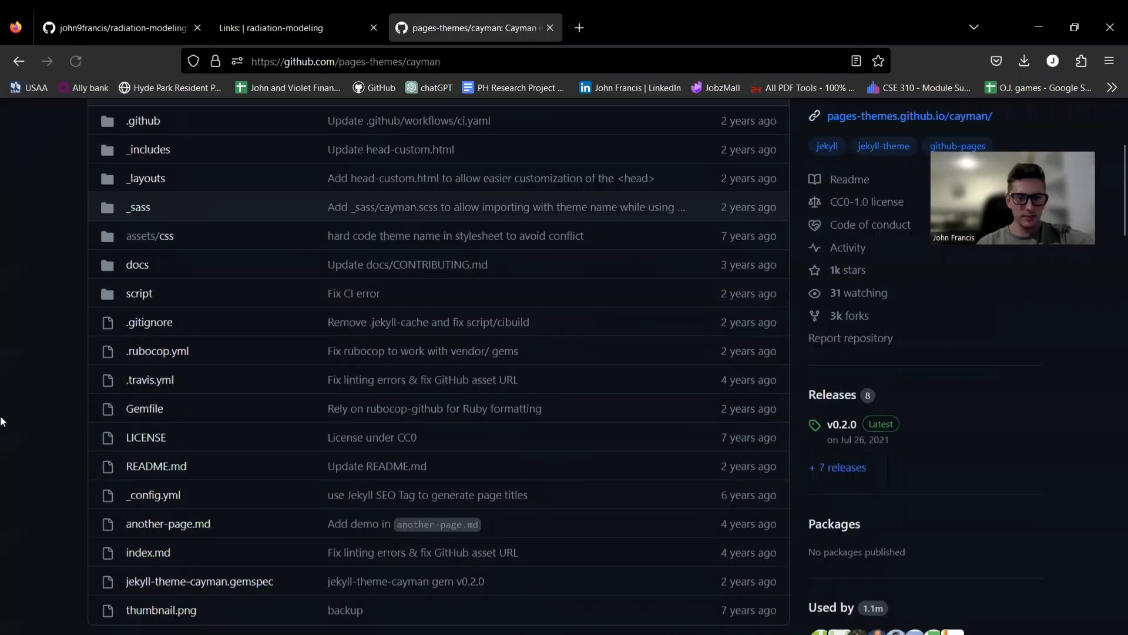
pyautogui.click(272, 28)
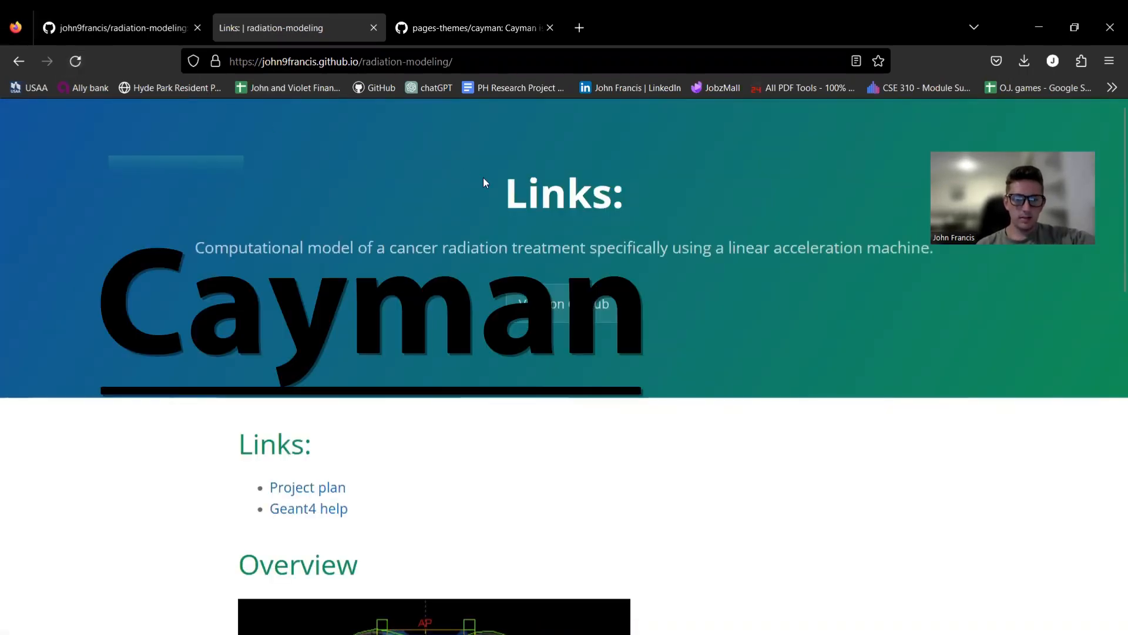
pyautogui.scroll(-3)
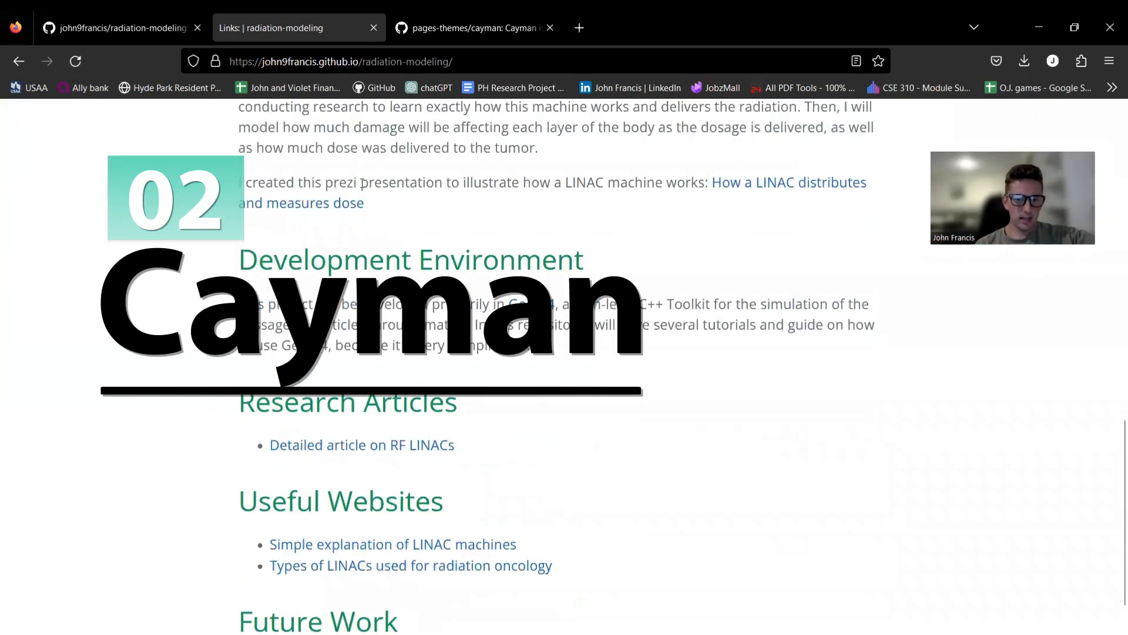
pyautogui.scroll(-3)
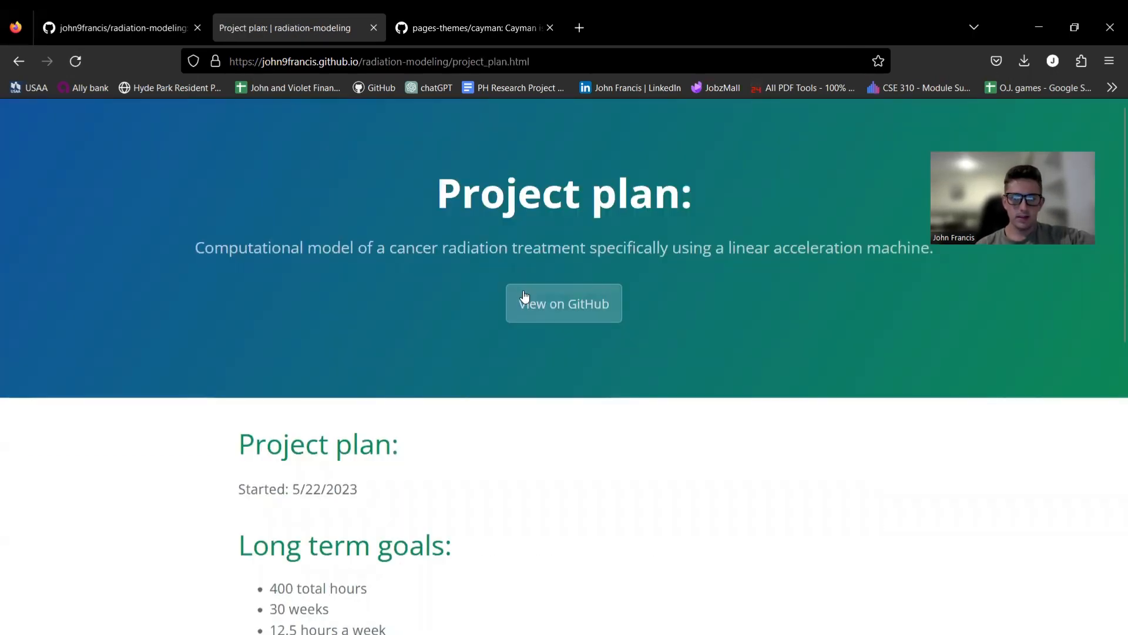
pyautogui.scroll(-3)
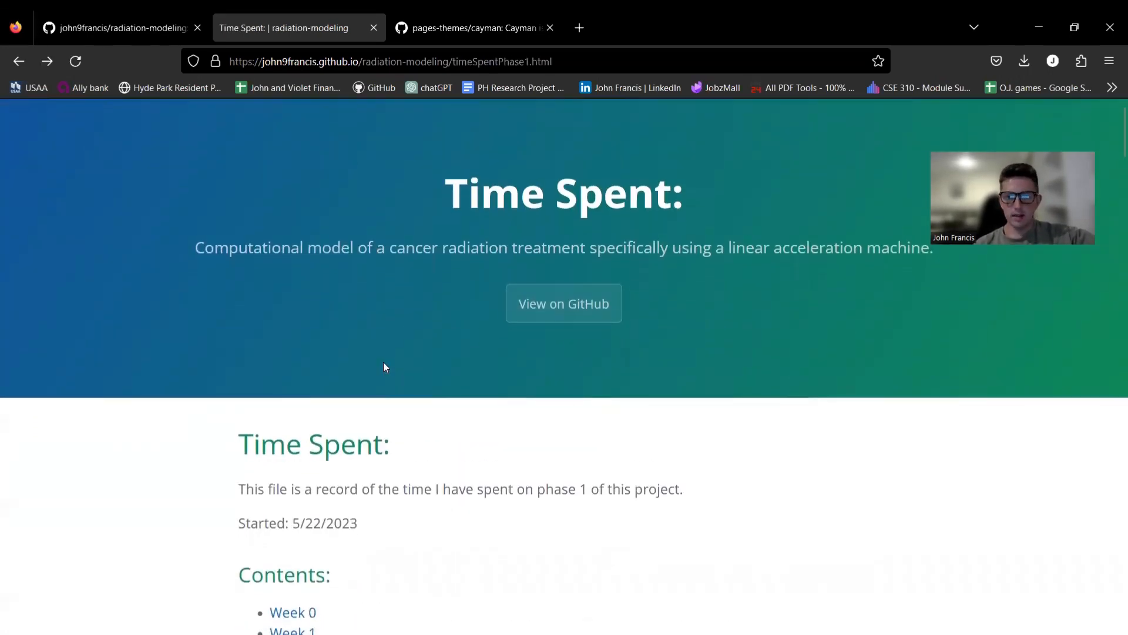
pyautogui.moveTo(428, 194)
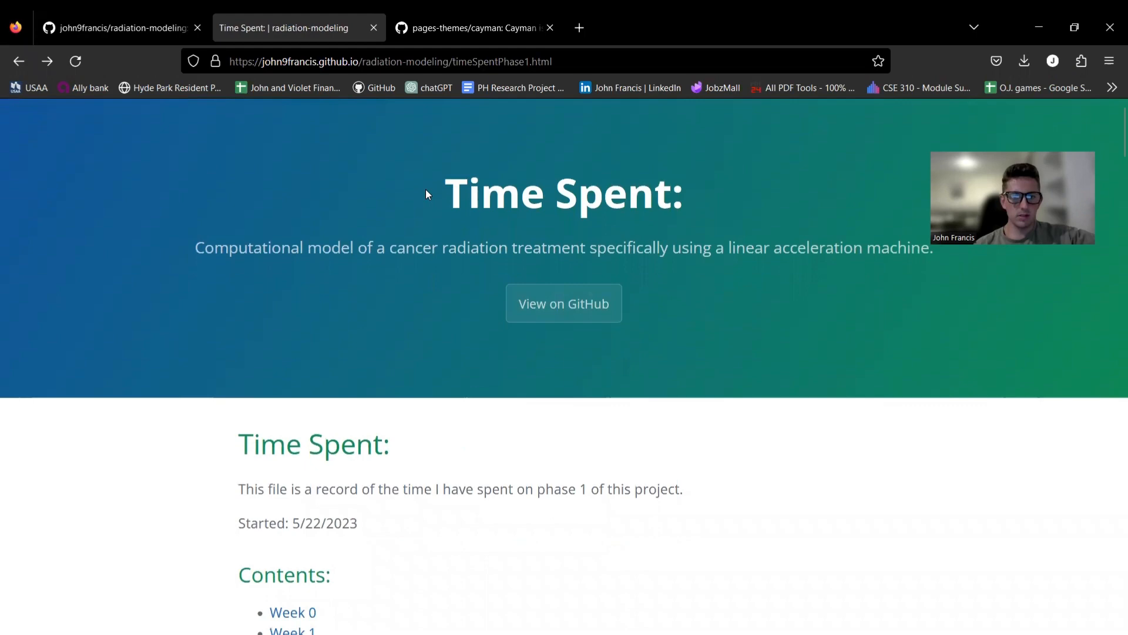
pyautogui.moveTo(597, 227)
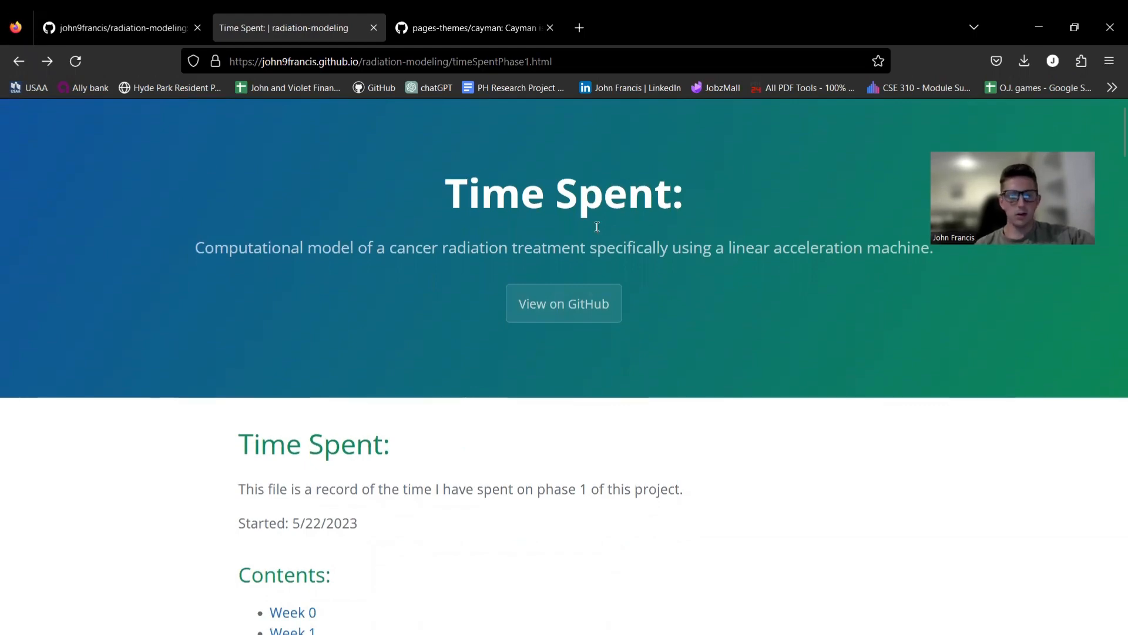
pyautogui.scroll(-3)
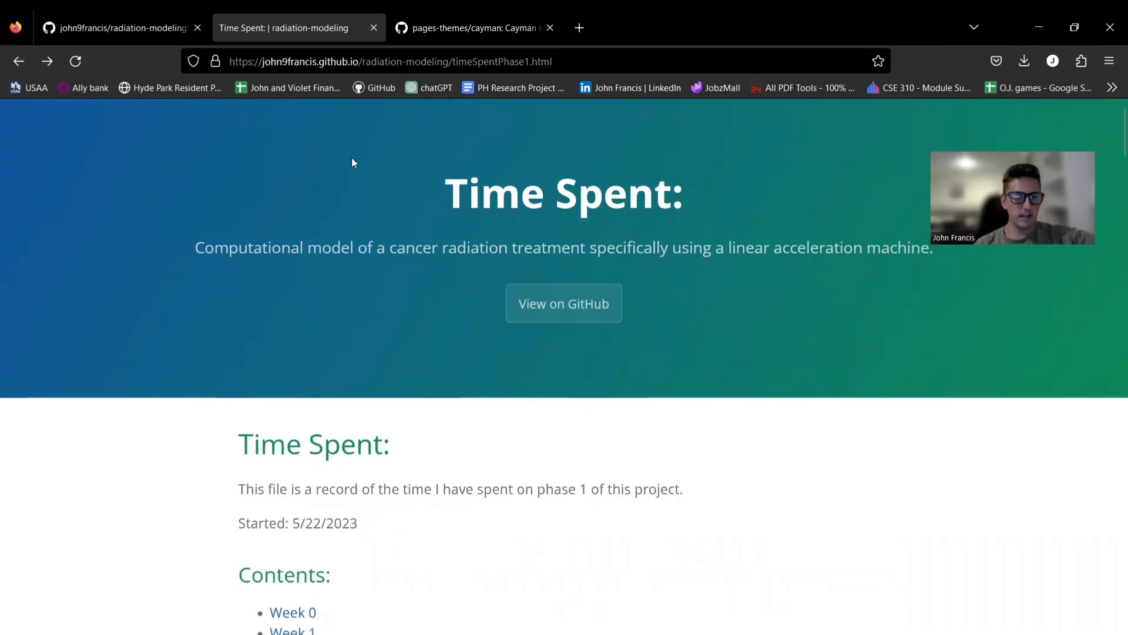
pyautogui.moveTo(382, 333)
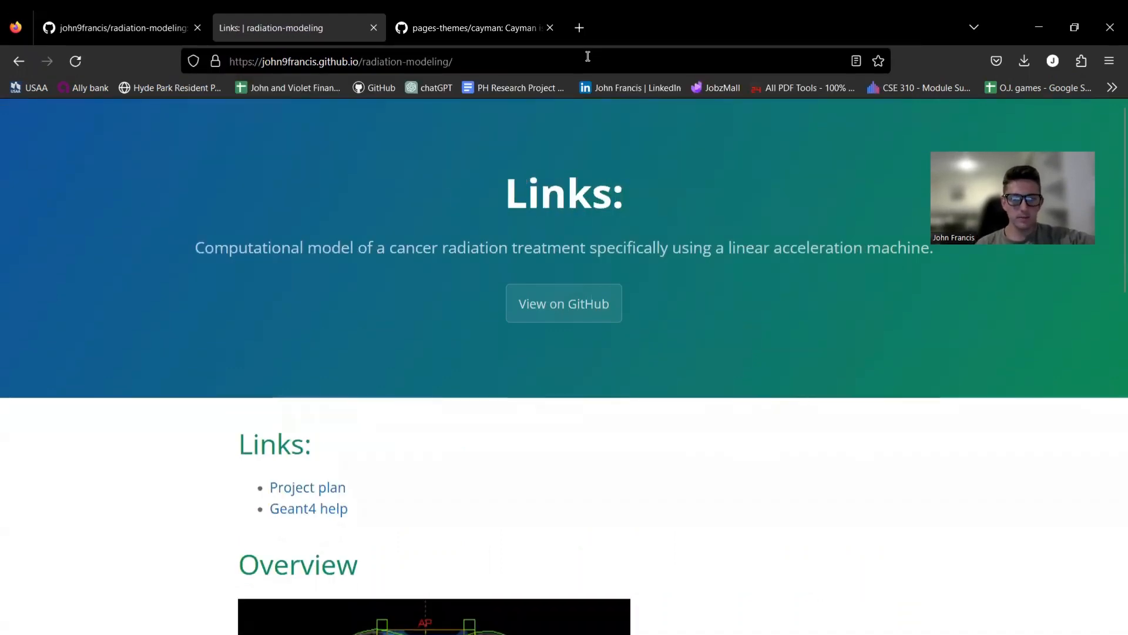
pyautogui.click(73, 61)
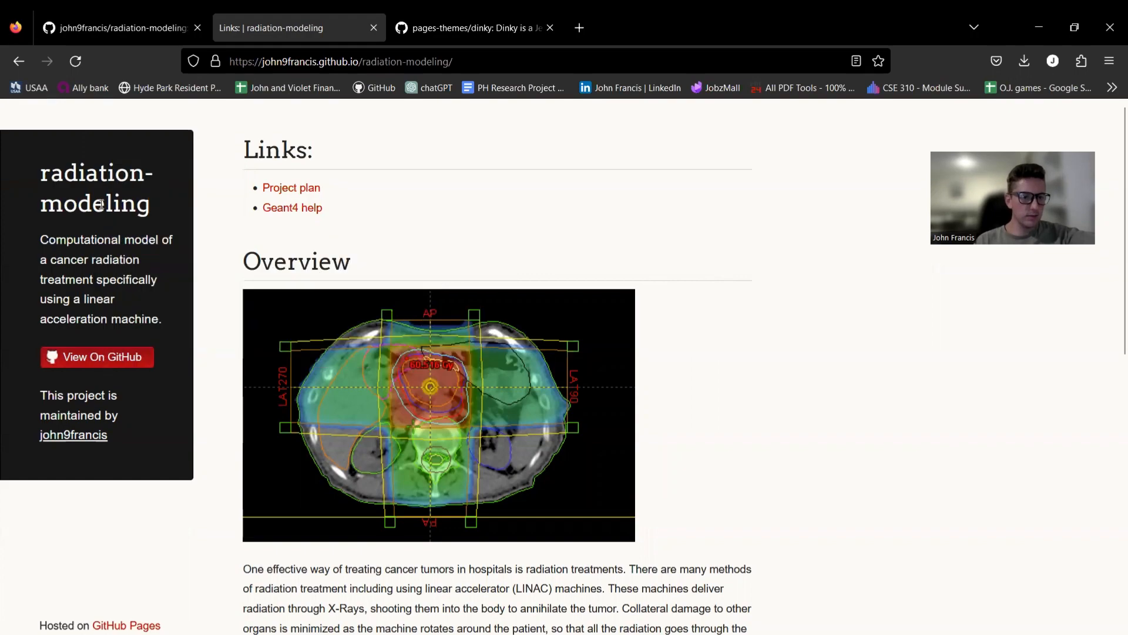
# Step: Browse the Dinky home page, project plan and phase 1 Time Spent record through its weeks
pyautogui.scroll(-3)
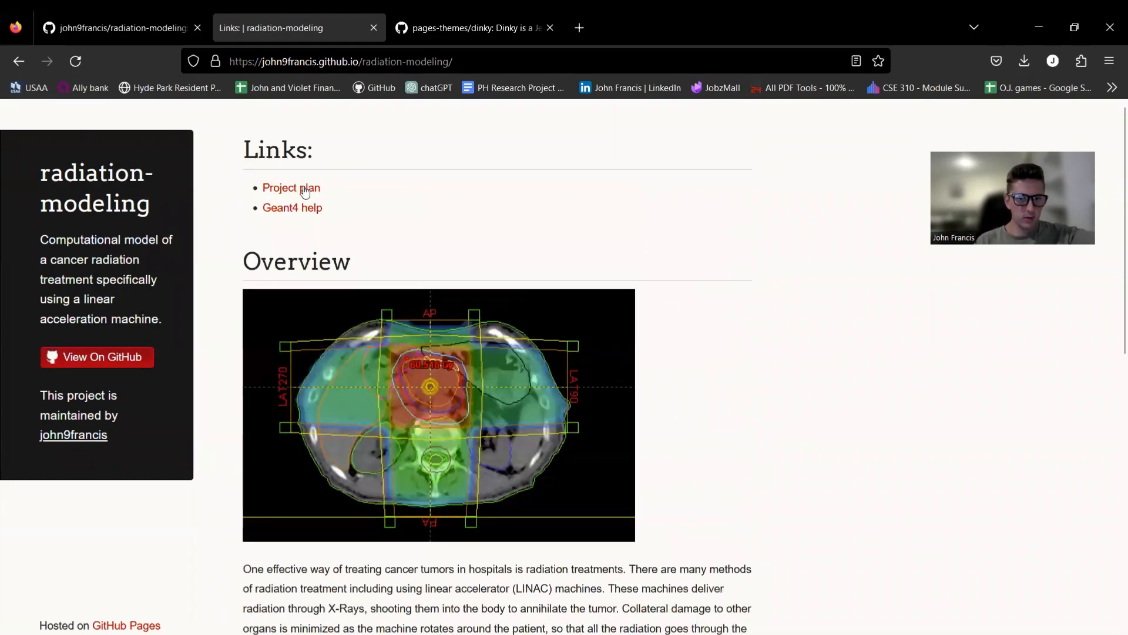
pyautogui.click(291, 187)
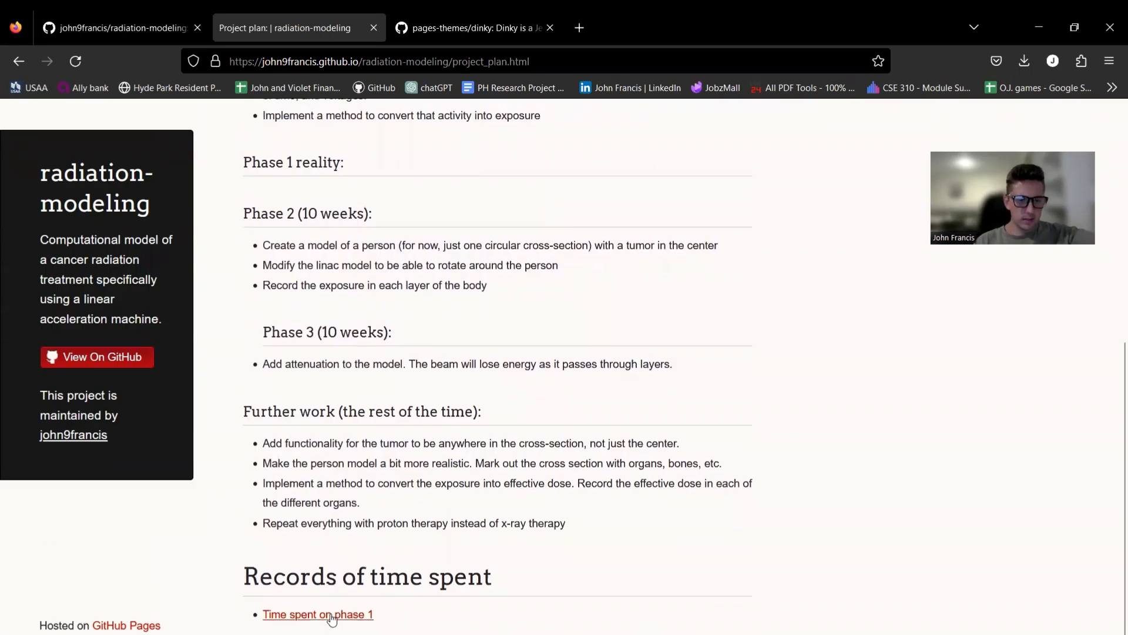
pyautogui.click(317, 613)
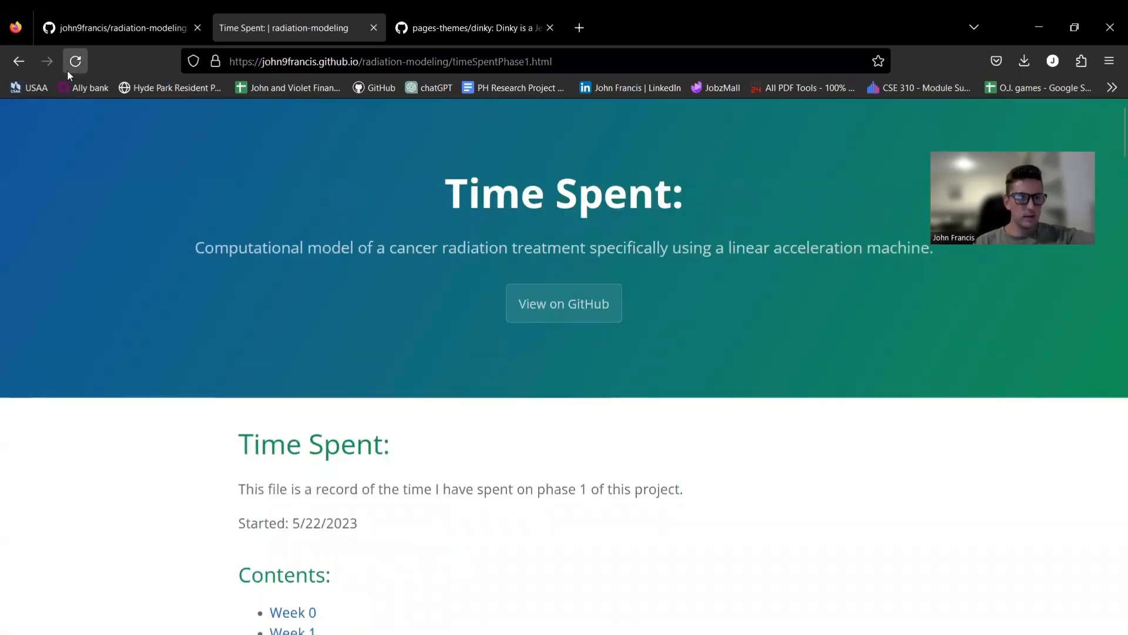
pyautogui.click(75, 61)
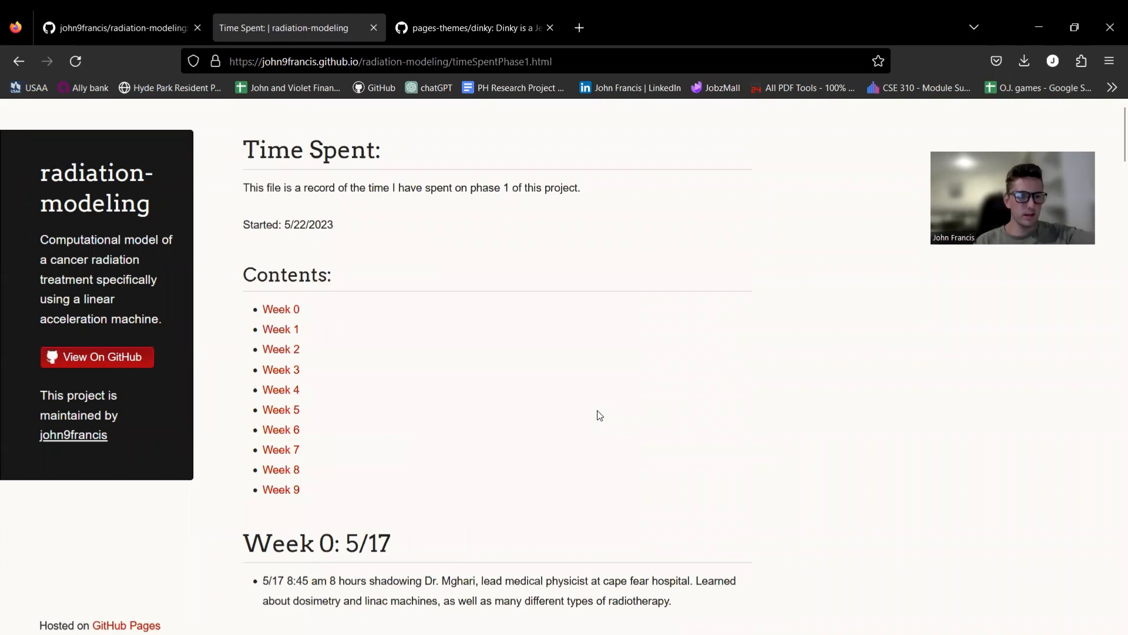
pyautogui.scroll(-3)
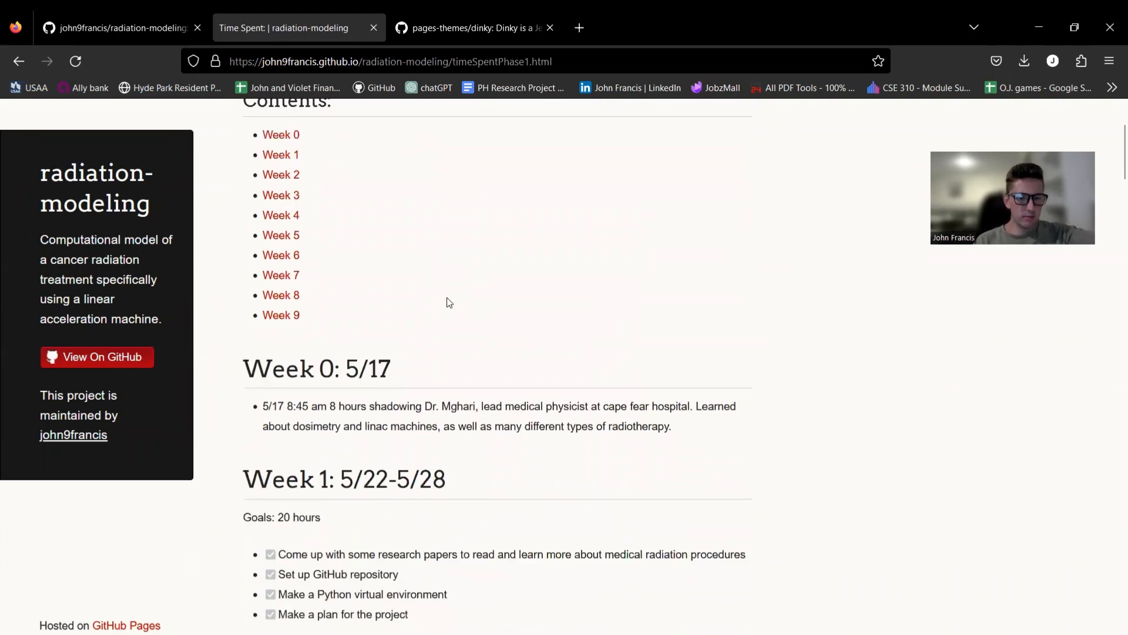
pyautogui.scroll(3)
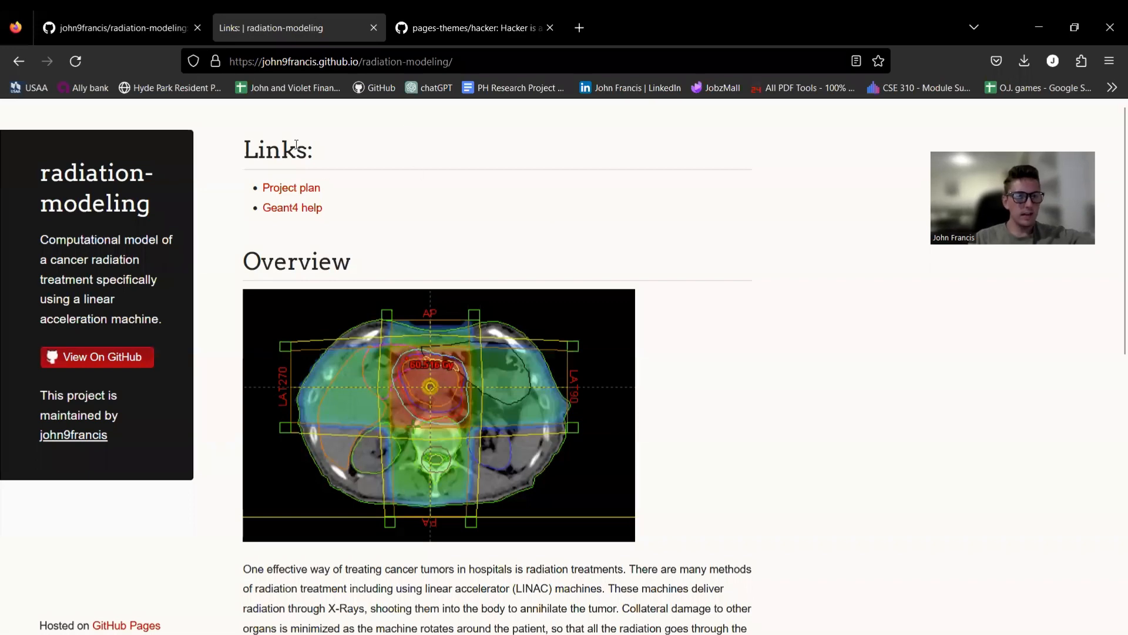
# Step: Reload into the Hacker theme, scroll the dark monospace home page, then reload for the next theme
pyautogui.click(72, 61)
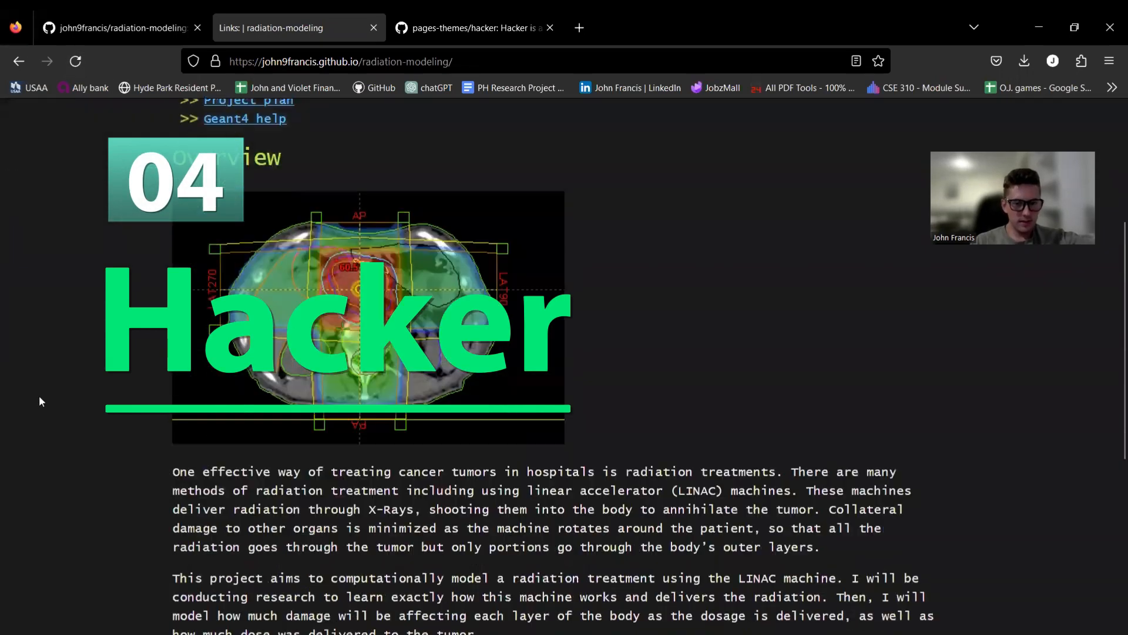
pyautogui.scroll(-3)
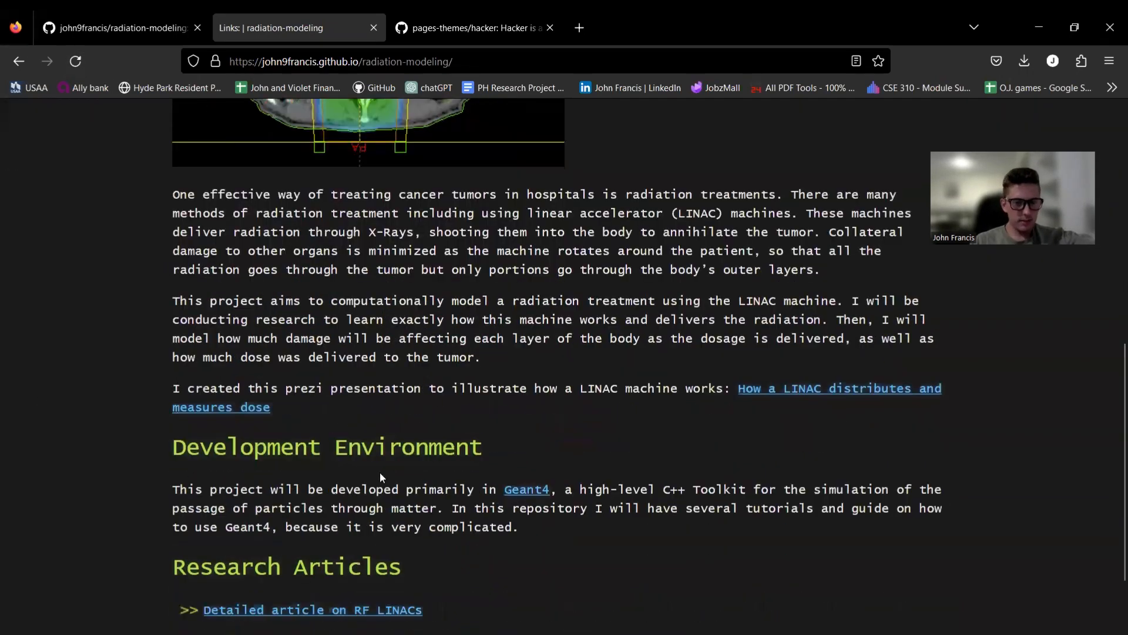
pyautogui.scroll(-3)
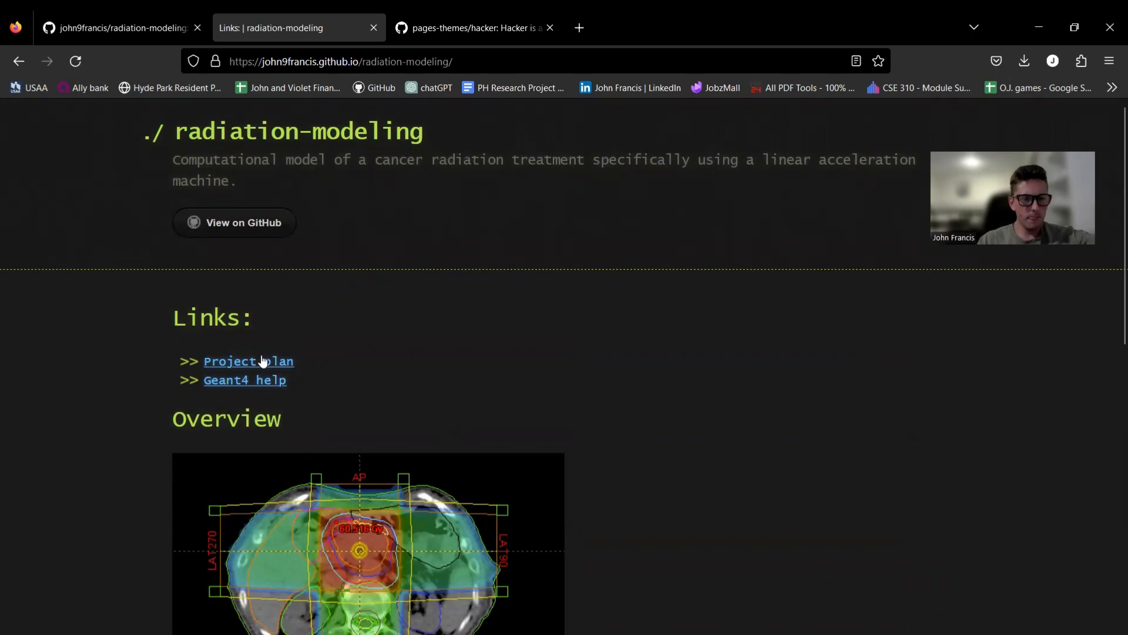
pyautogui.click(248, 361)
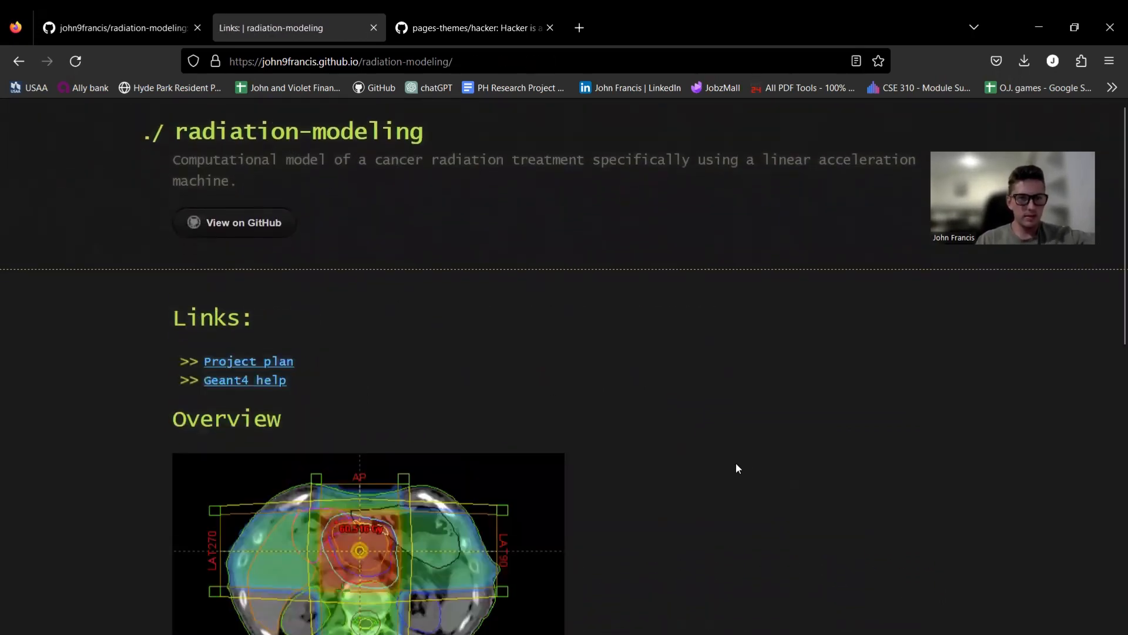
pyautogui.moveTo(748, 468)
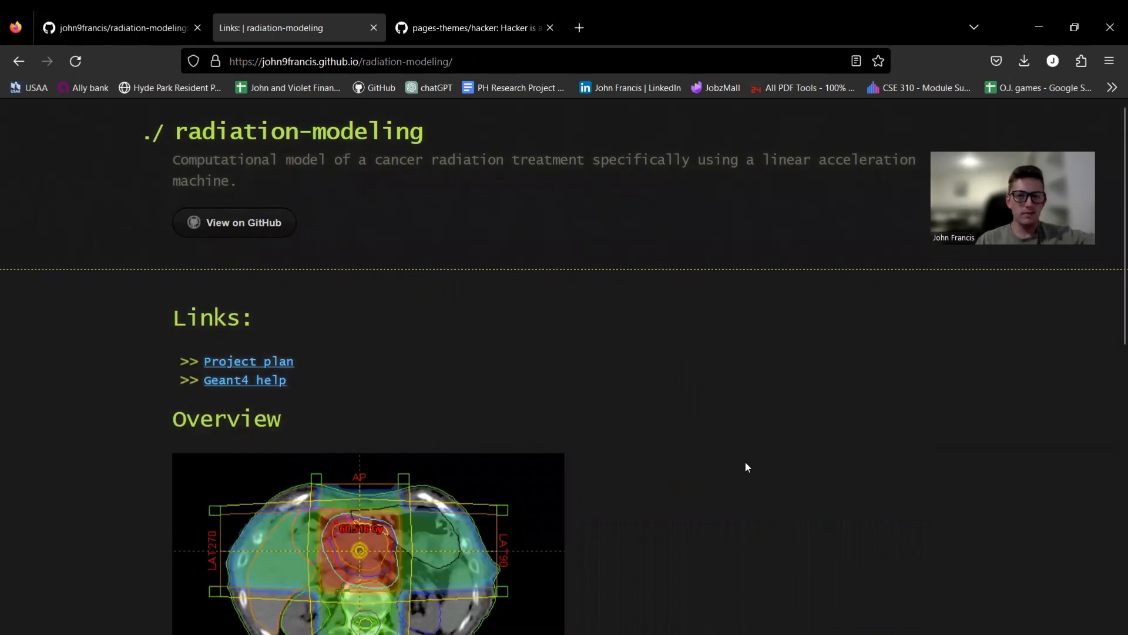
pyautogui.scroll(-3)
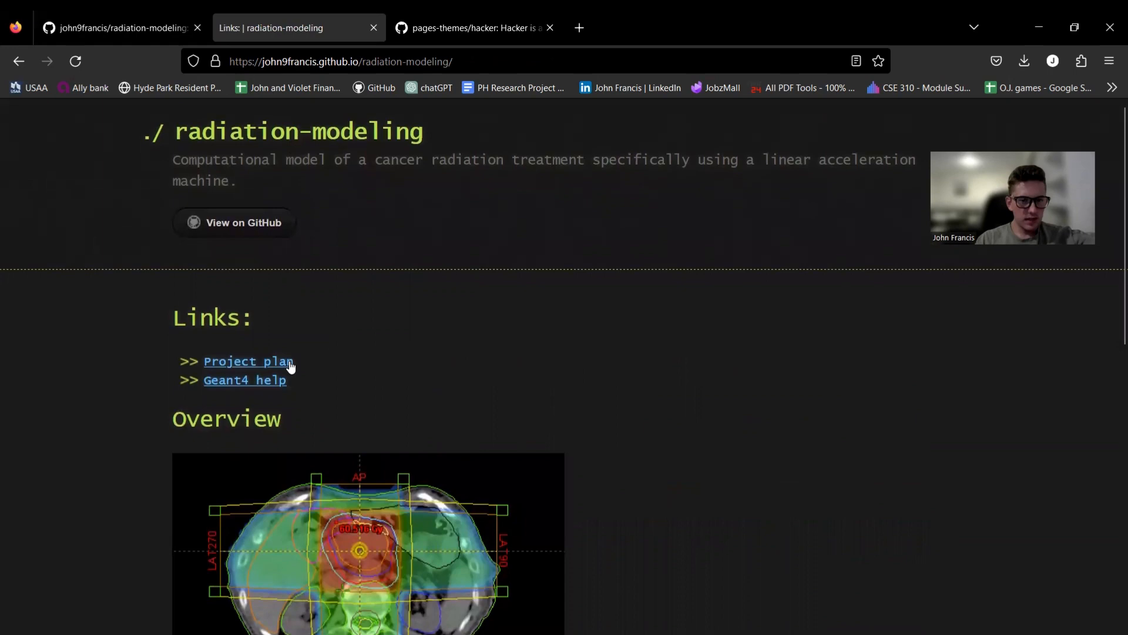
pyautogui.scroll(-3)
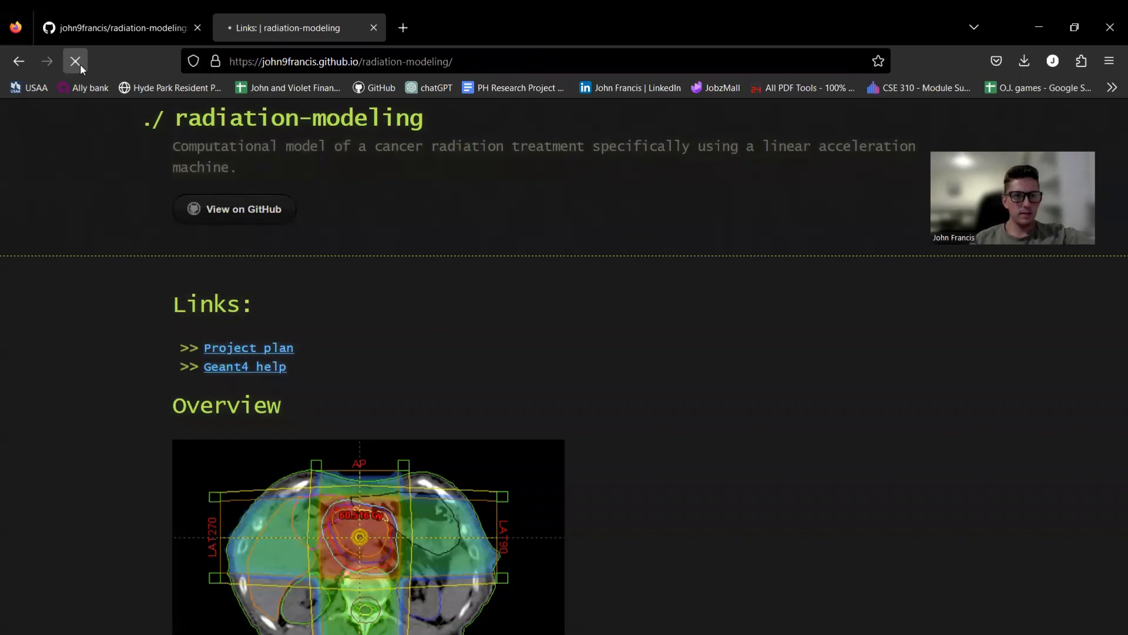
pyautogui.click(75, 61)
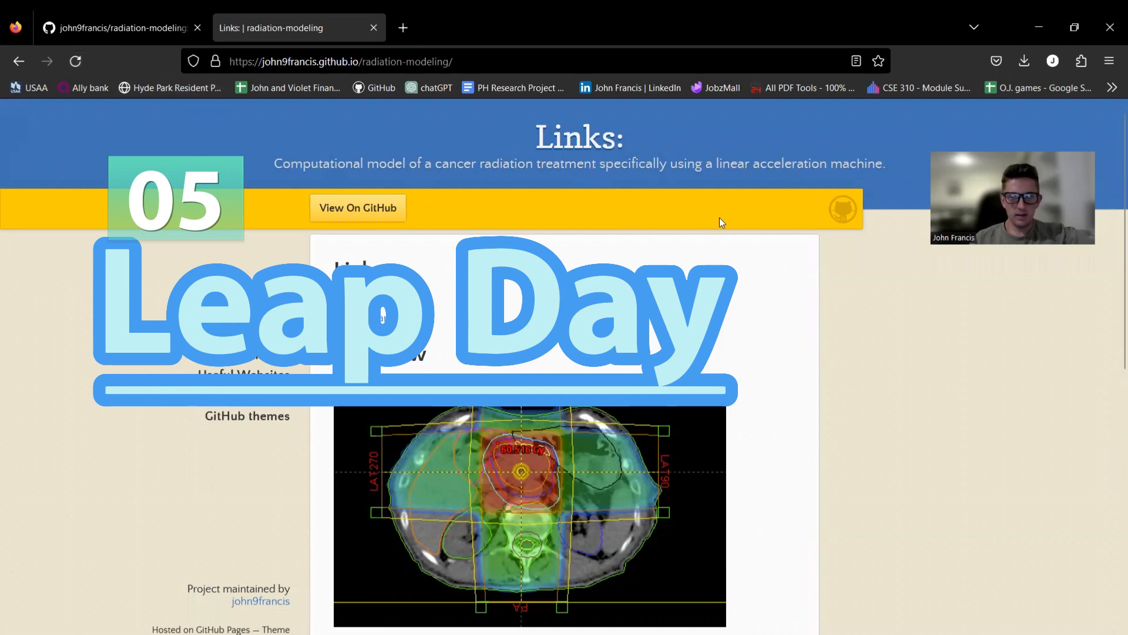
# Step: Scroll the Leap Day home page down to GitHub themes and jump back to Links via the side navigation
pyautogui.scroll(-3)
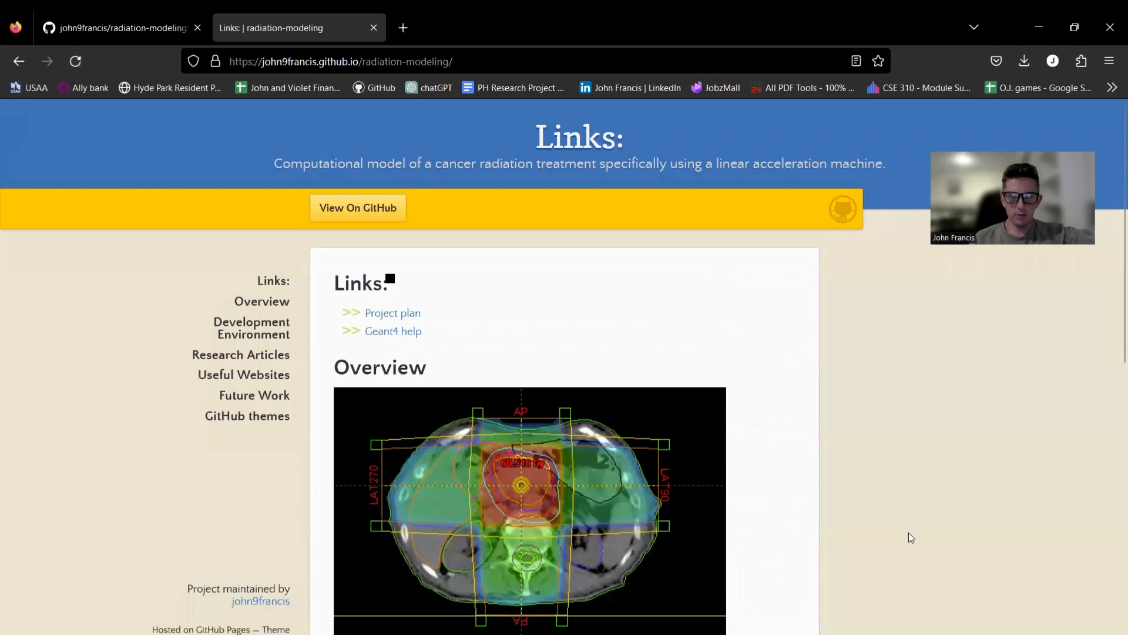
pyautogui.scroll(-3)
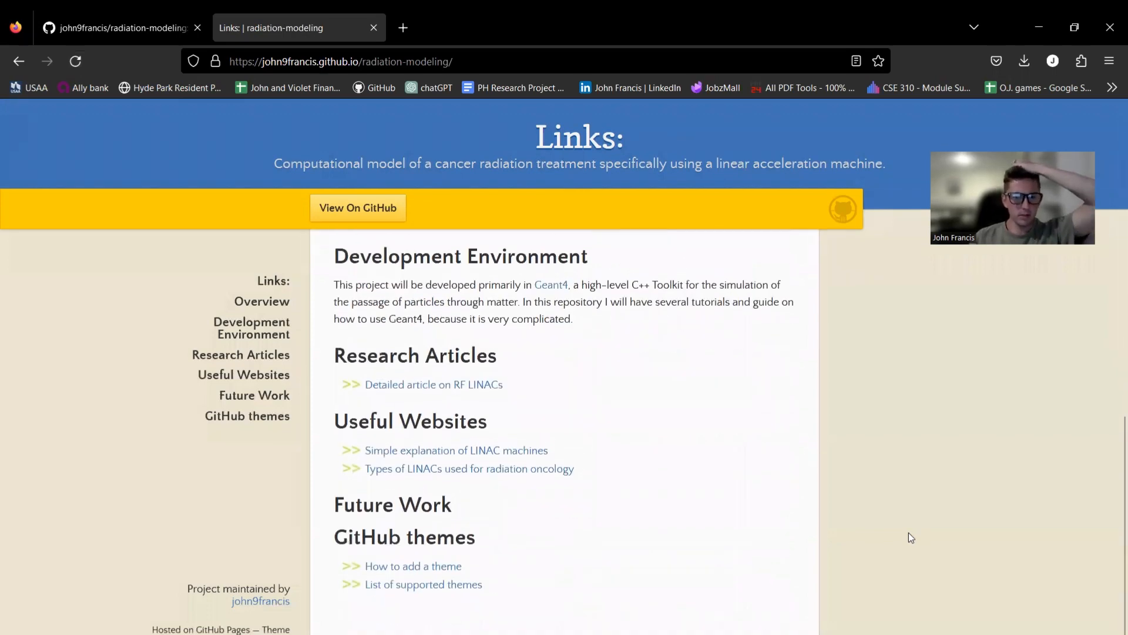
pyautogui.click(273, 281)
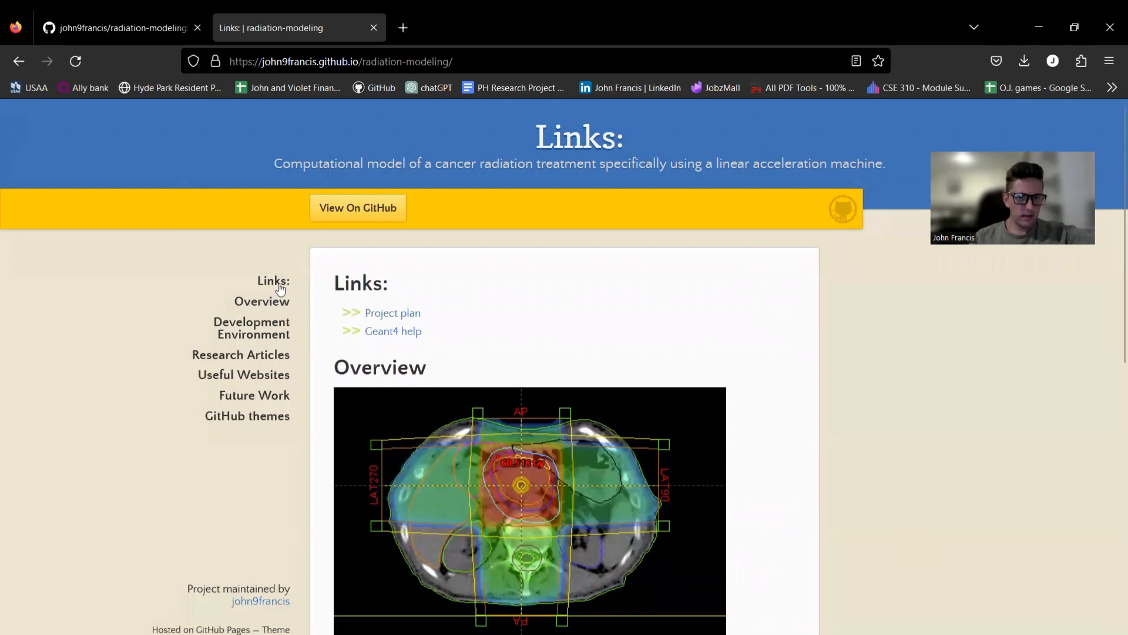
pyautogui.moveTo(265, 306)
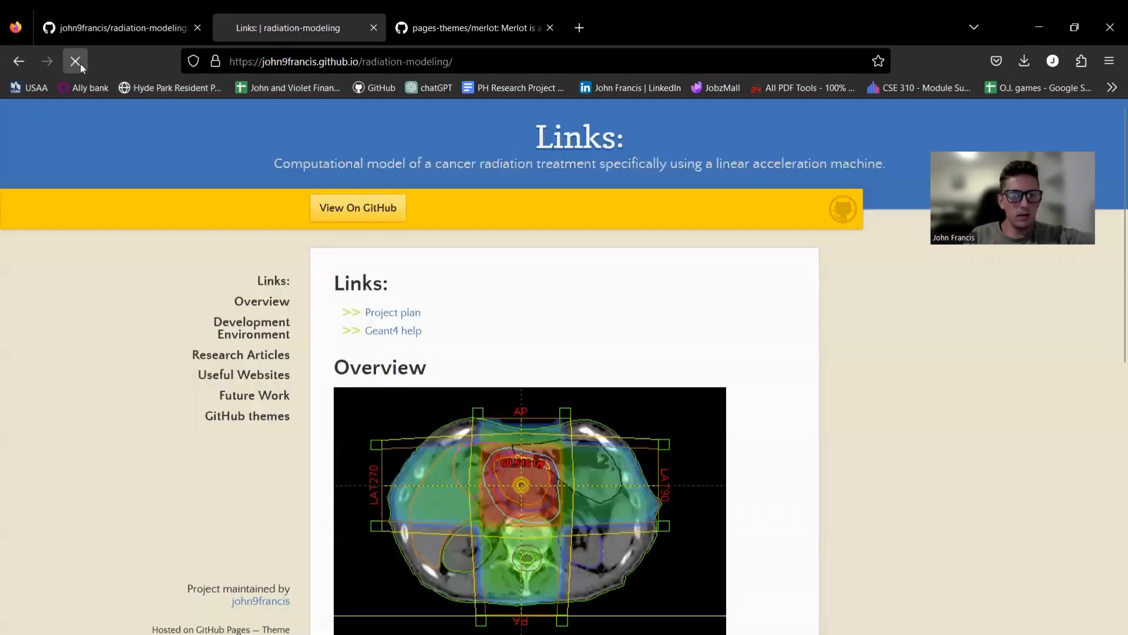
# Step: Reload into Merlot, scroll through the Time Spent page, then return to the repository's file list
pyautogui.click(73, 61)
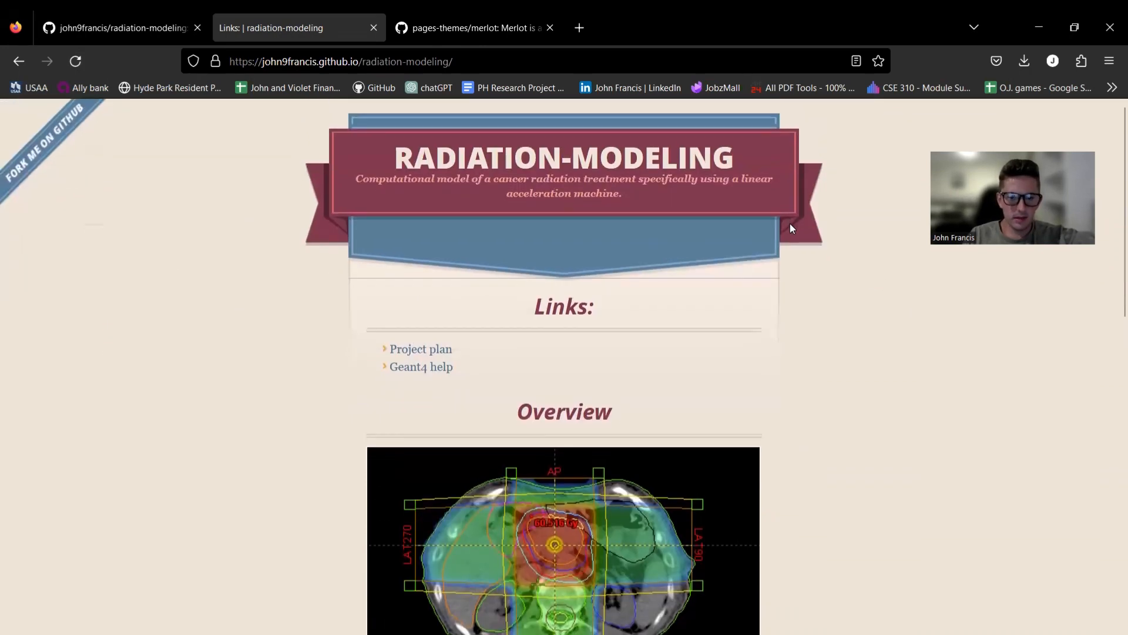
pyautogui.scroll(-3)
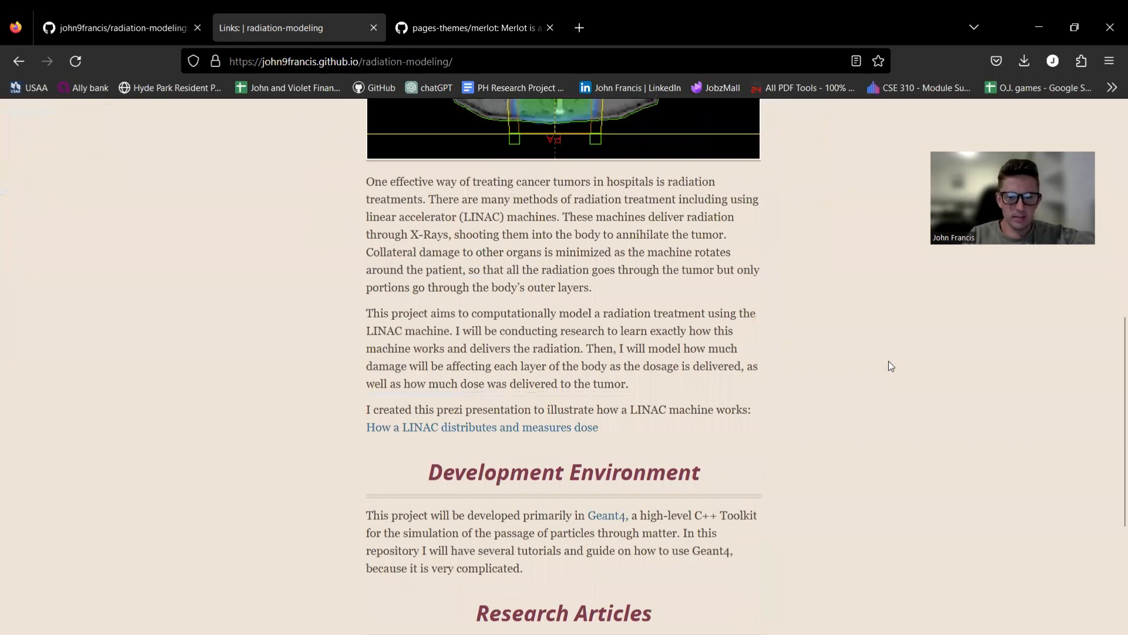
pyautogui.scroll(-3)
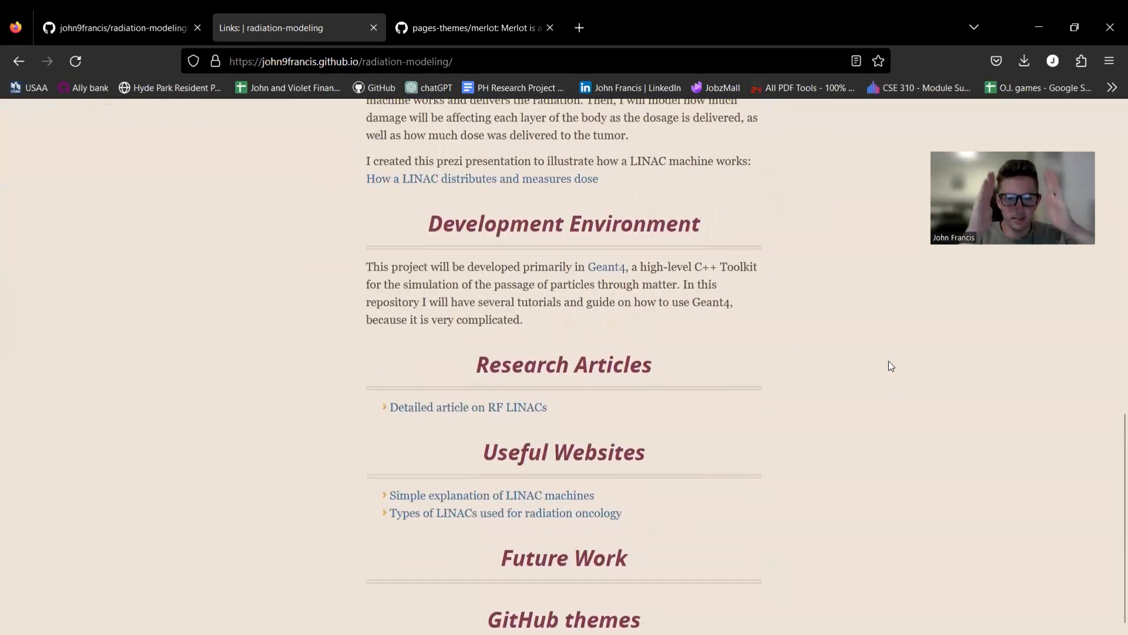
pyautogui.scroll(-3)
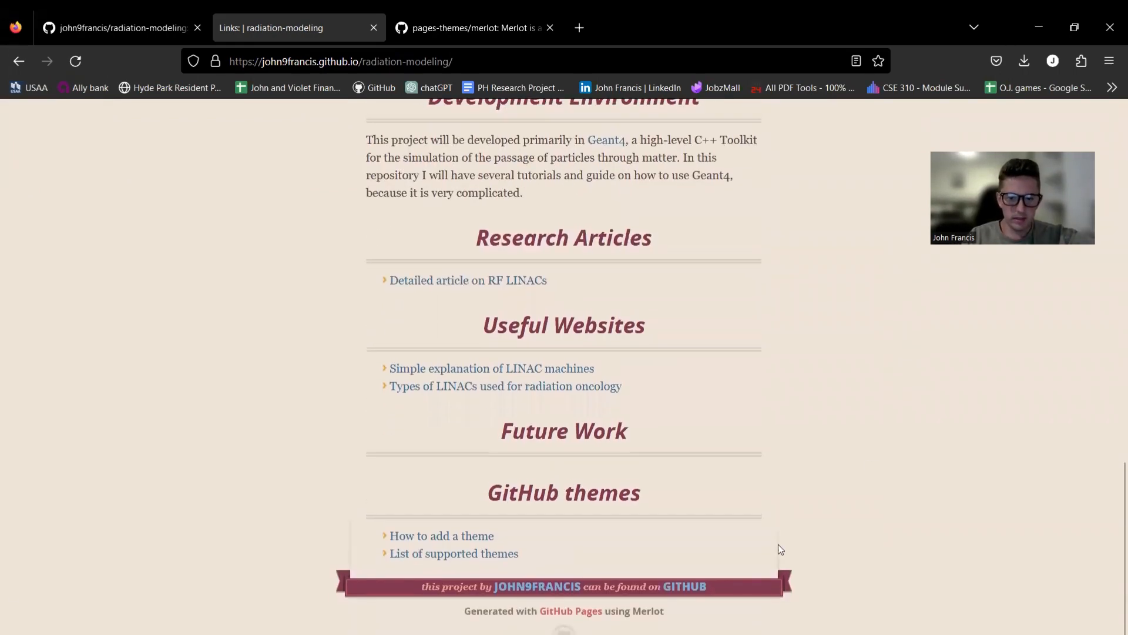
pyautogui.moveTo(728, 437)
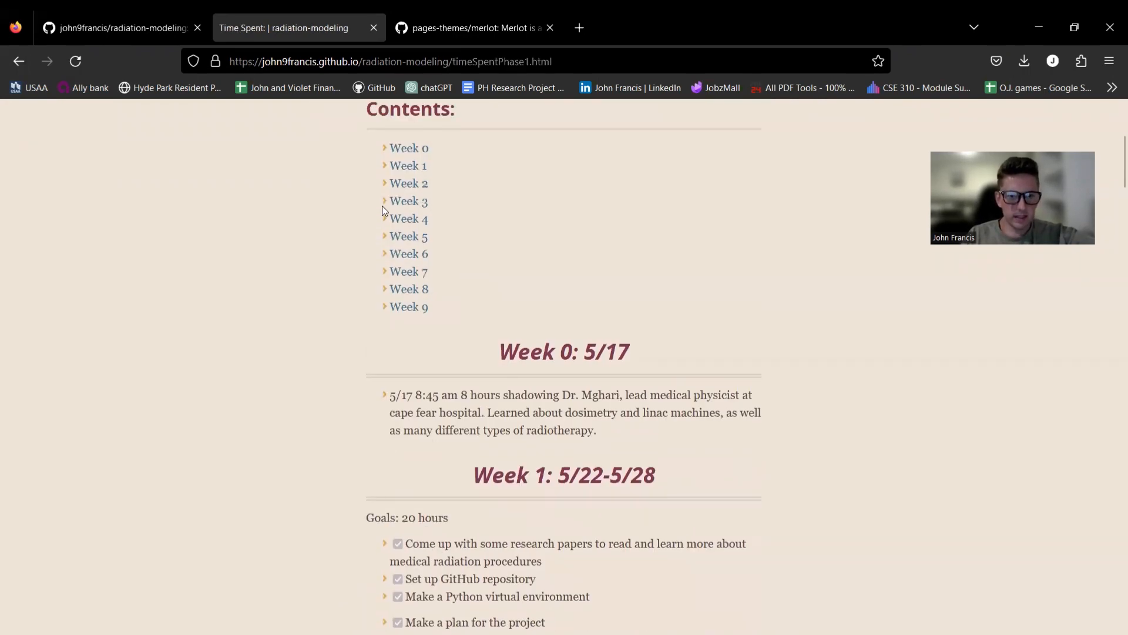
pyautogui.scroll(3)
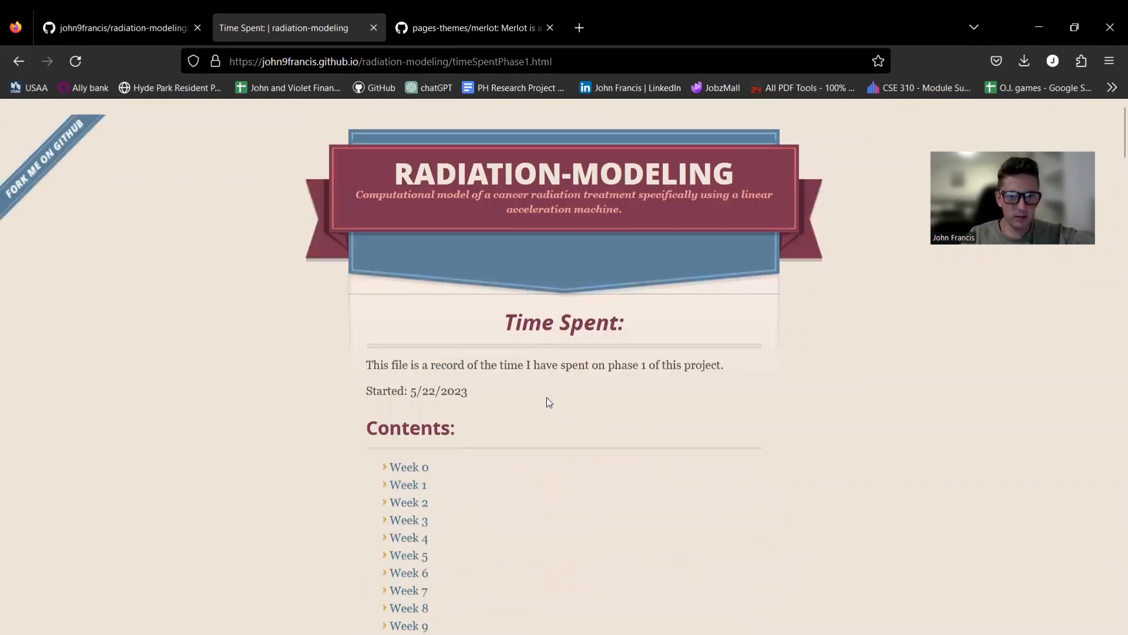
pyautogui.scroll(-3)
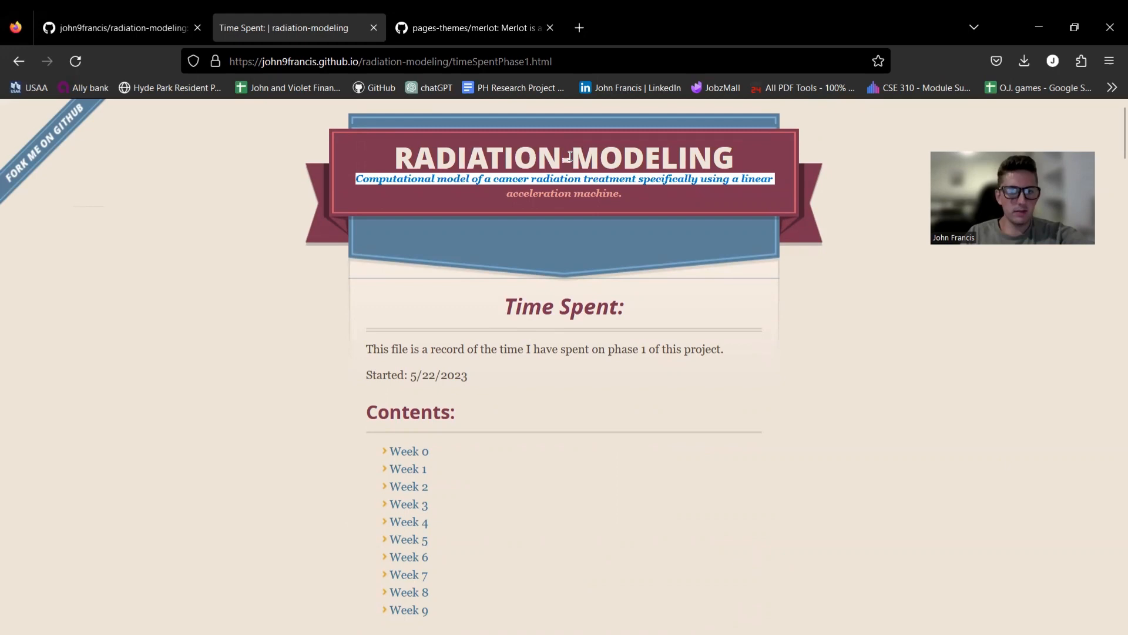
pyautogui.click(118, 29)
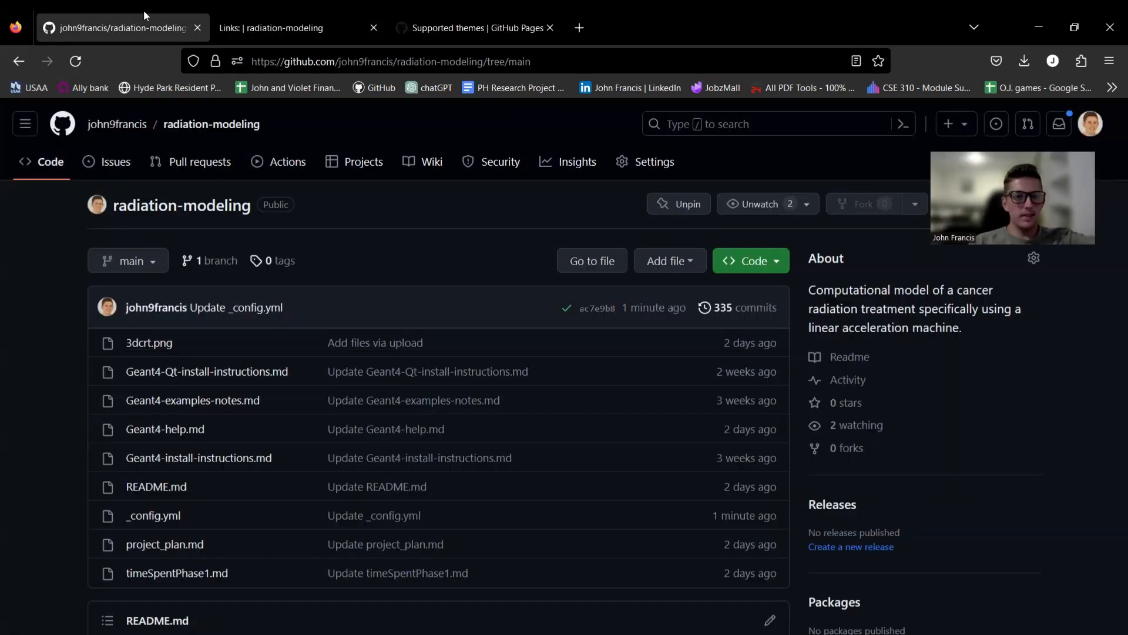
# Step: Reload the site into the Midnight theme and navigate forward to the Geant4 Windows installation guide
pyautogui.click(282, 28)
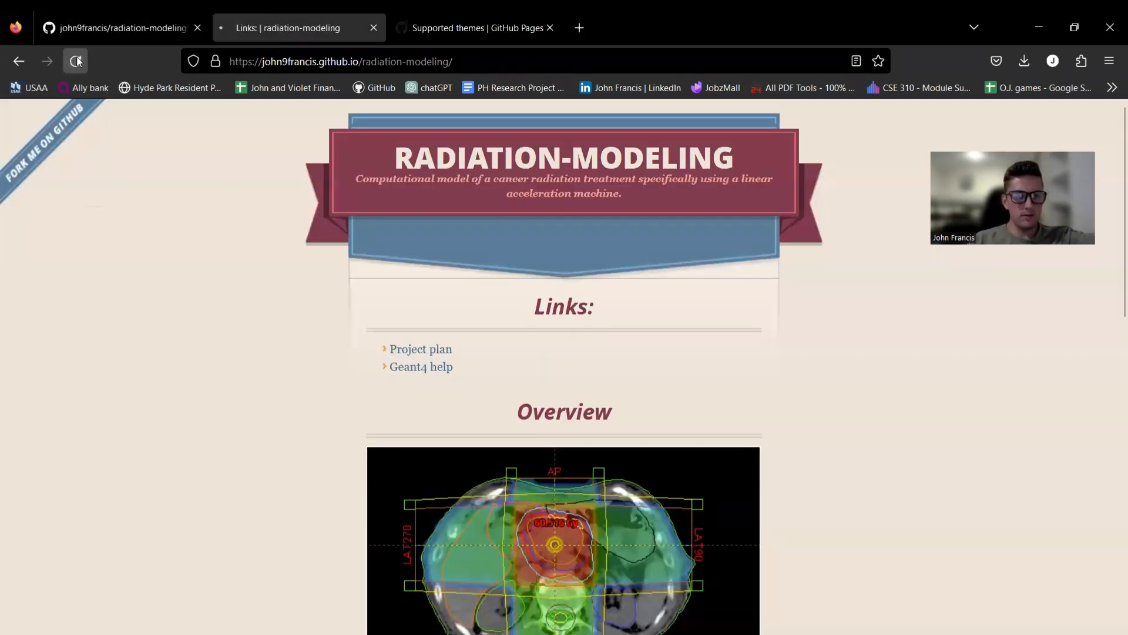
pyautogui.click(75, 61)
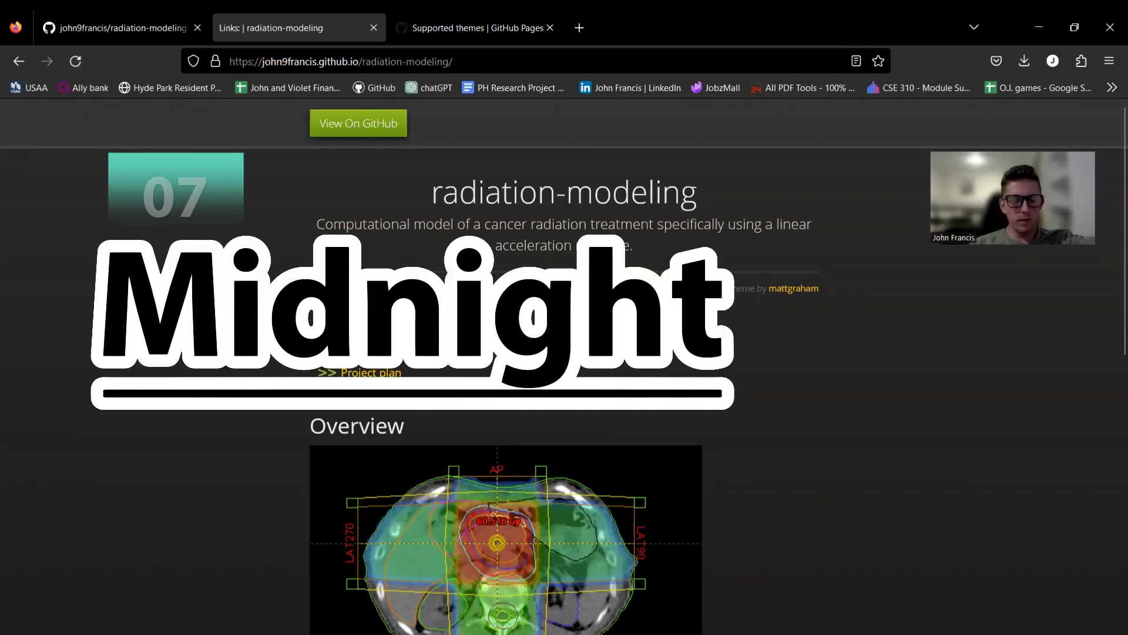
pyautogui.scroll(-3)
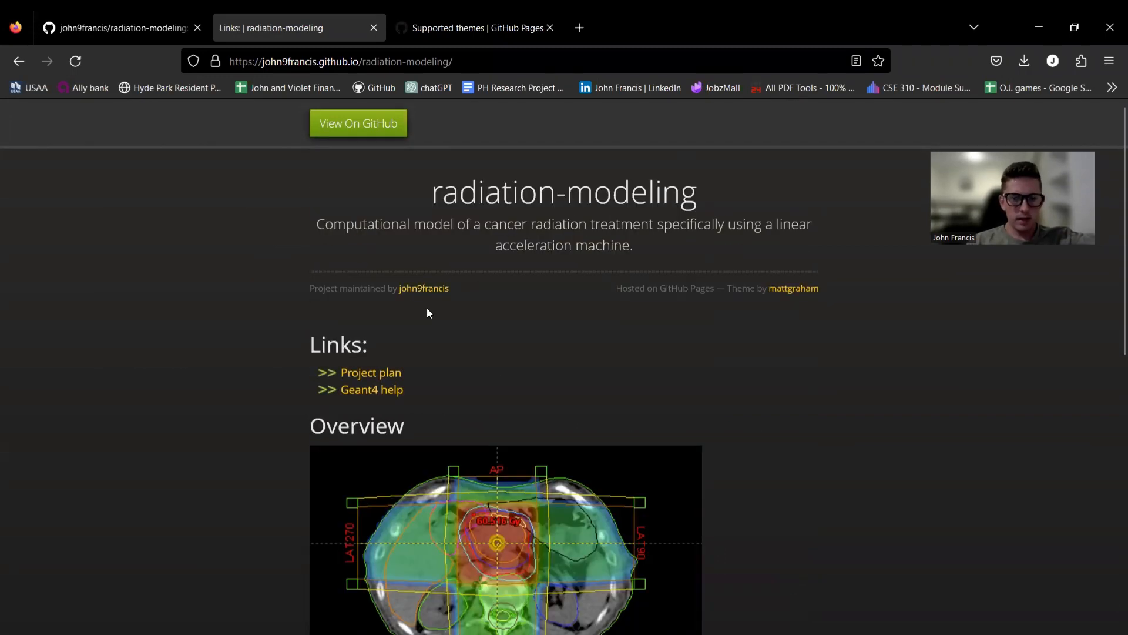
pyautogui.click(423, 288)
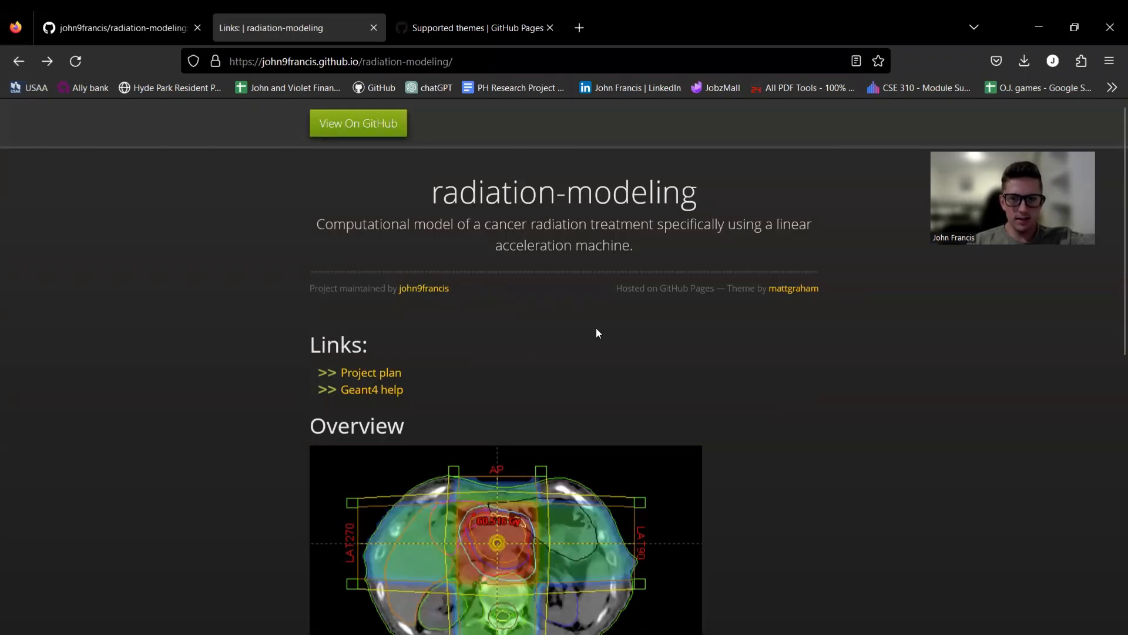
pyautogui.click(371, 389)
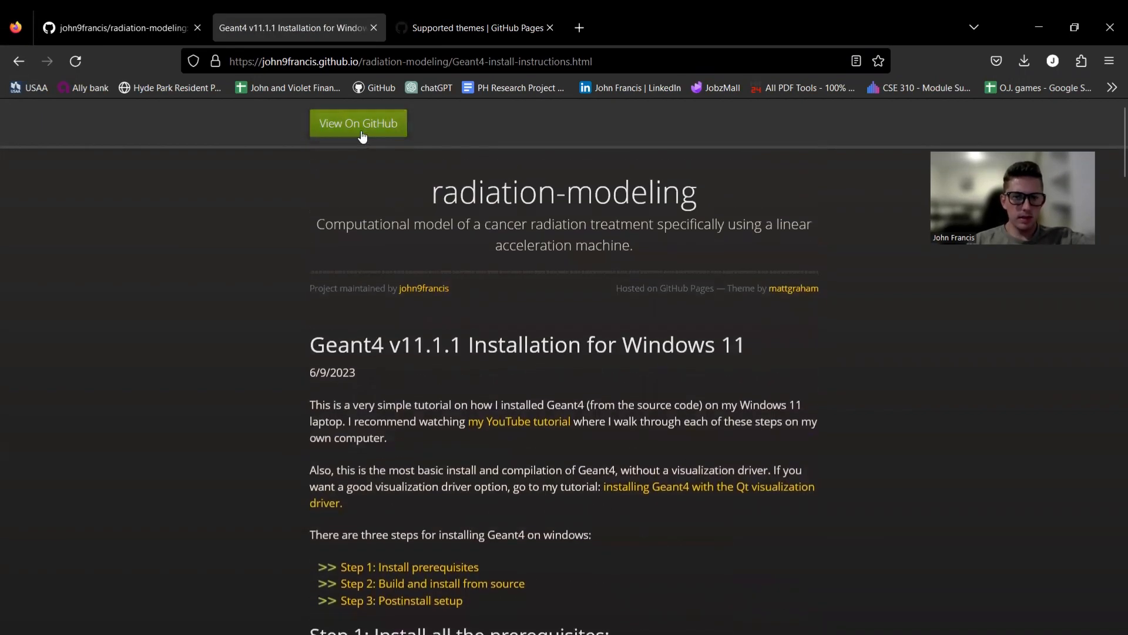
pyautogui.moveTo(336, 165)
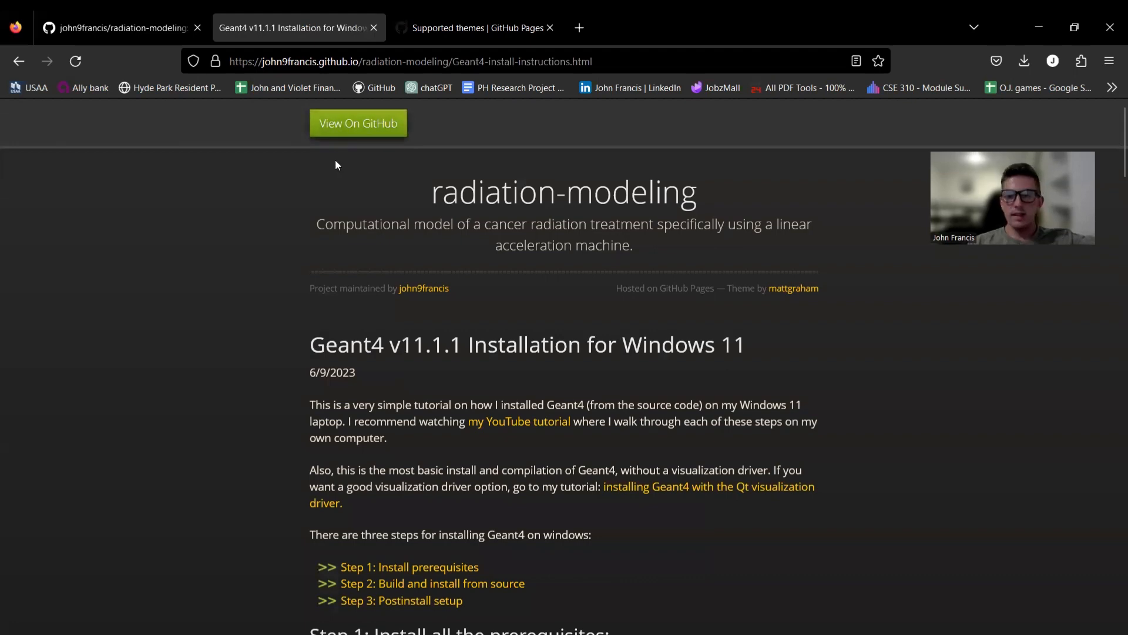
pyautogui.moveTo(372, 136)
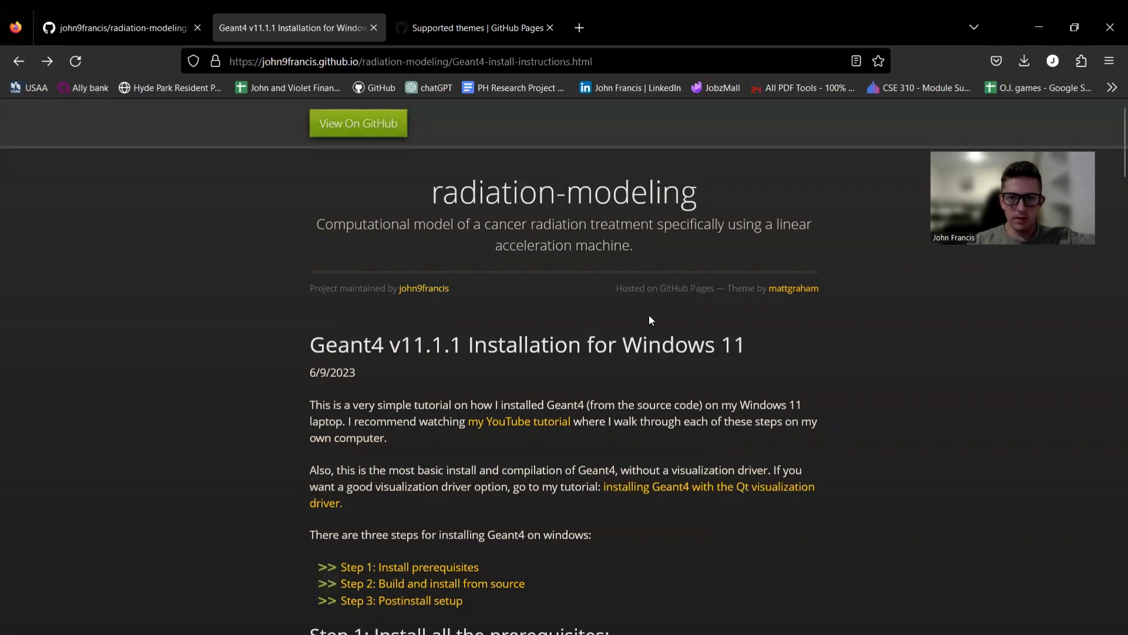
# Step: Scroll through the Geant4 Windows installation guide in Midnight
pyautogui.scroll(-3)
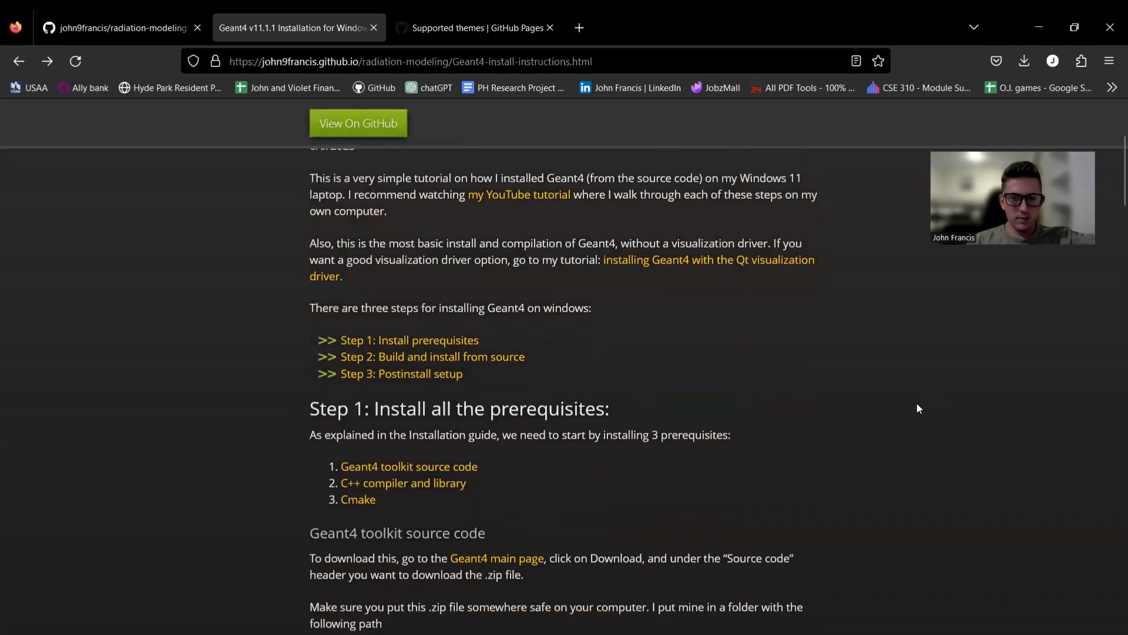
pyautogui.scroll(-3)
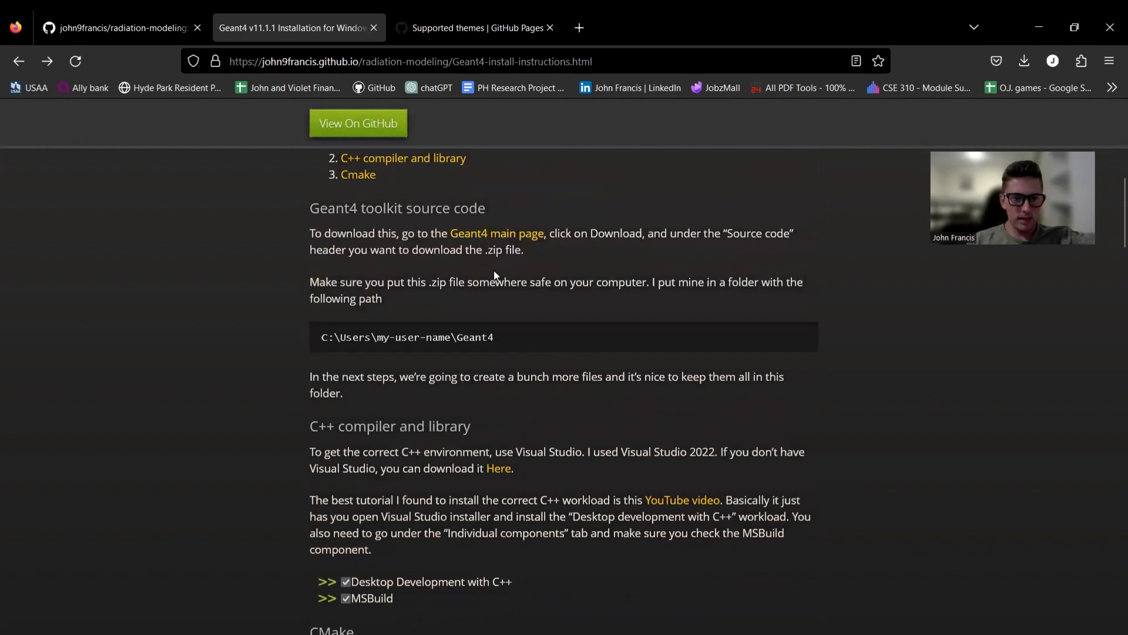
pyautogui.scroll(3)
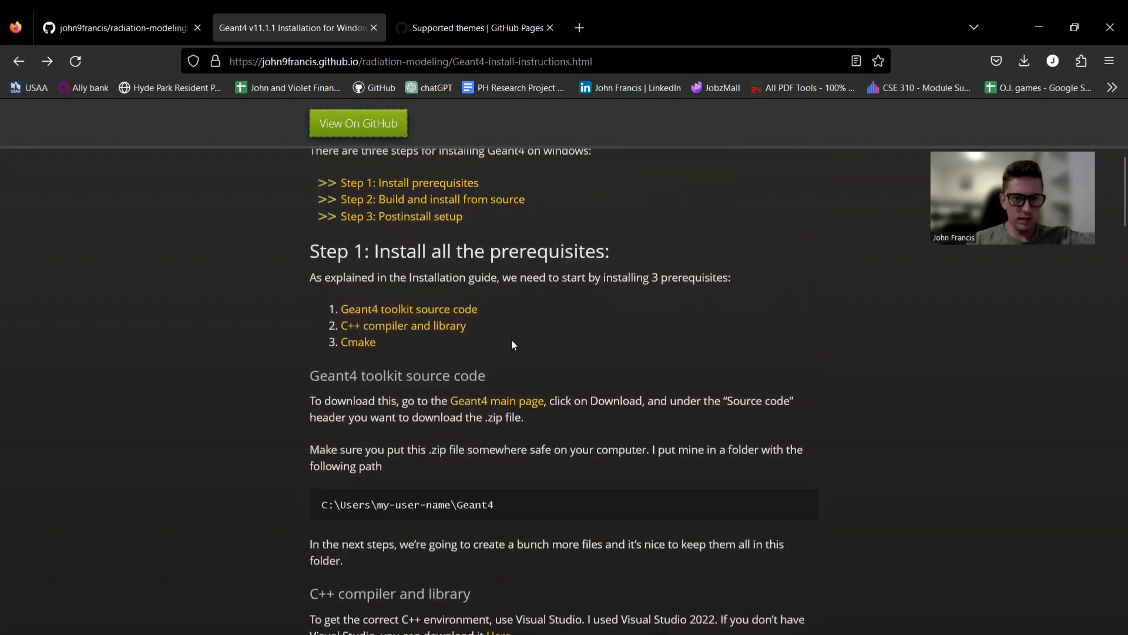
pyautogui.scroll(-3)
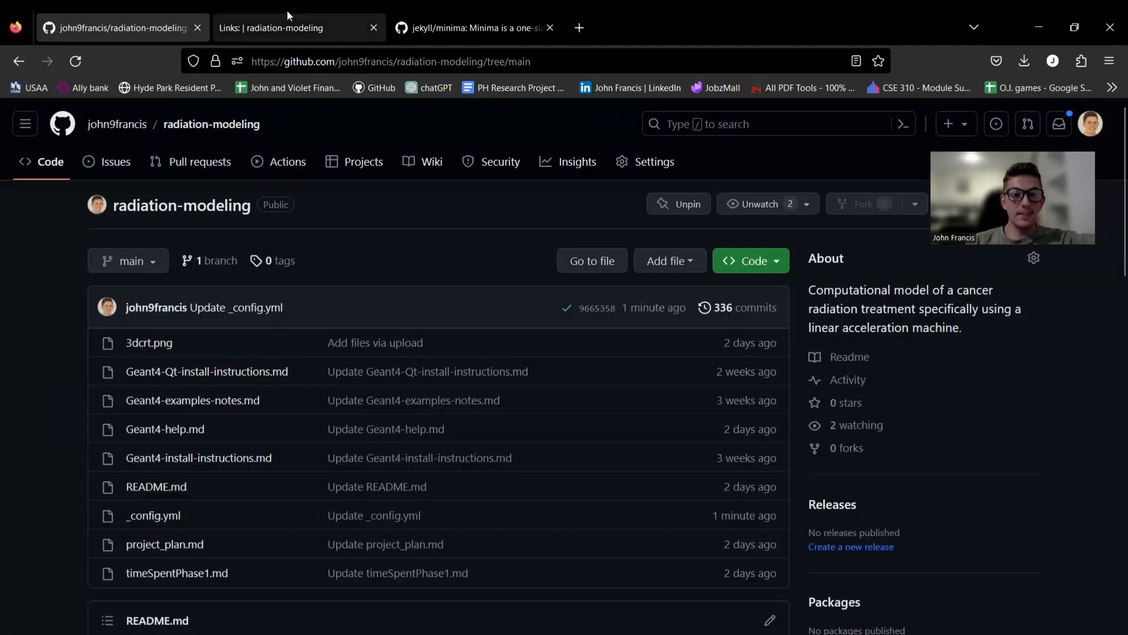
# Step: Browse the Minima-styled home page and Qt installation guide, then return to the repository's file list
pyautogui.click(284, 28)
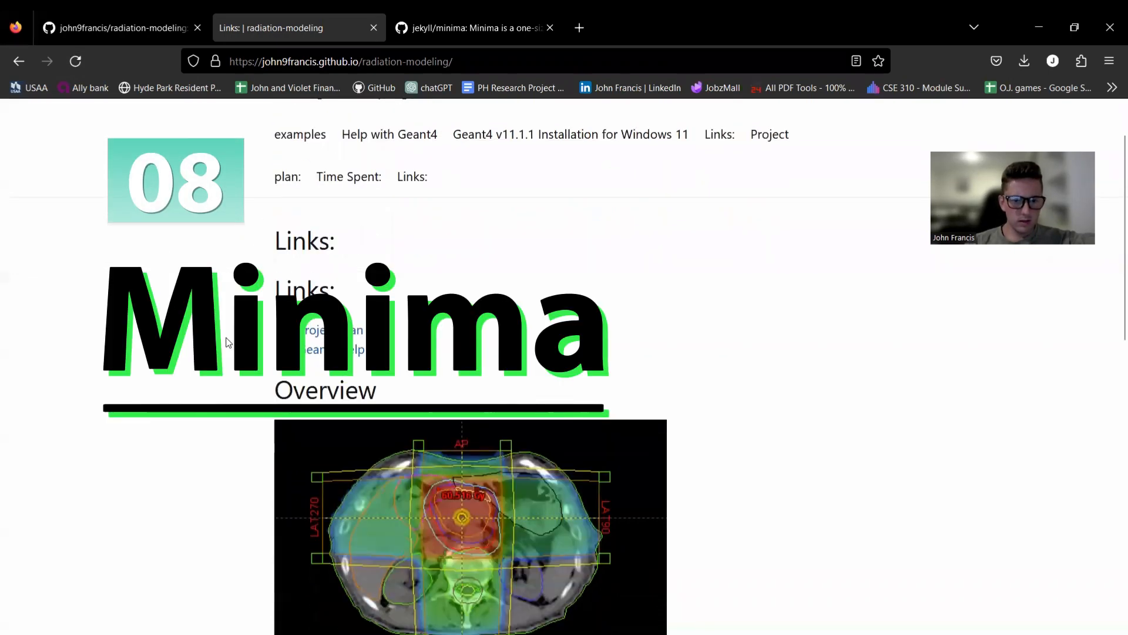
pyautogui.scroll(-3)
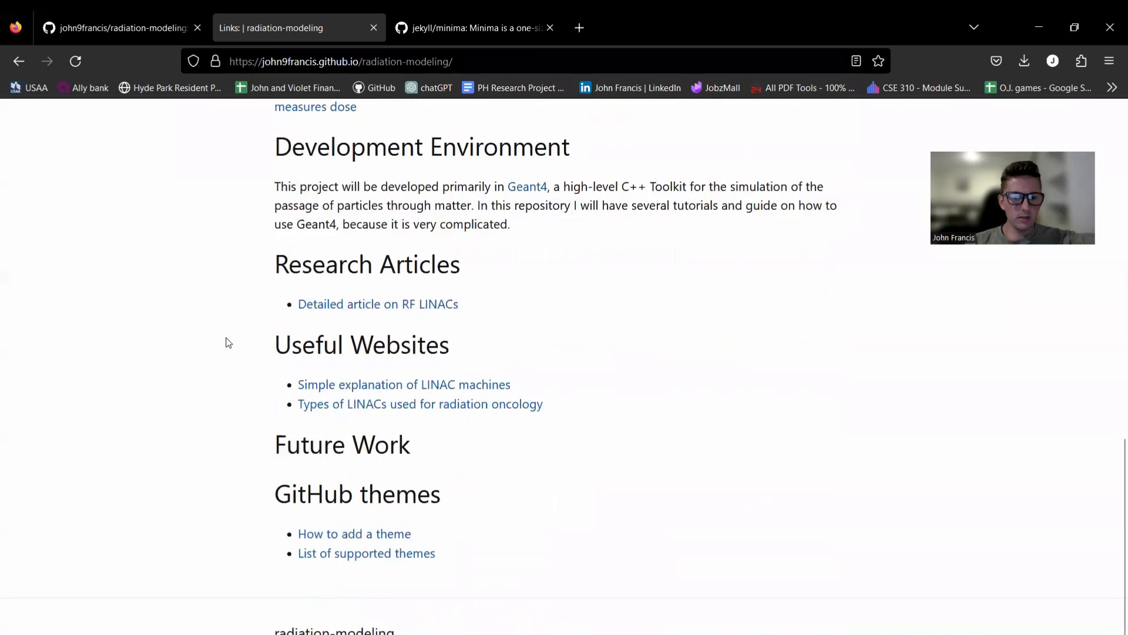
pyautogui.scroll(-3)
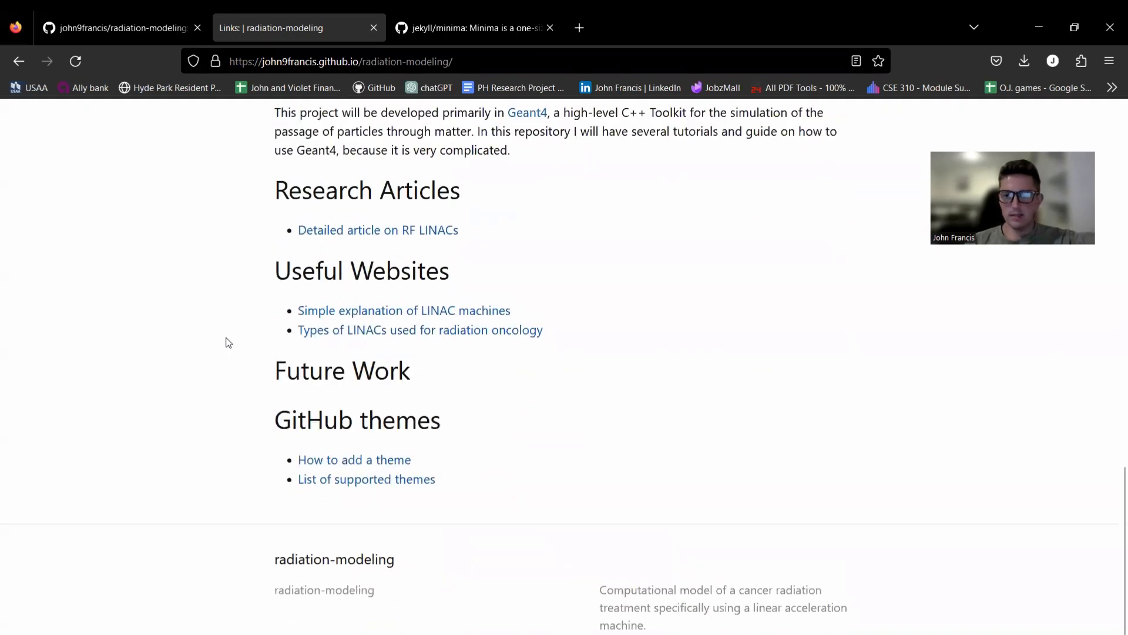
pyautogui.scroll(3)
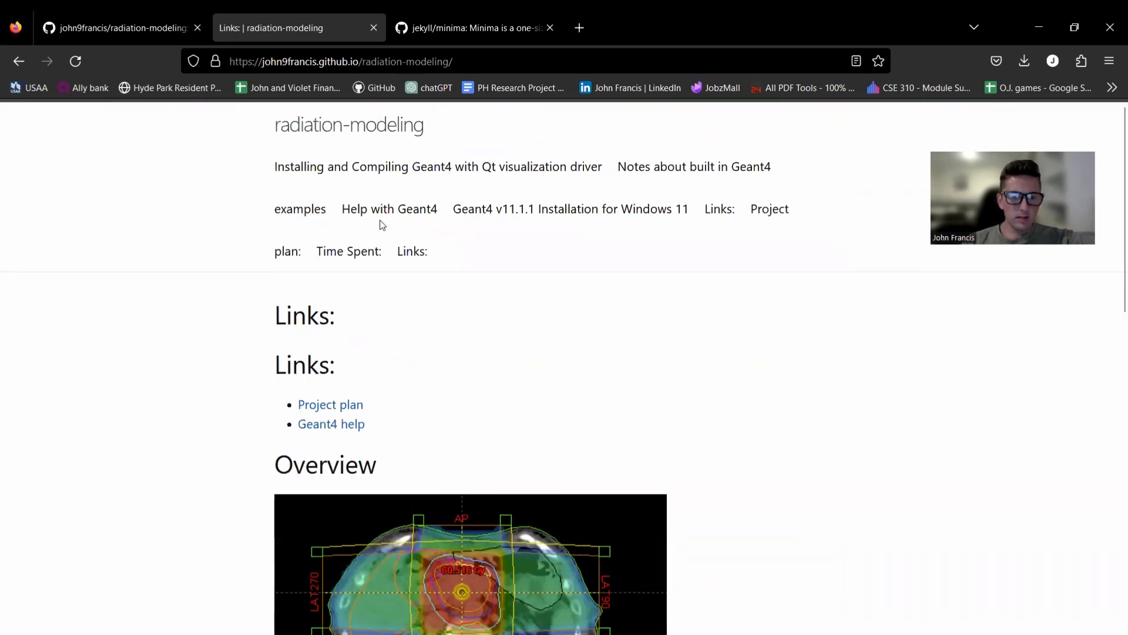
pyautogui.moveTo(547, 195)
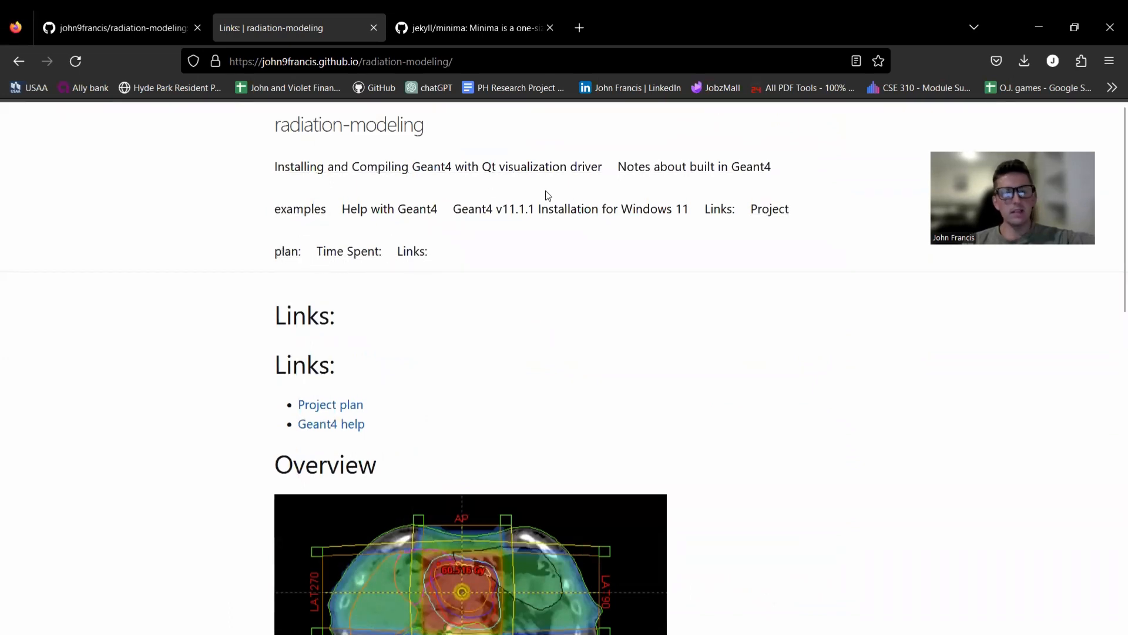
pyautogui.moveTo(583, 168)
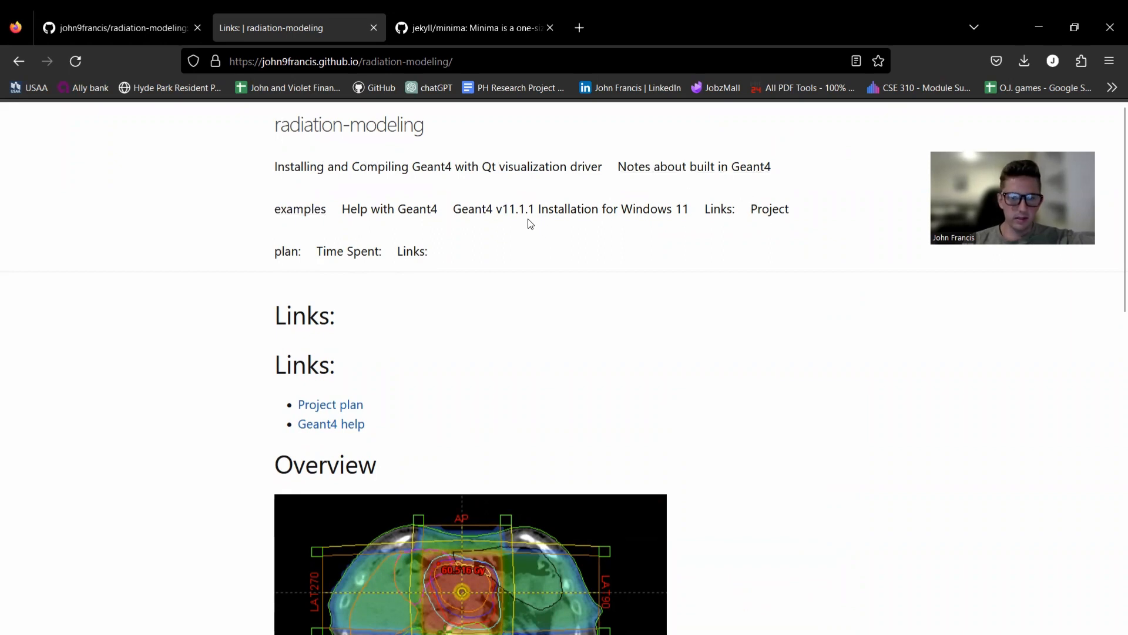
pyautogui.moveTo(383, 134)
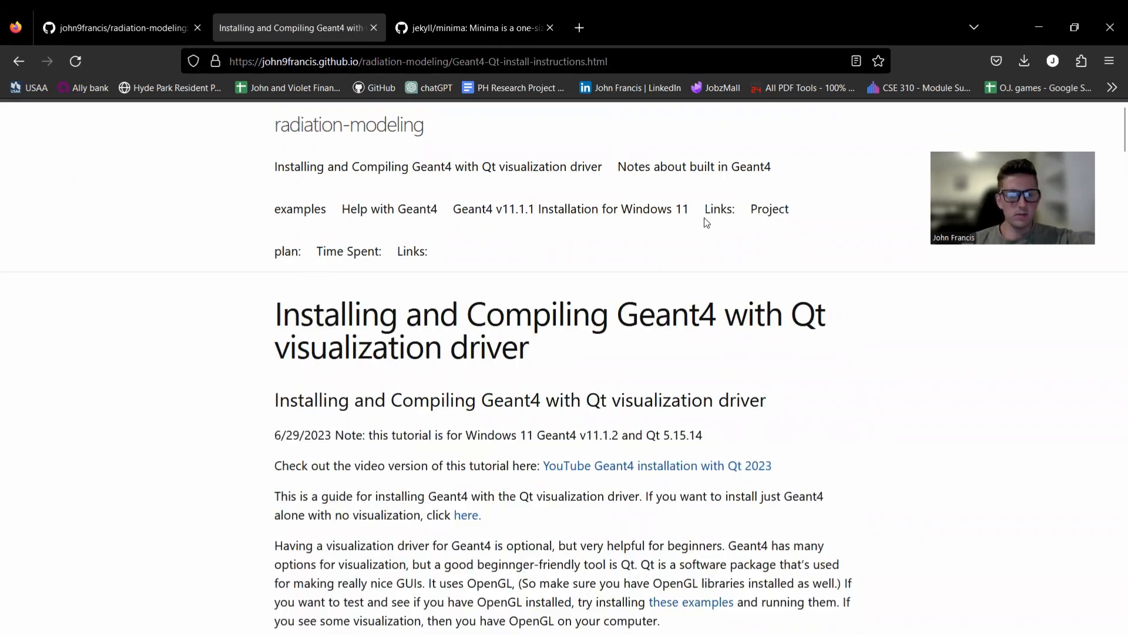
pyautogui.moveTo(428, 540)
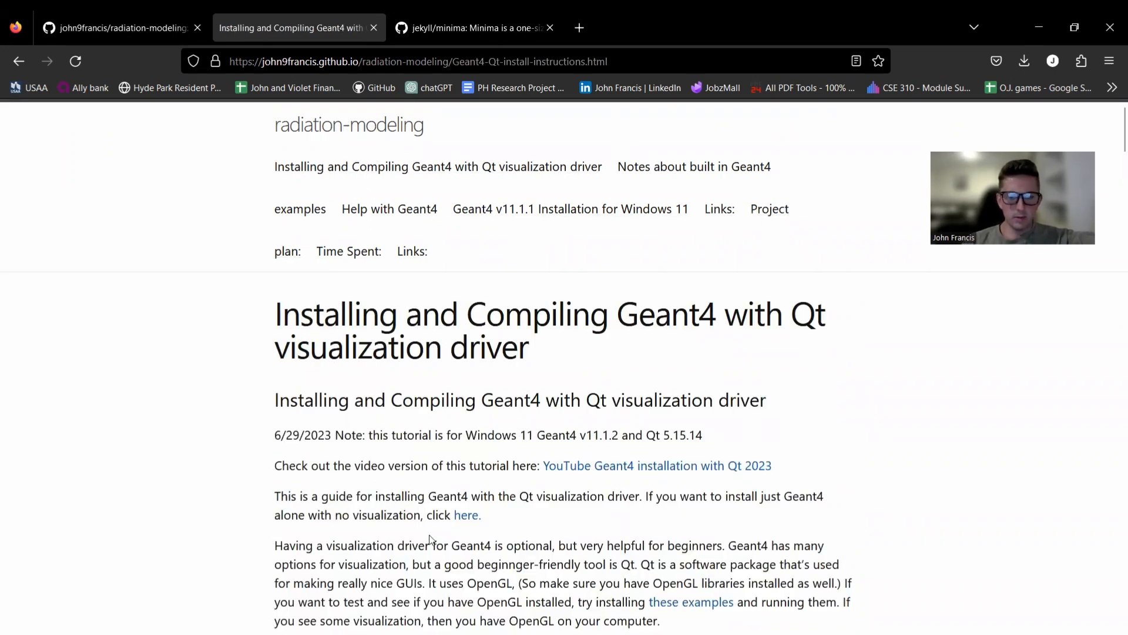
pyautogui.moveTo(382, 133)
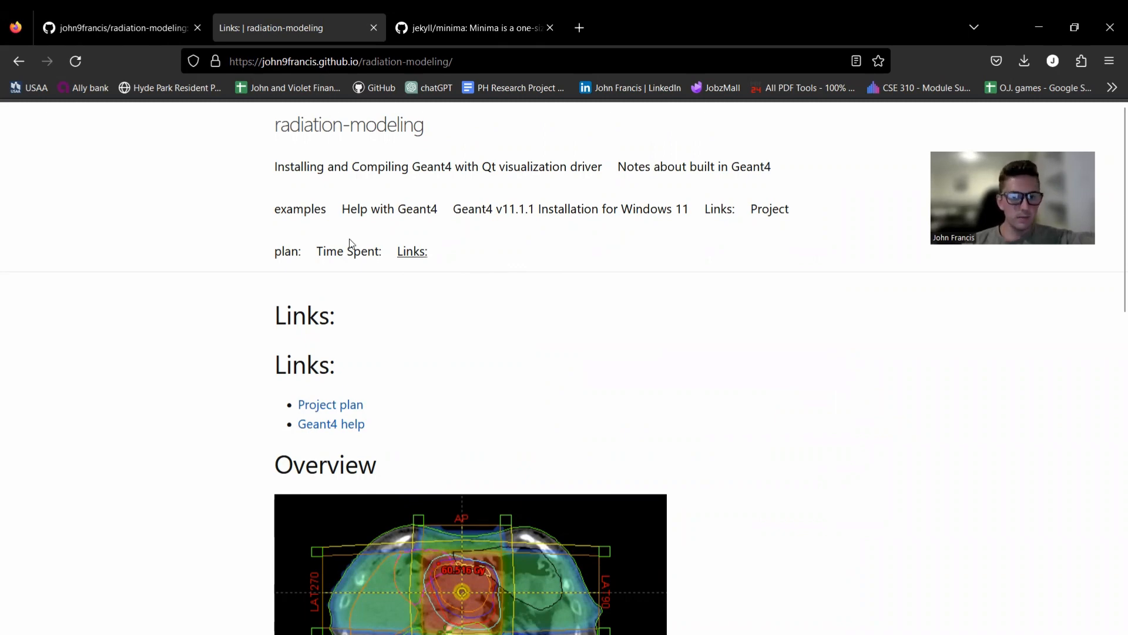
pyautogui.scroll(-3)
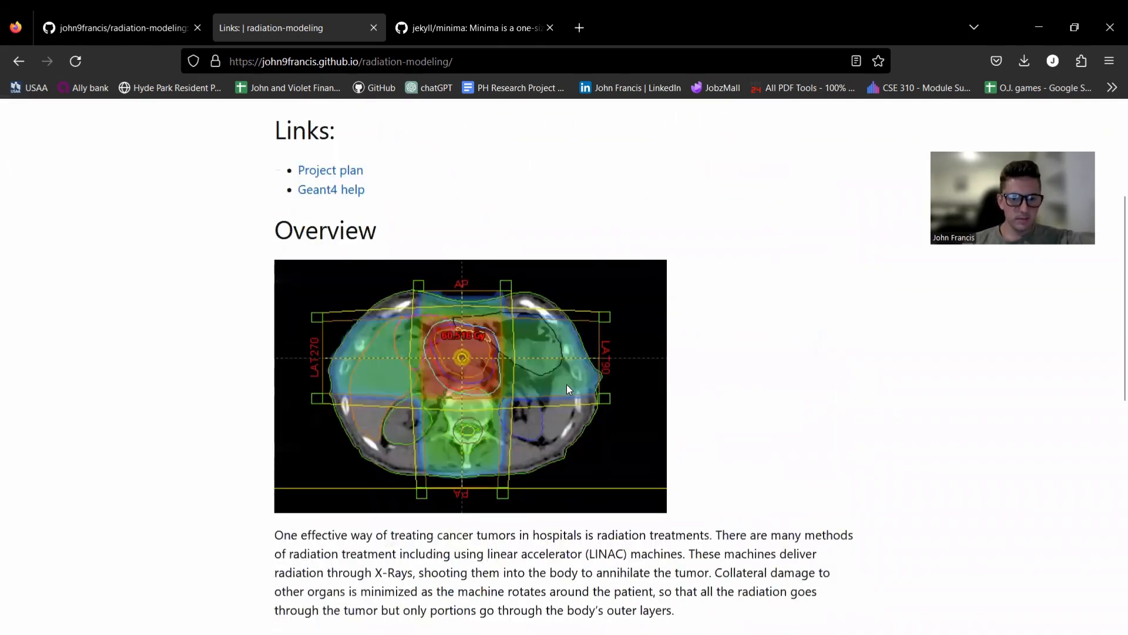
pyautogui.click(118, 28)
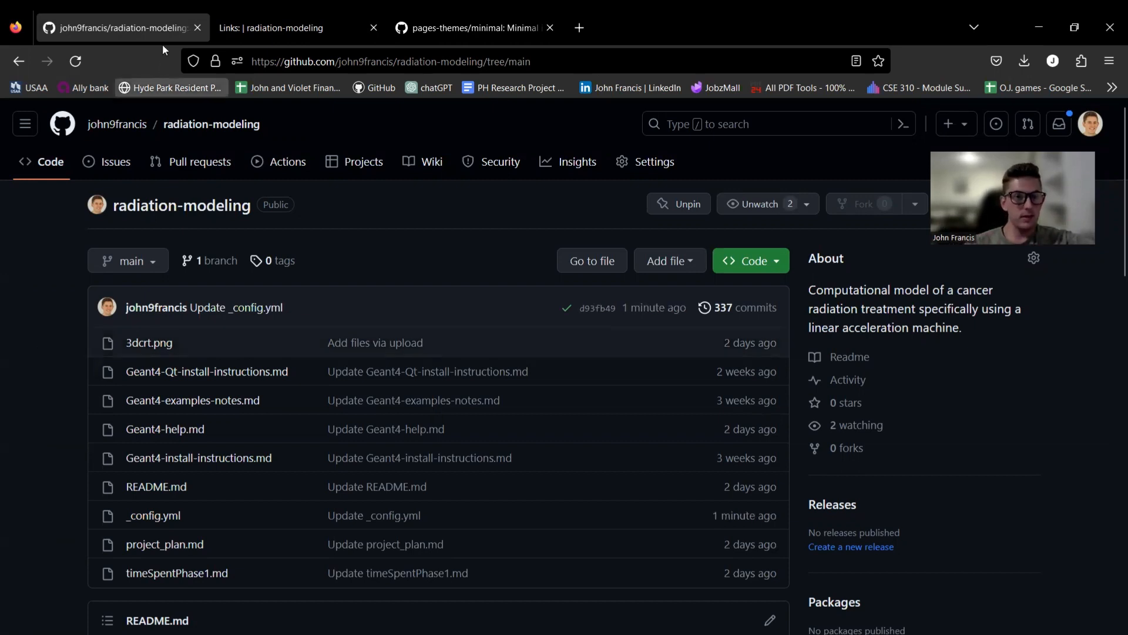
# Step: Reload the radiation-modeling site in the Minimal theme and highlight its description text briefly
pyautogui.click(275, 29)
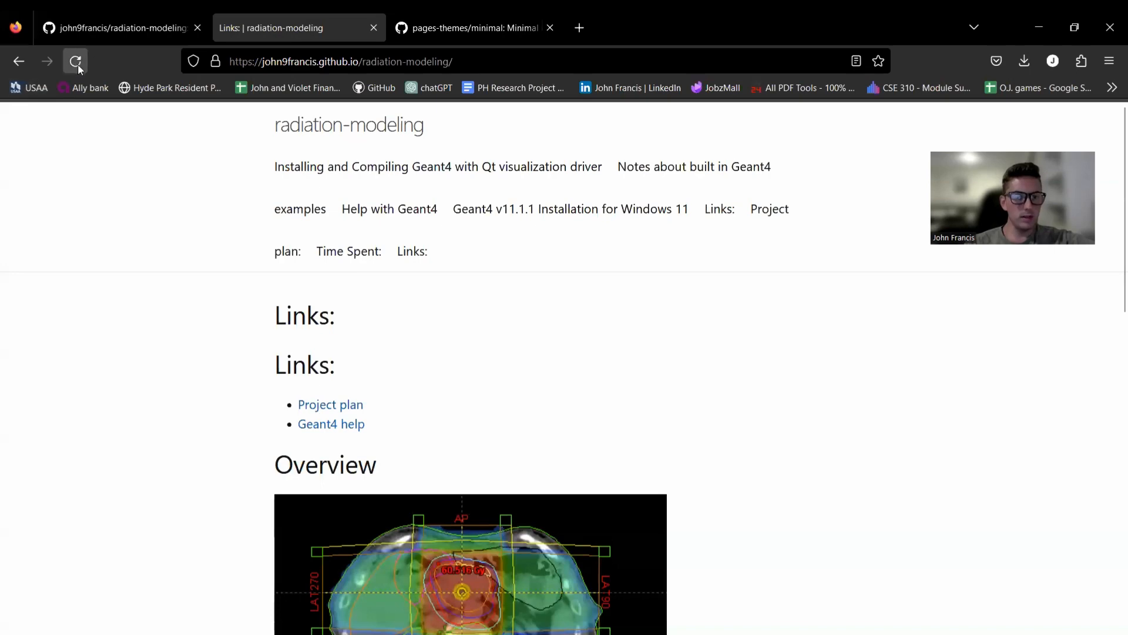
pyautogui.click(75, 61)
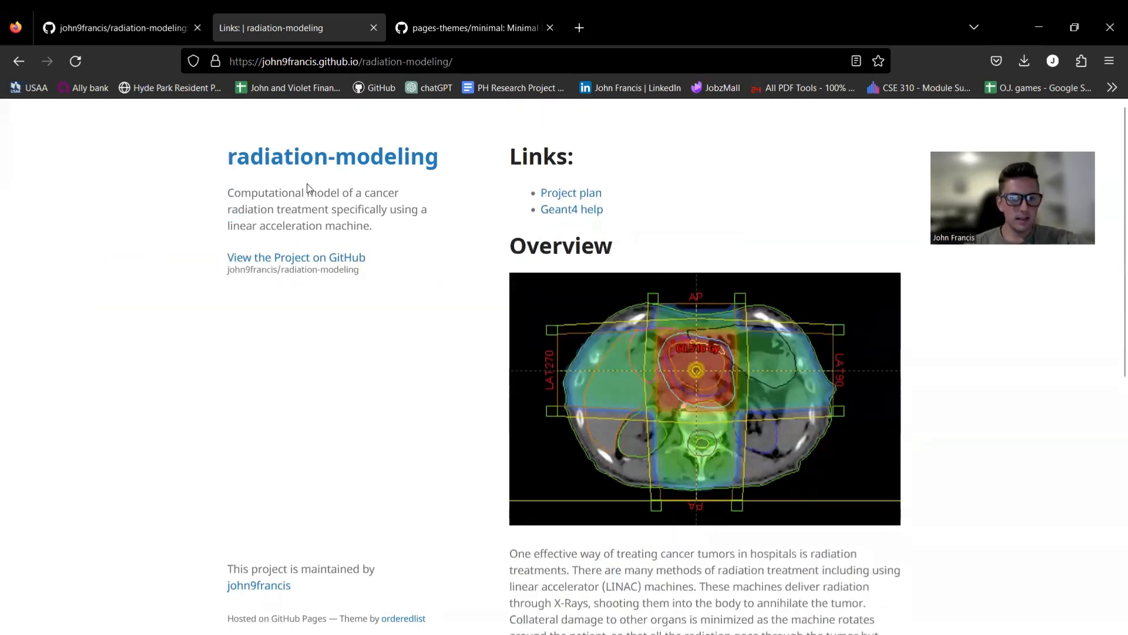
pyautogui.moveTo(240, 191); pyautogui.dragTo(374, 226)
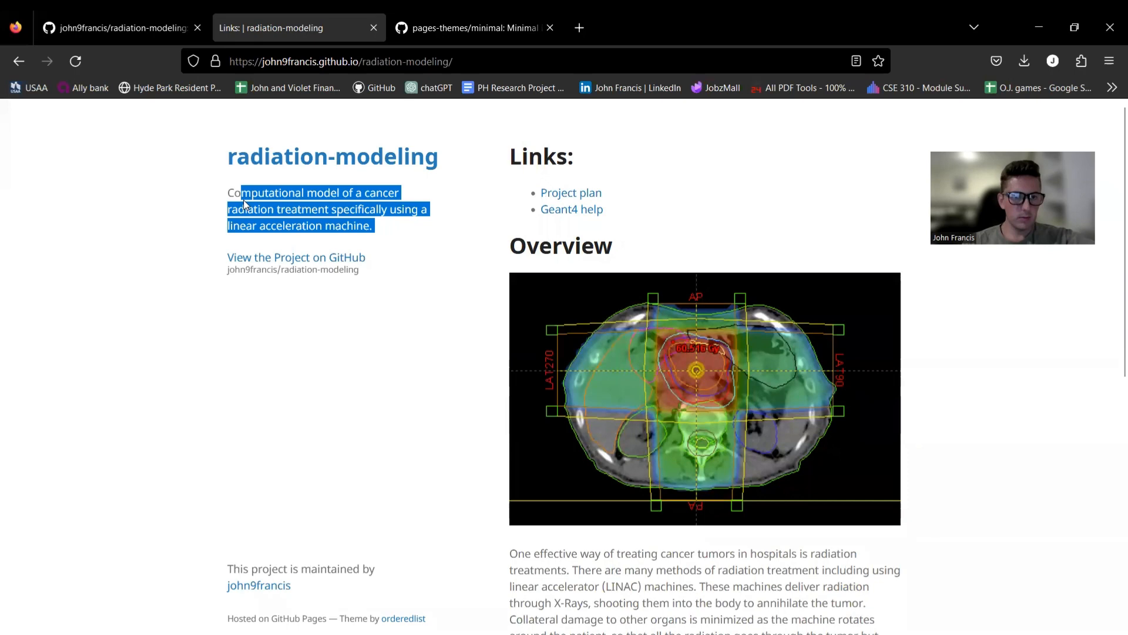
pyautogui.click(329, 161)
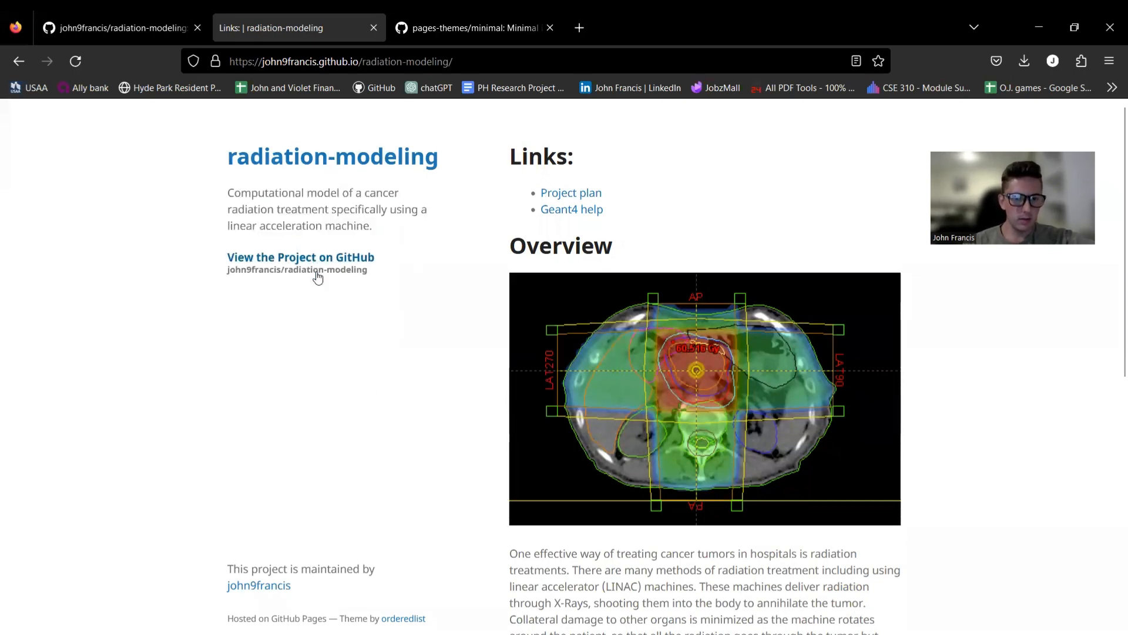
# Step: Scroll through the Minimal-styled home page and project plan content back to home
pyautogui.scroll(-3)
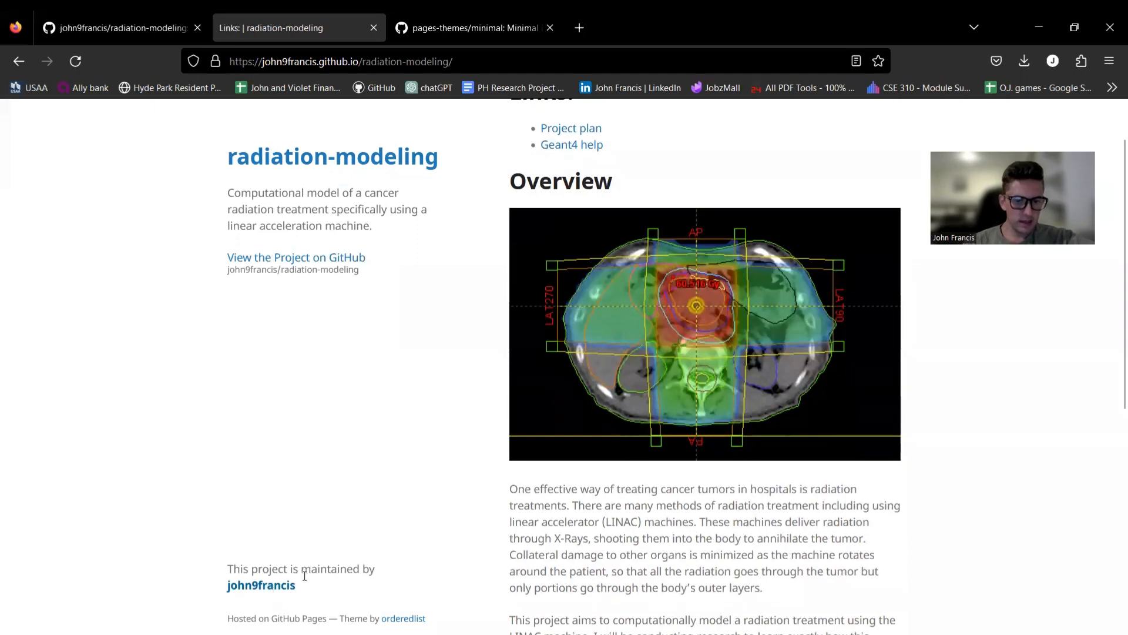
pyautogui.scroll(-3)
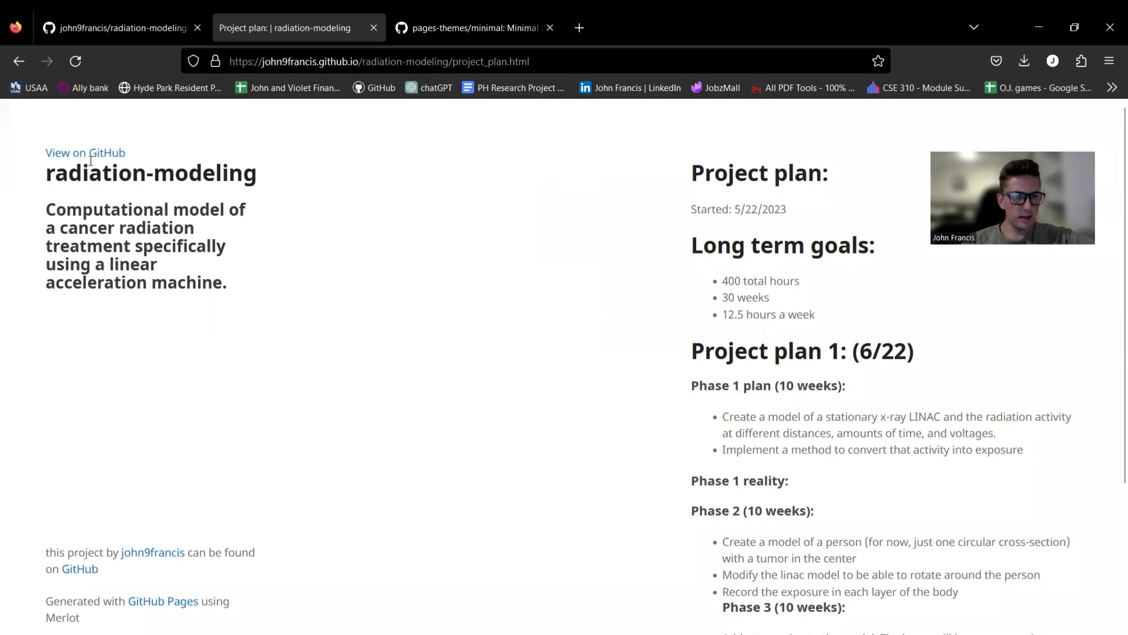
pyautogui.scroll(-3)
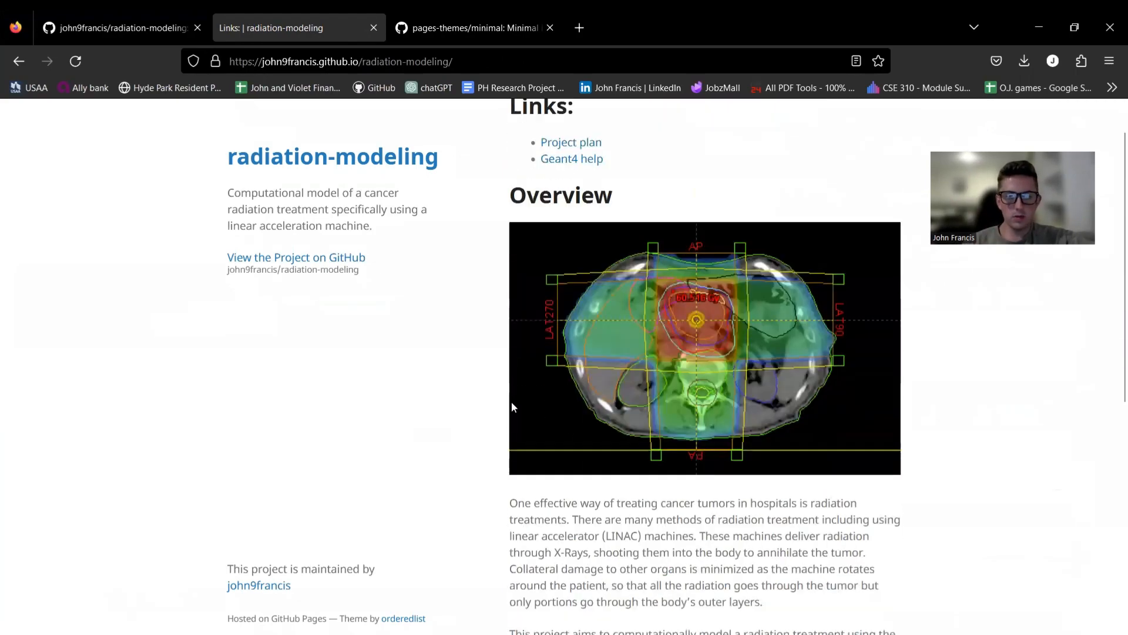
pyautogui.scroll(-3)
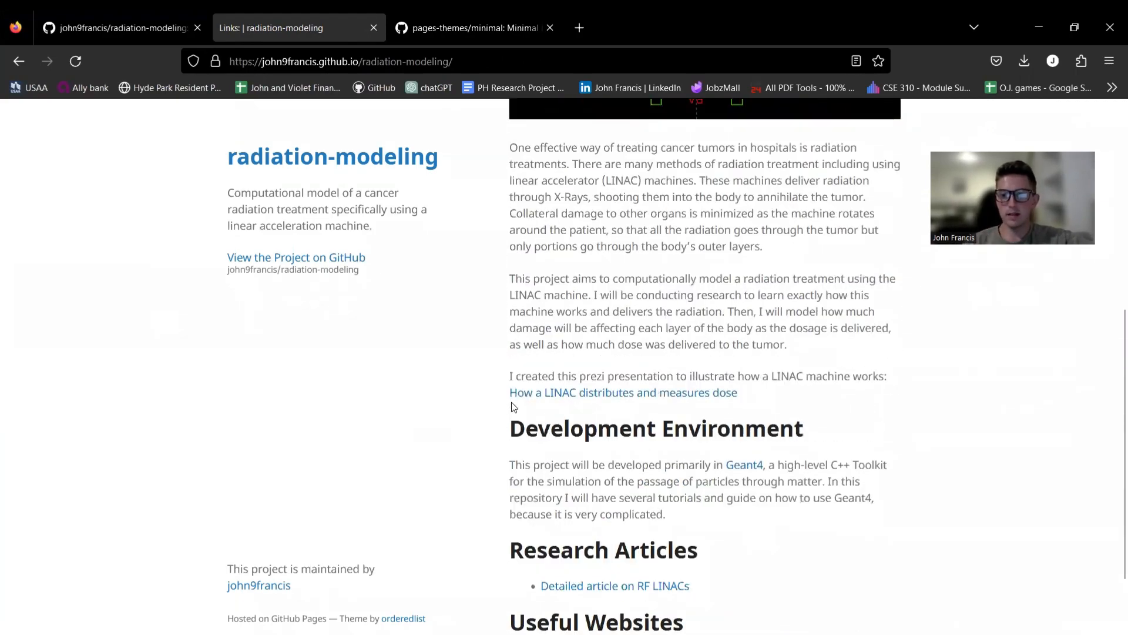
pyautogui.scroll(-3)
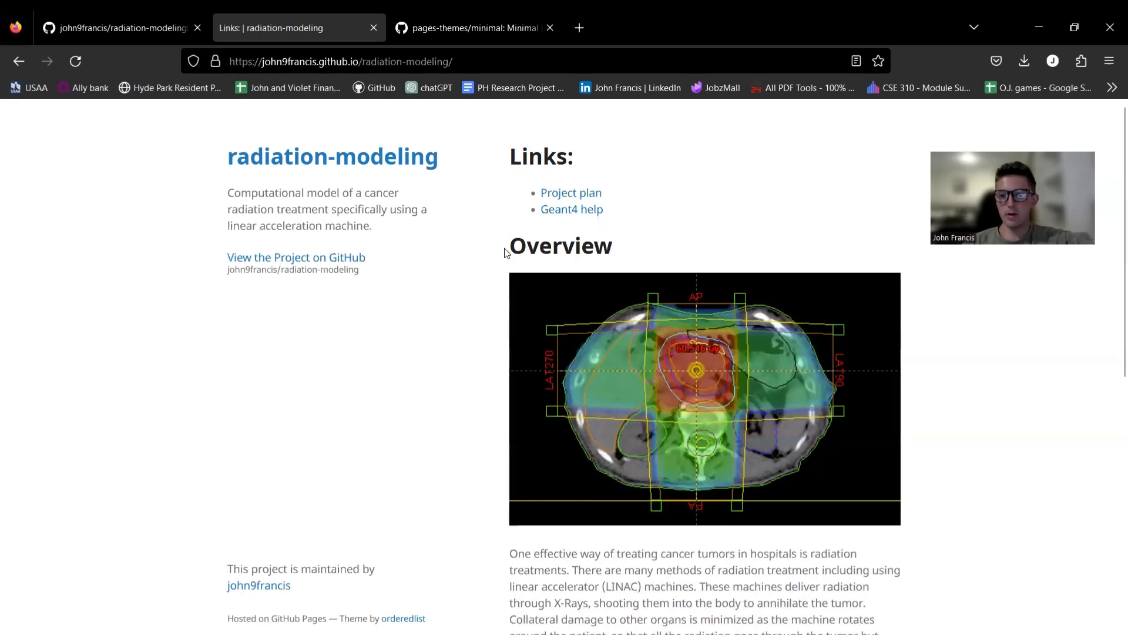
pyautogui.moveTo(392, 534)
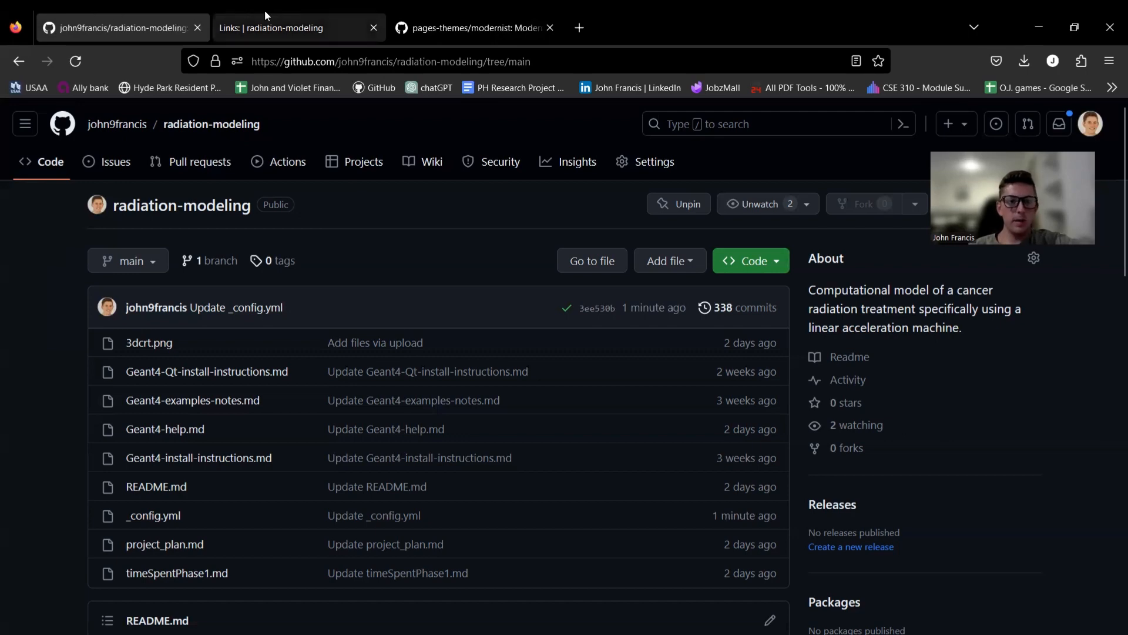
# Step: View the Modernist-styled site, scroll the Time Spent page, then return to the GitHub repository
pyautogui.click(277, 28)
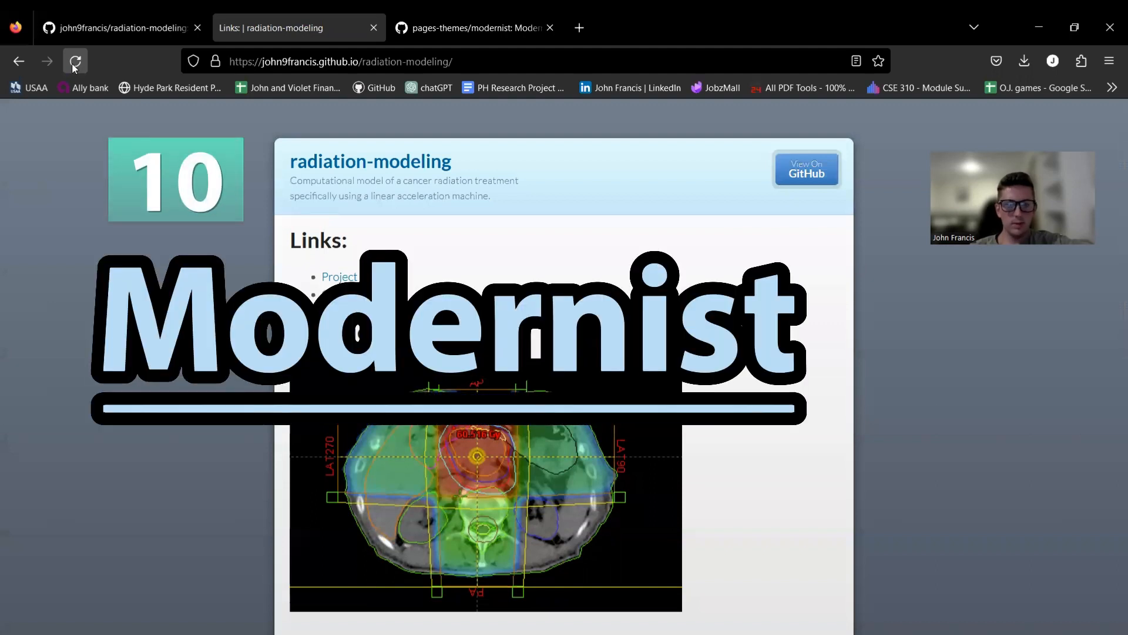
pyautogui.scroll(-3)
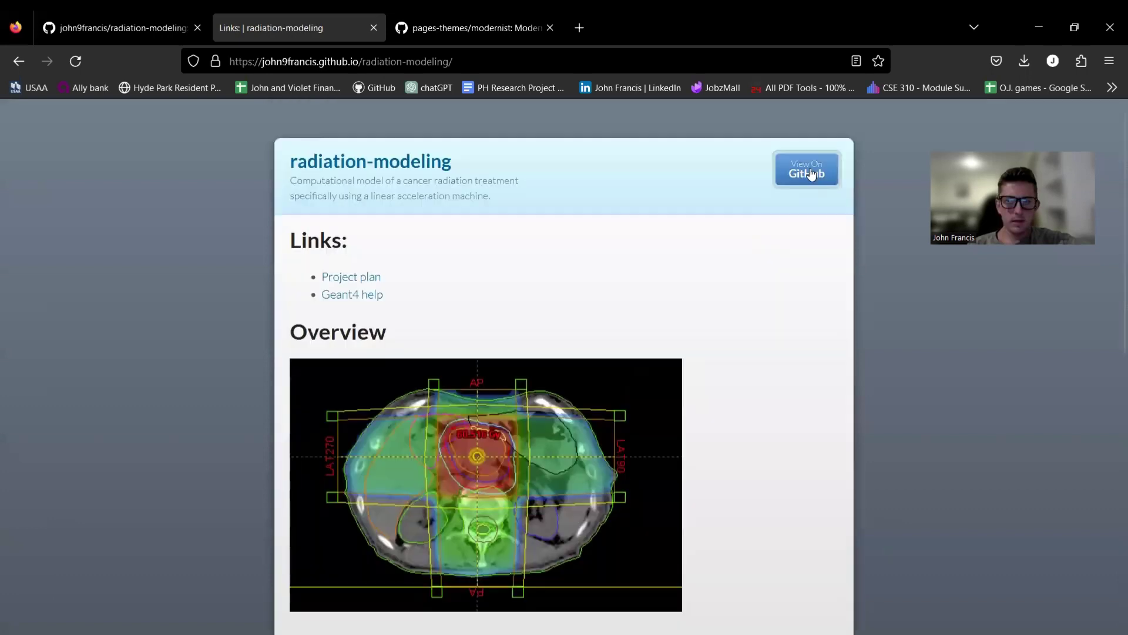
pyautogui.moveTo(372, 156)
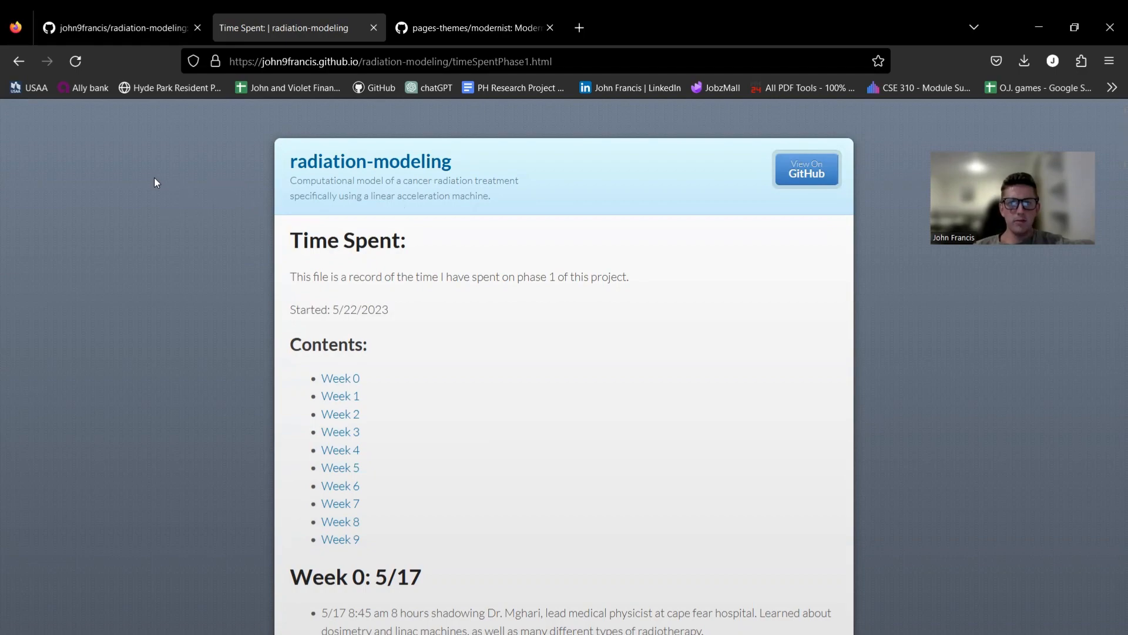
pyautogui.scroll(-3)
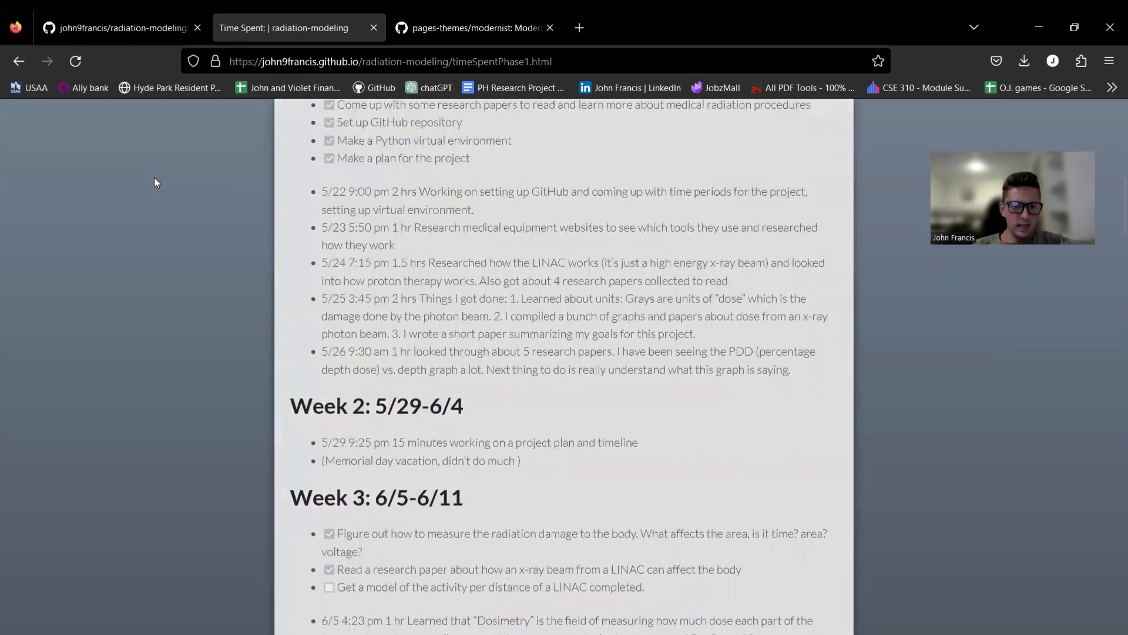
pyautogui.scroll(-3)
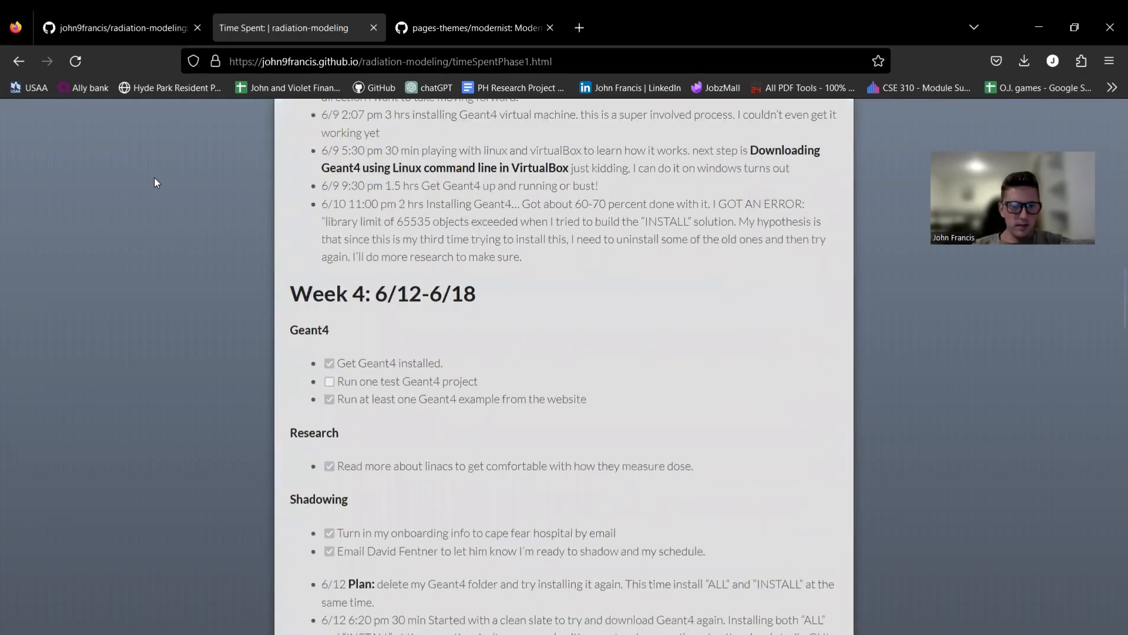
pyautogui.scroll(-3)
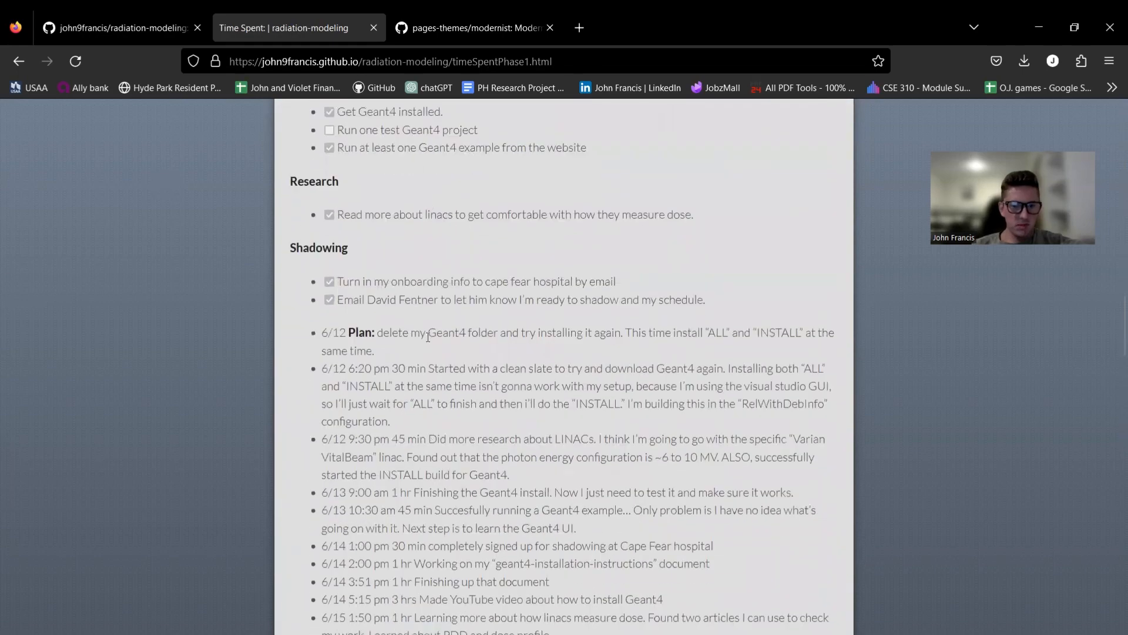
pyautogui.click(117, 28)
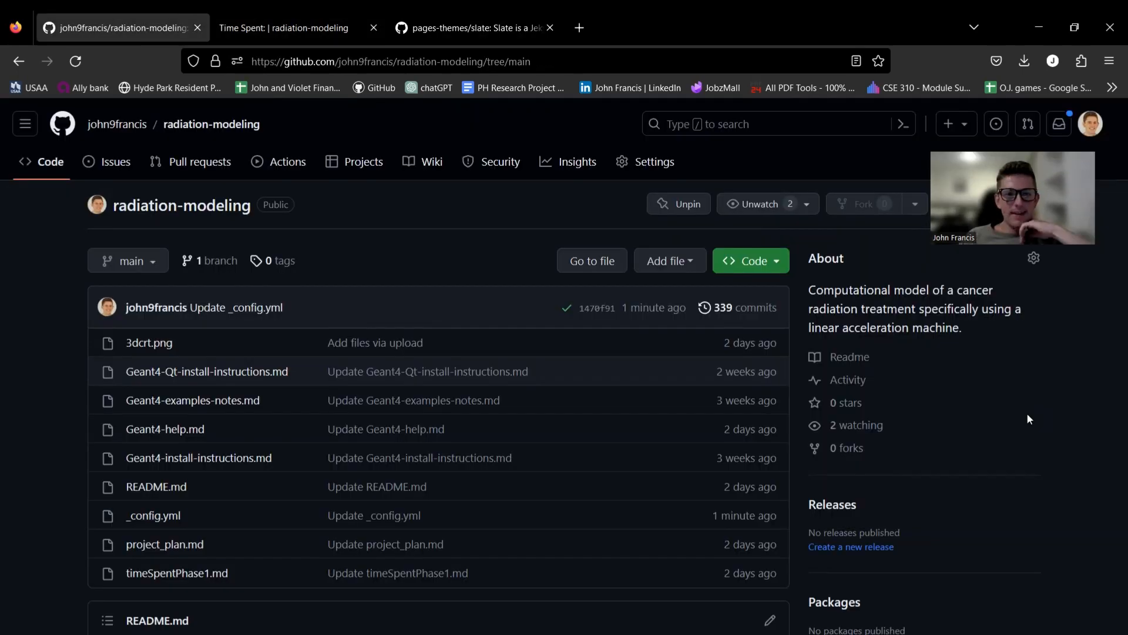
pyautogui.moveTo(649, 103)
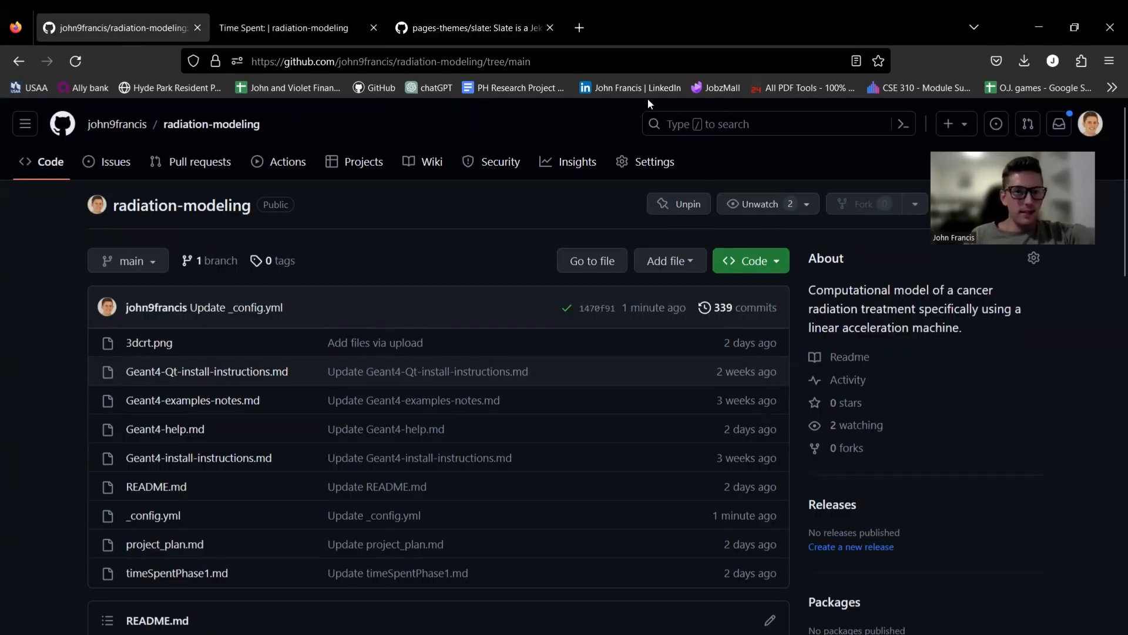
# Step: Reload the Time Spent page in the Slate theme, scroll through it, then return to the repository
pyautogui.click(282, 28)
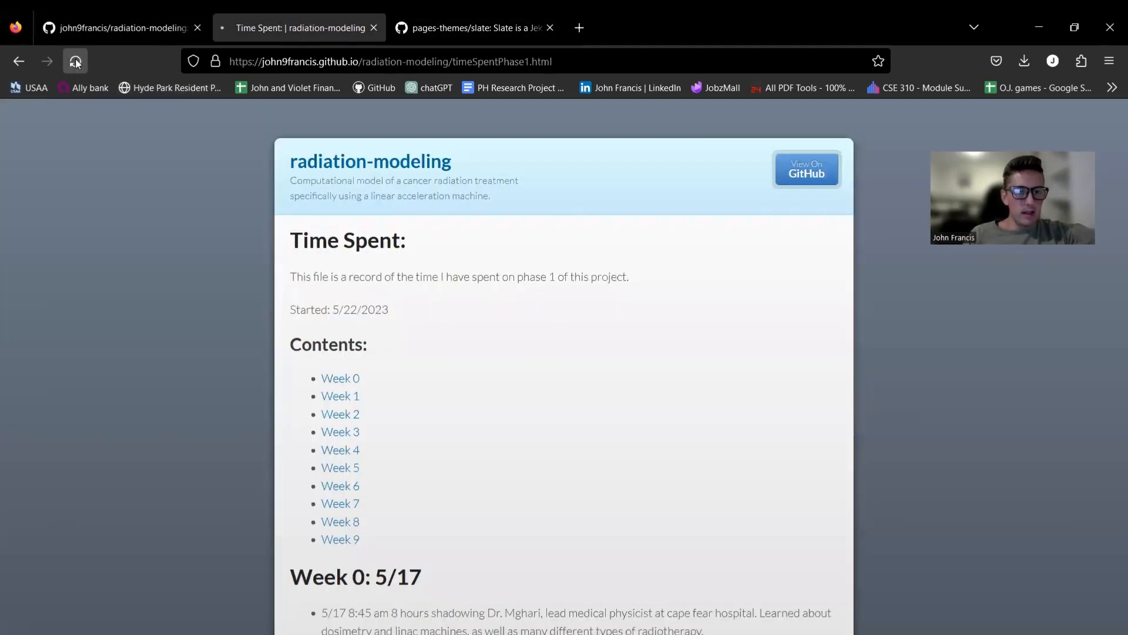
pyautogui.click(75, 61)
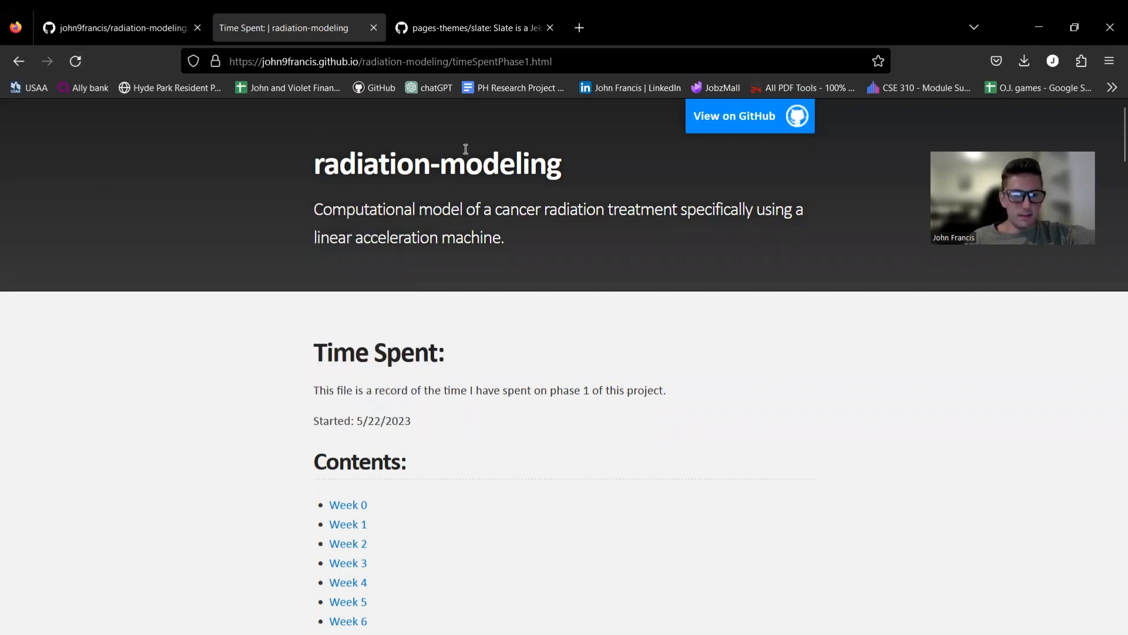
pyautogui.moveTo(456, 165)
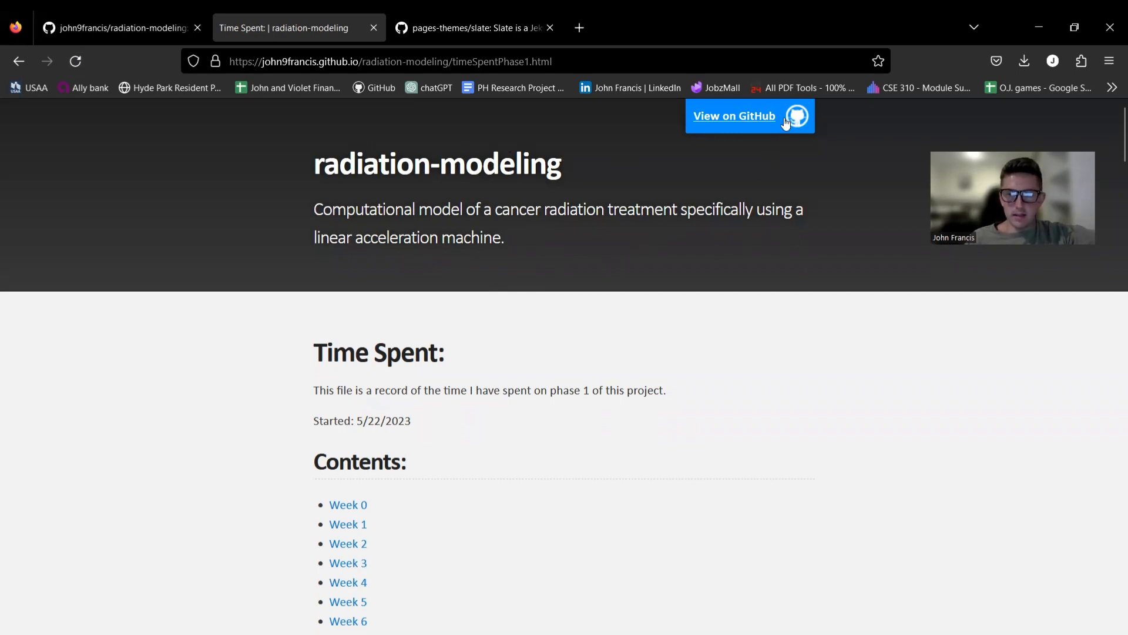
pyautogui.scroll(-3)
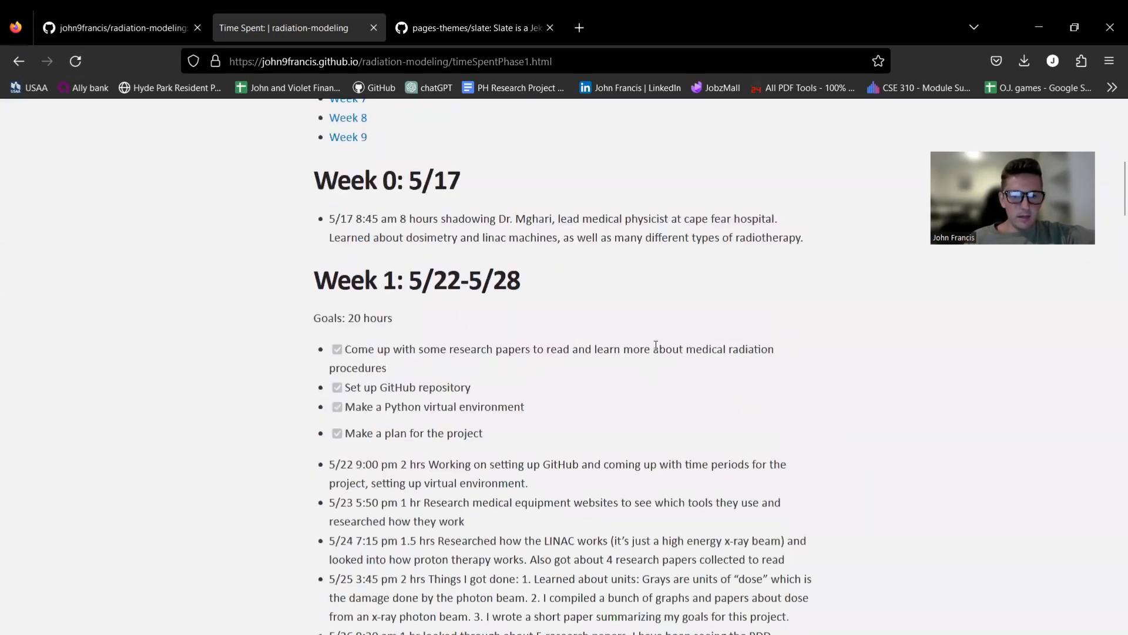
pyautogui.scroll(-3)
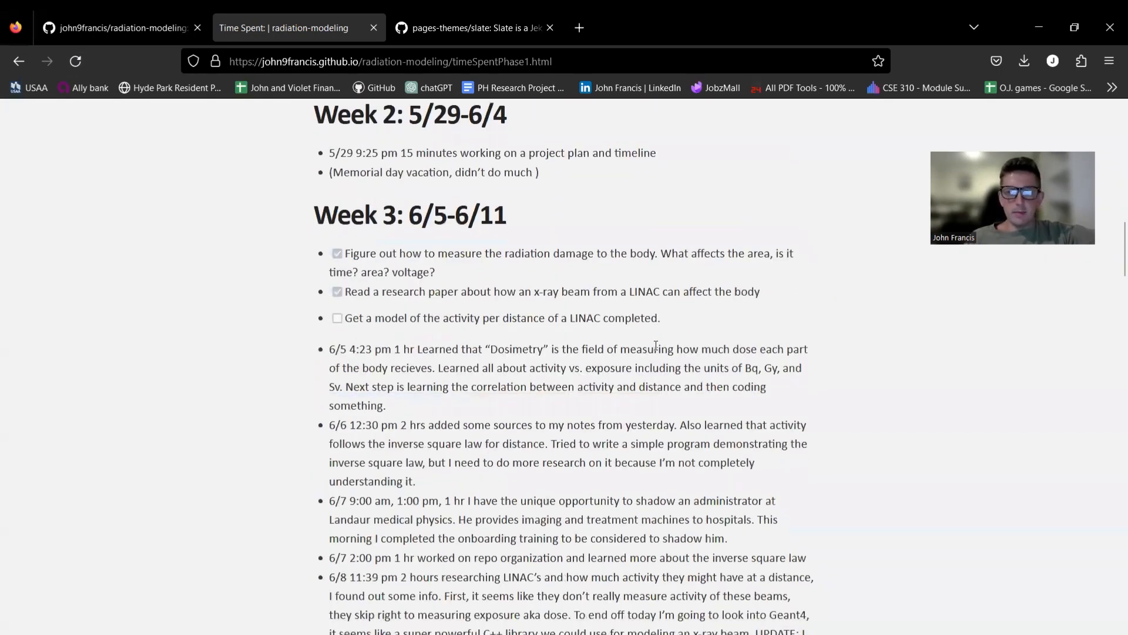
pyautogui.scroll(-3)
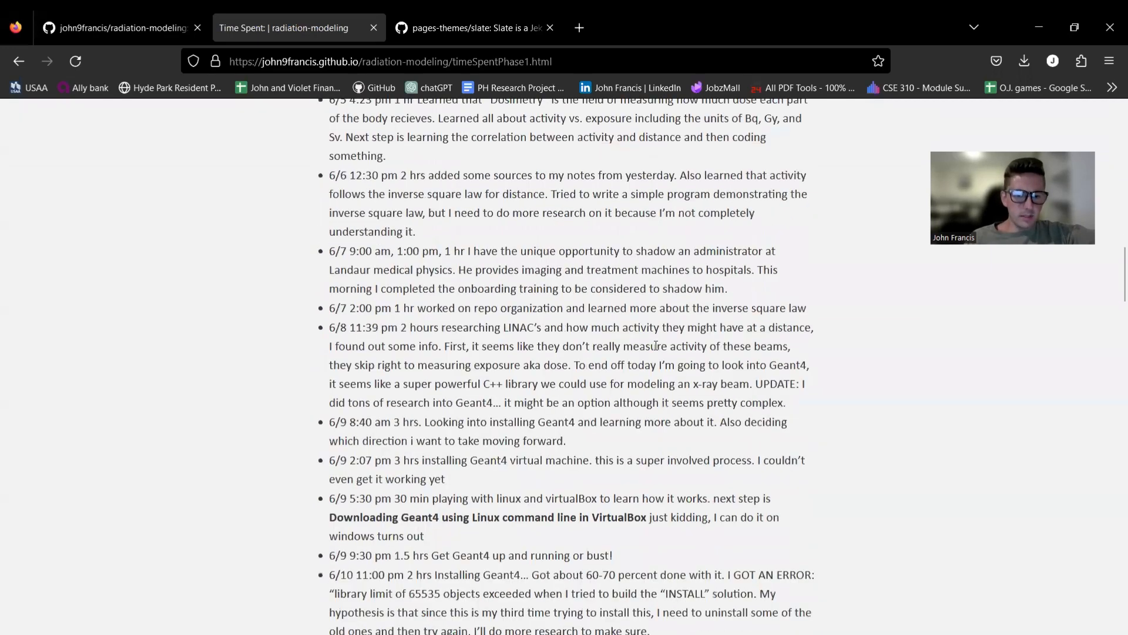
pyautogui.click(118, 28)
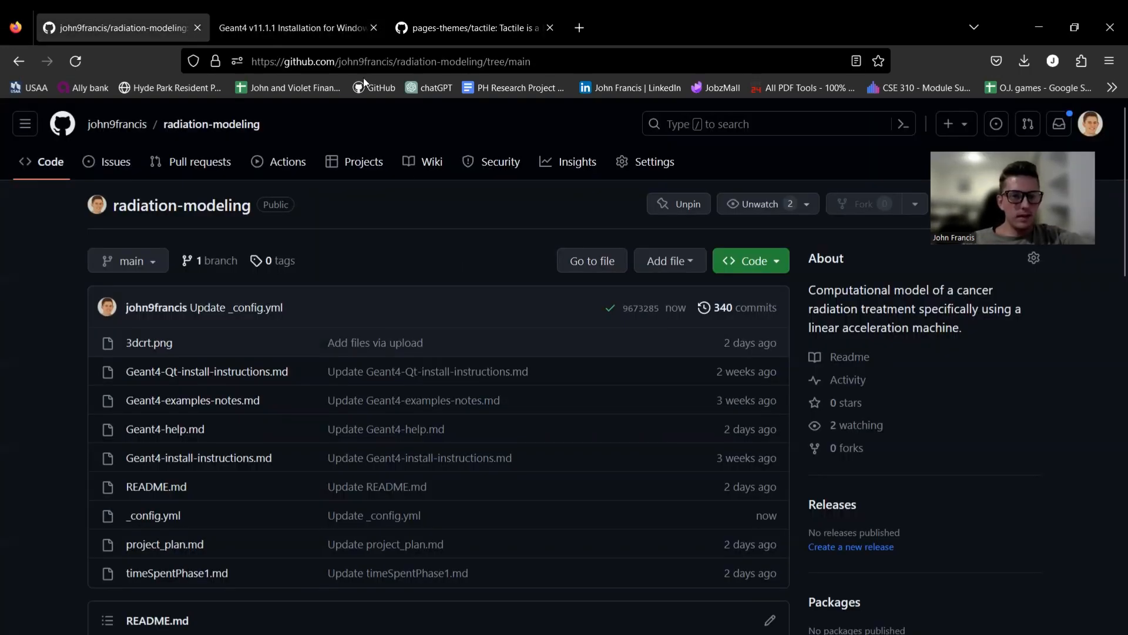
# Step: Reload the site in the Tactile theme and scroll through the project plan page
pyautogui.click(297, 28)
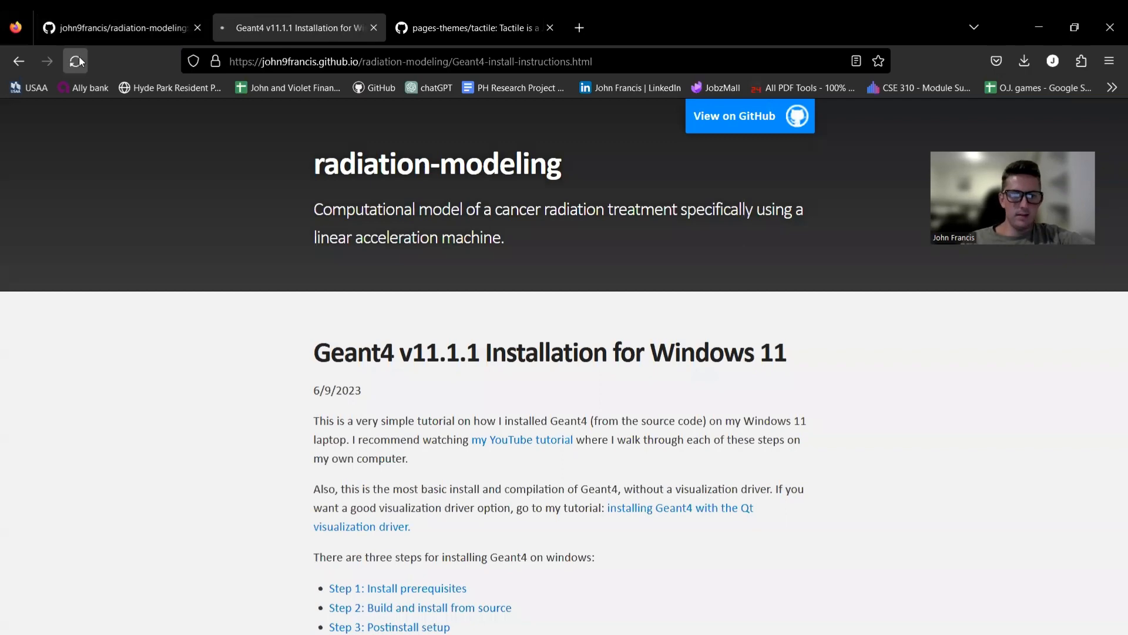
pyautogui.click(74, 62)
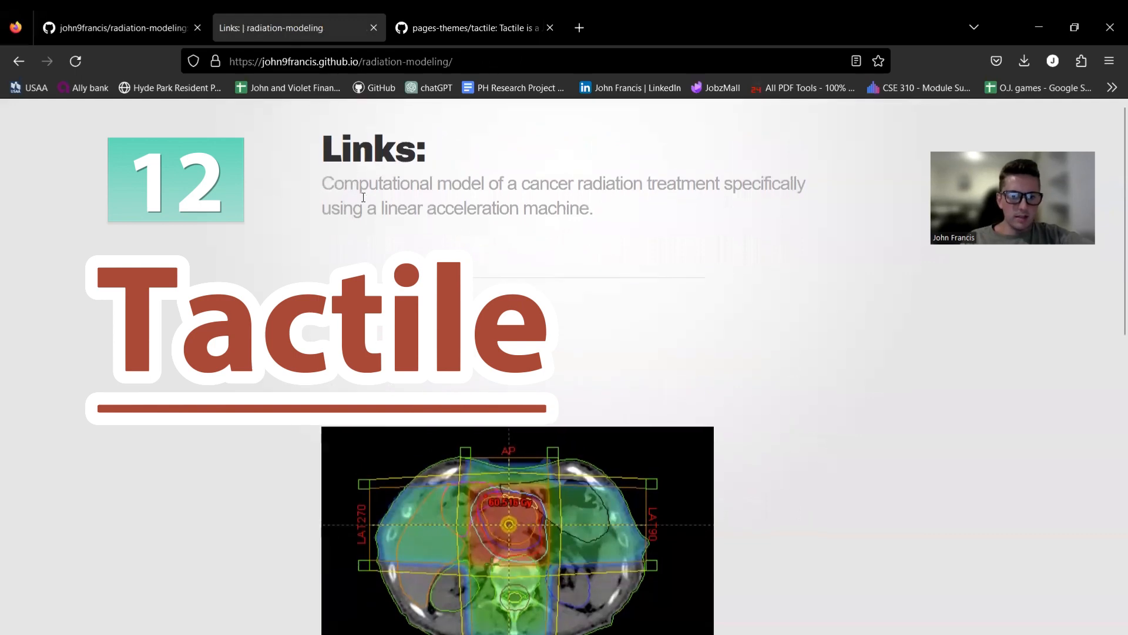
pyautogui.scroll(-3)
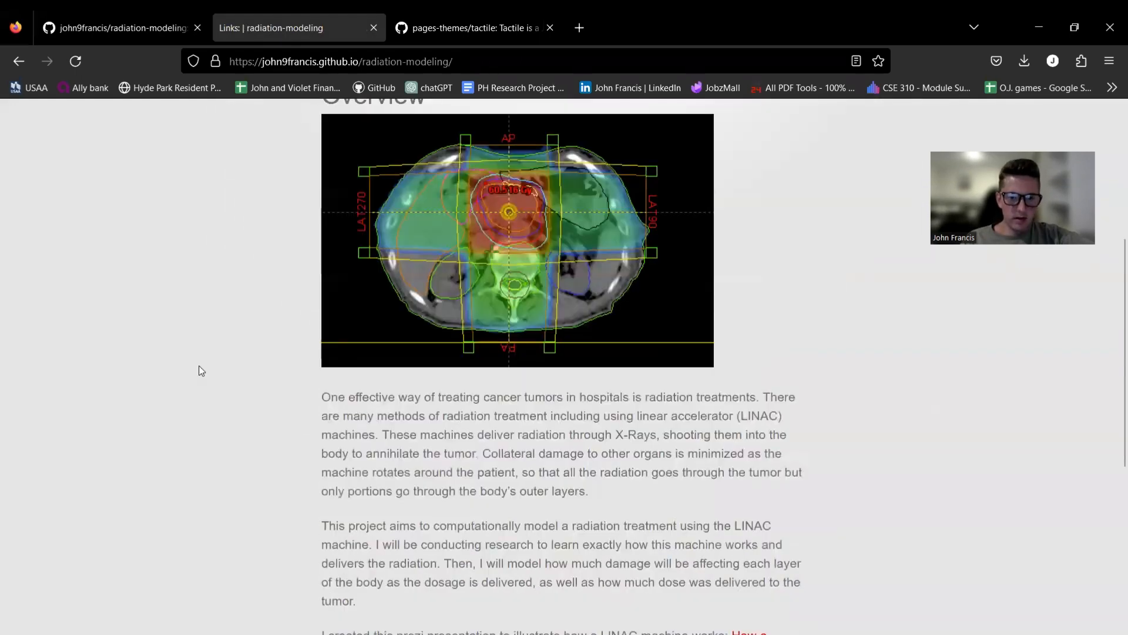
pyautogui.scroll(-3)
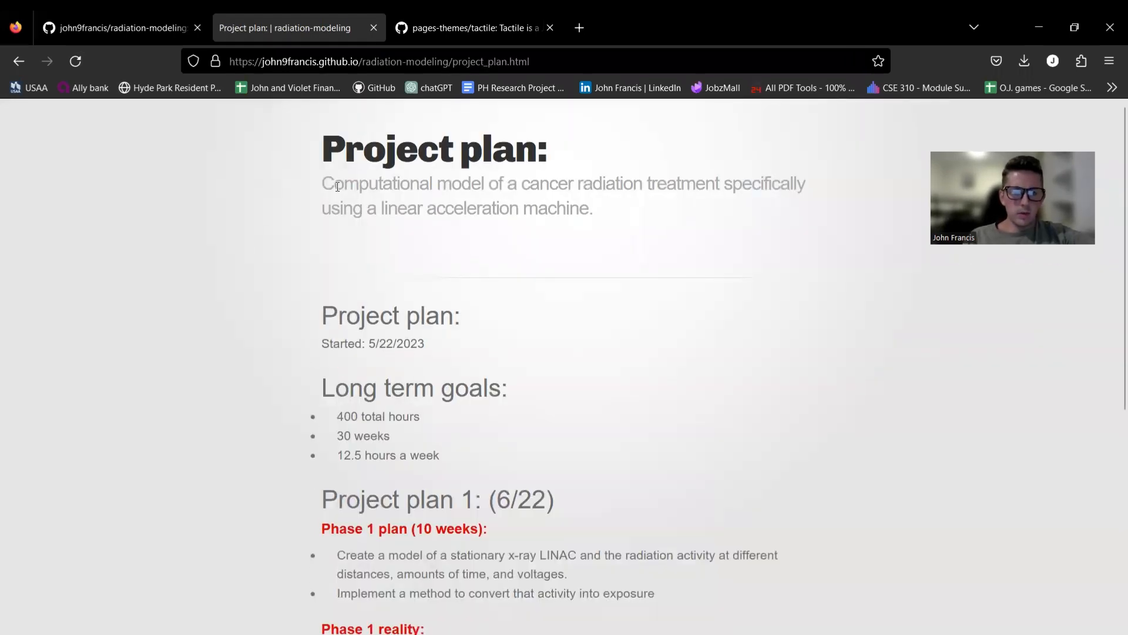
# Step: Browse the Geant4 install instructions page, then return to the radiation-modeling repository
pyautogui.doubleClick(431, 150)
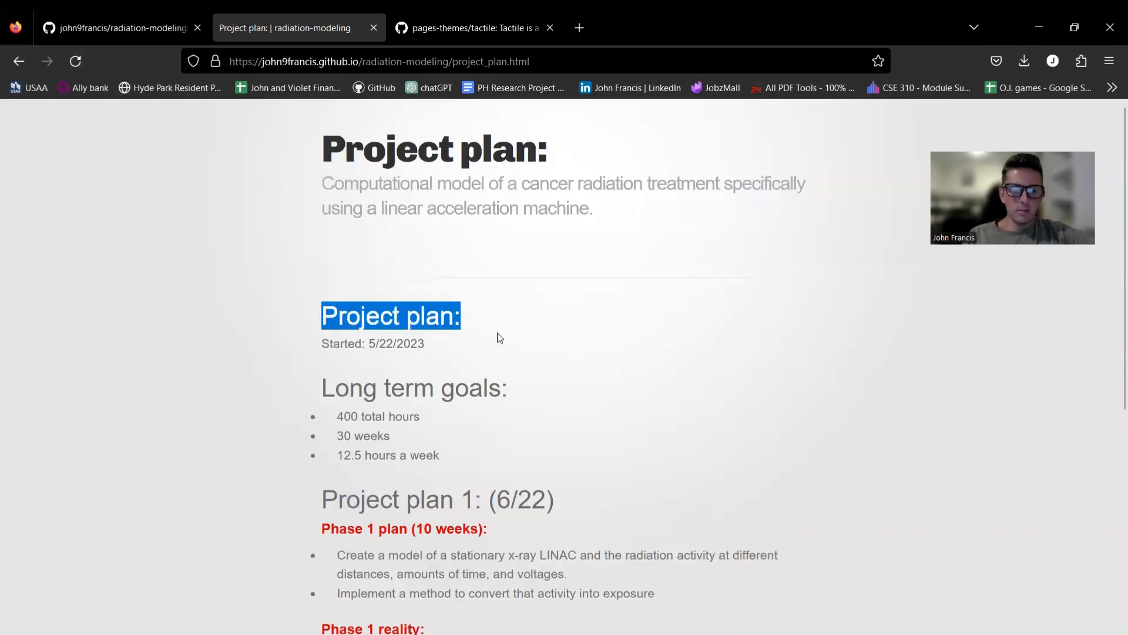
pyautogui.moveTo(325, 181)
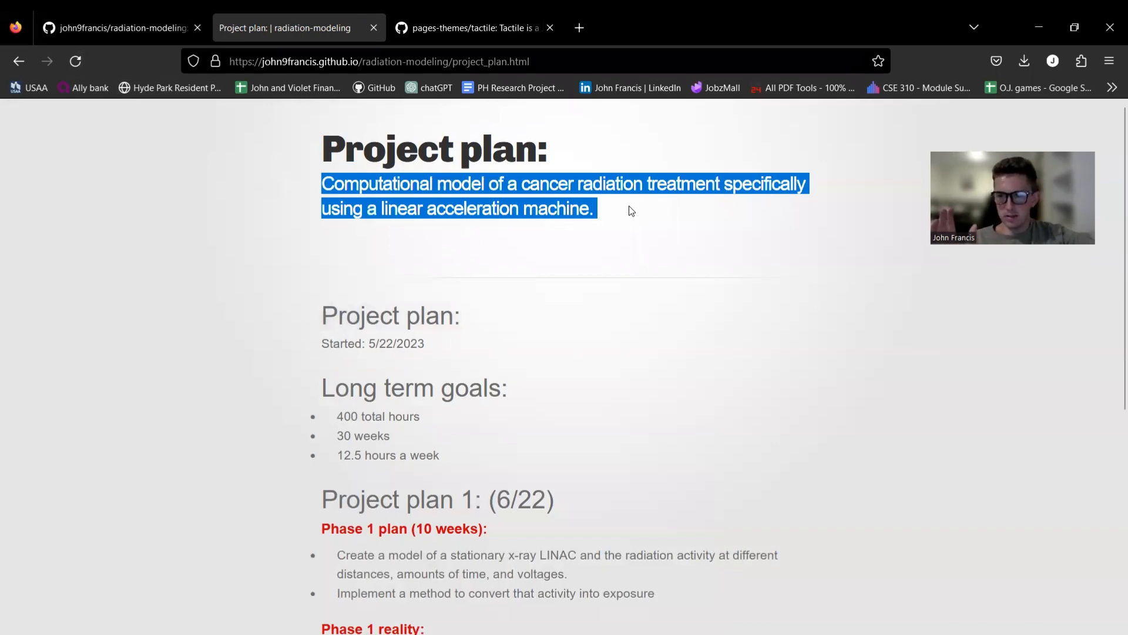
pyautogui.scroll(-3)
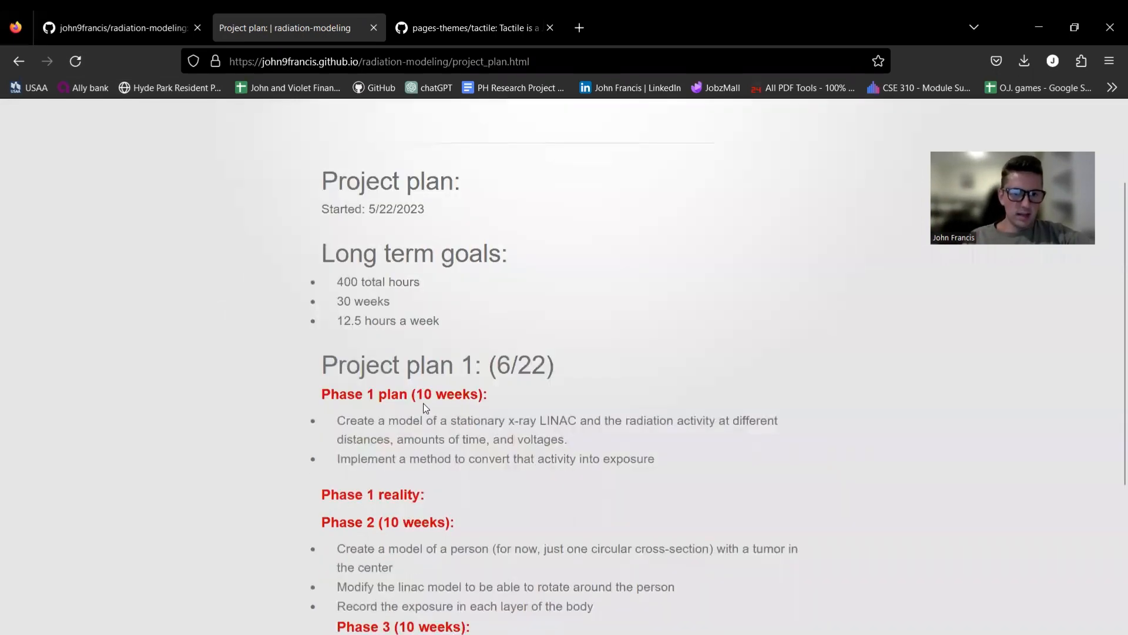
pyautogui.scroll(-3)
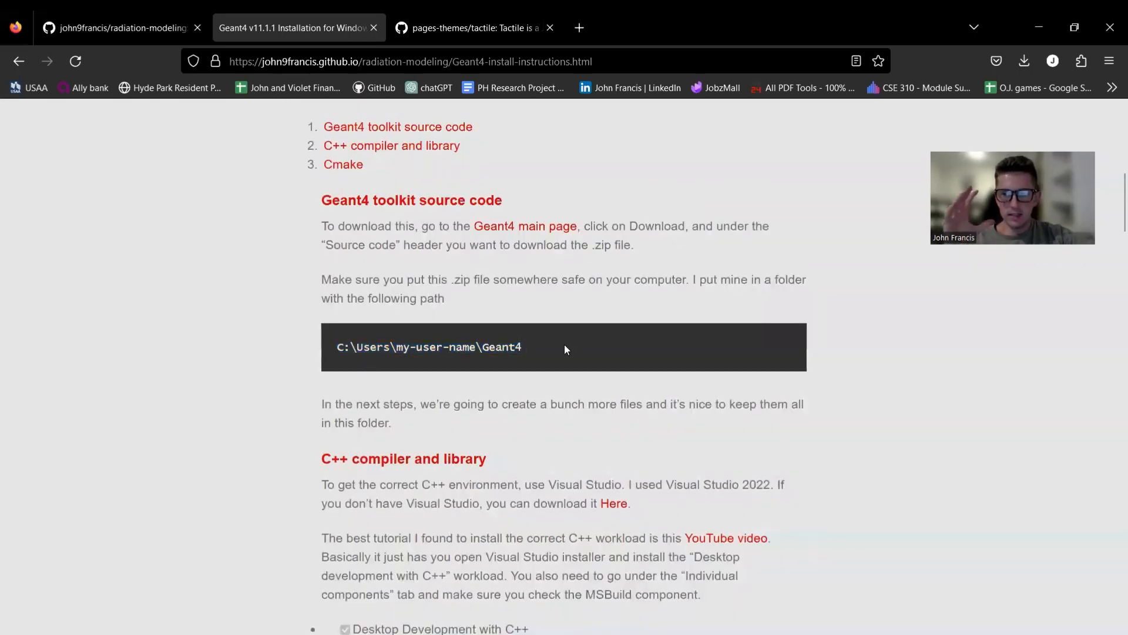
pyautogui.click(117, 29)
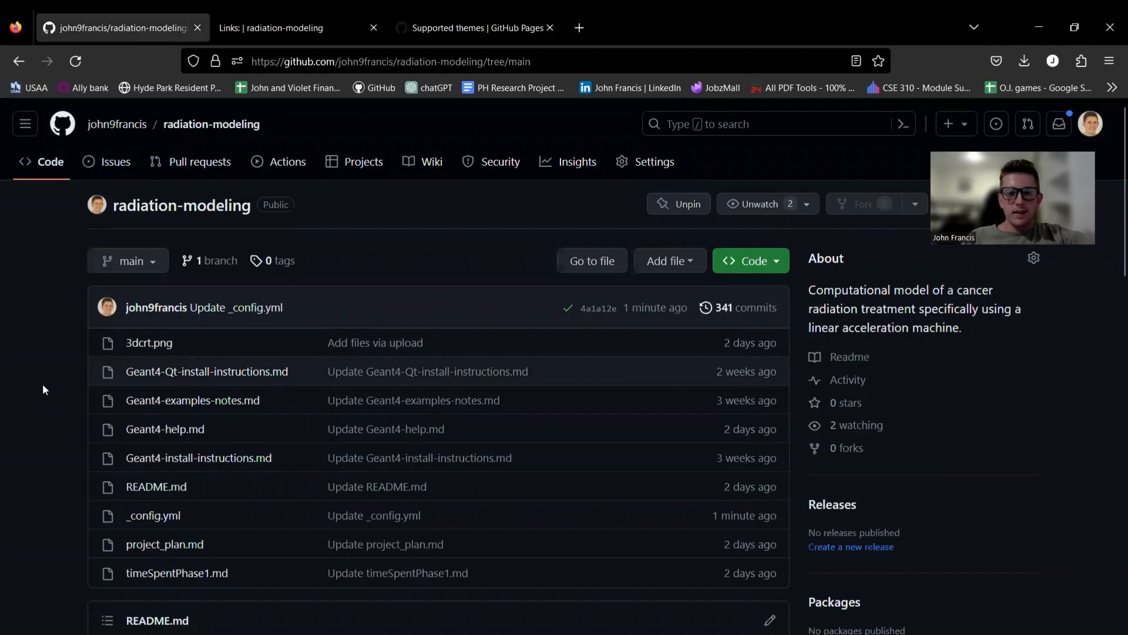
# Step: Check the supported themes list, then scroll the Time Machine-styled home page
pyautogui.click(475, 28)
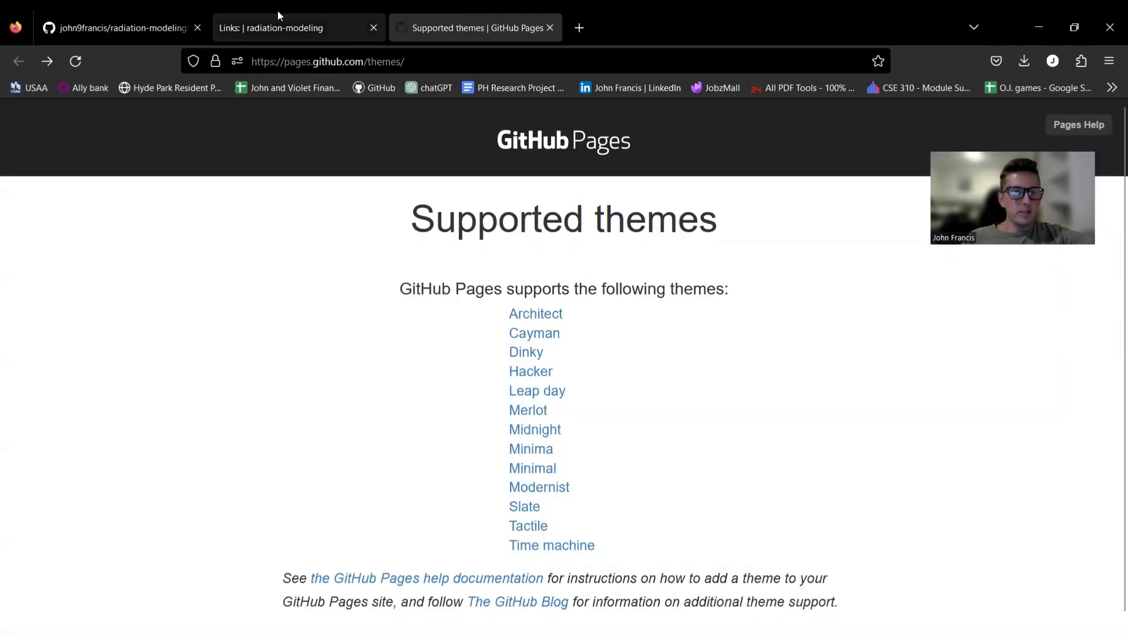
pyautogui.click(278, 28)
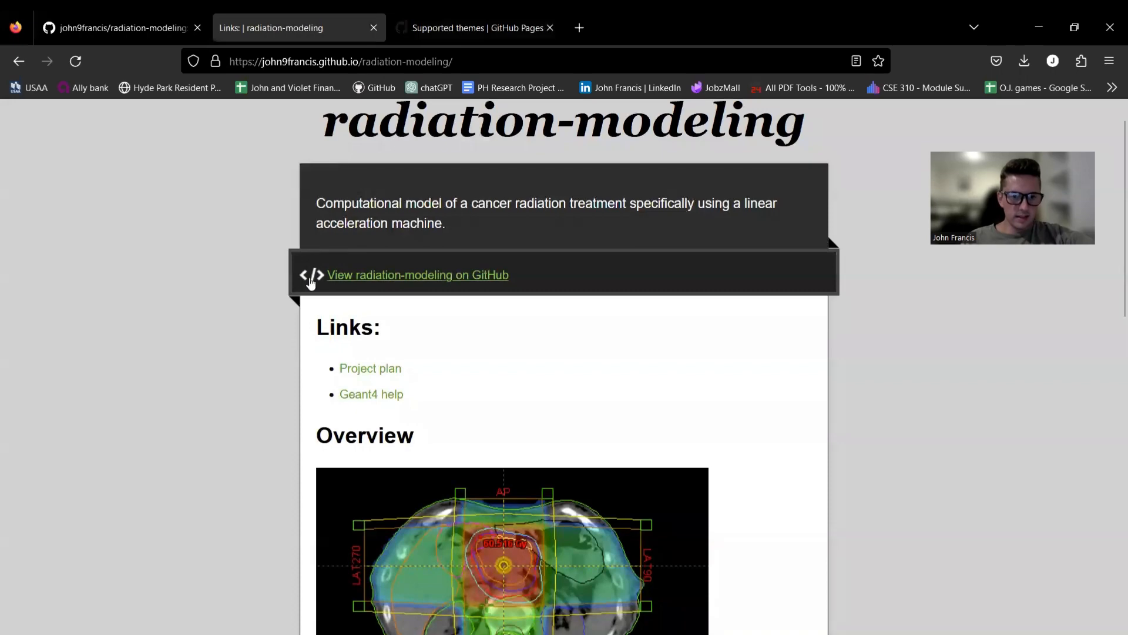
pyautogui.moveTo(407, 277)
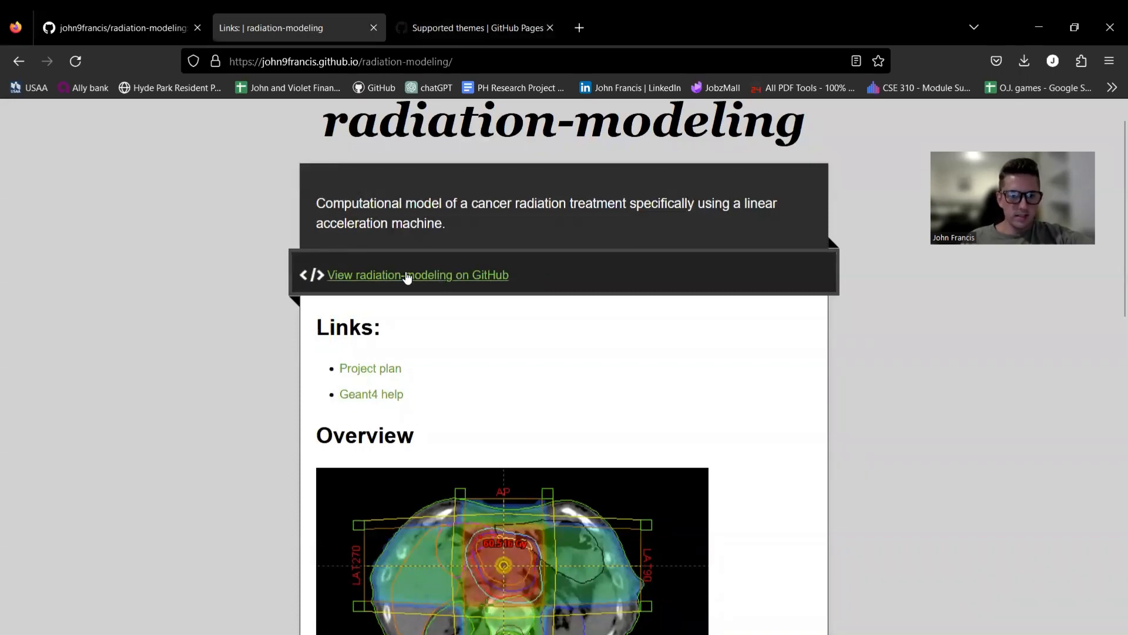
pyautogui.click(406, 275)
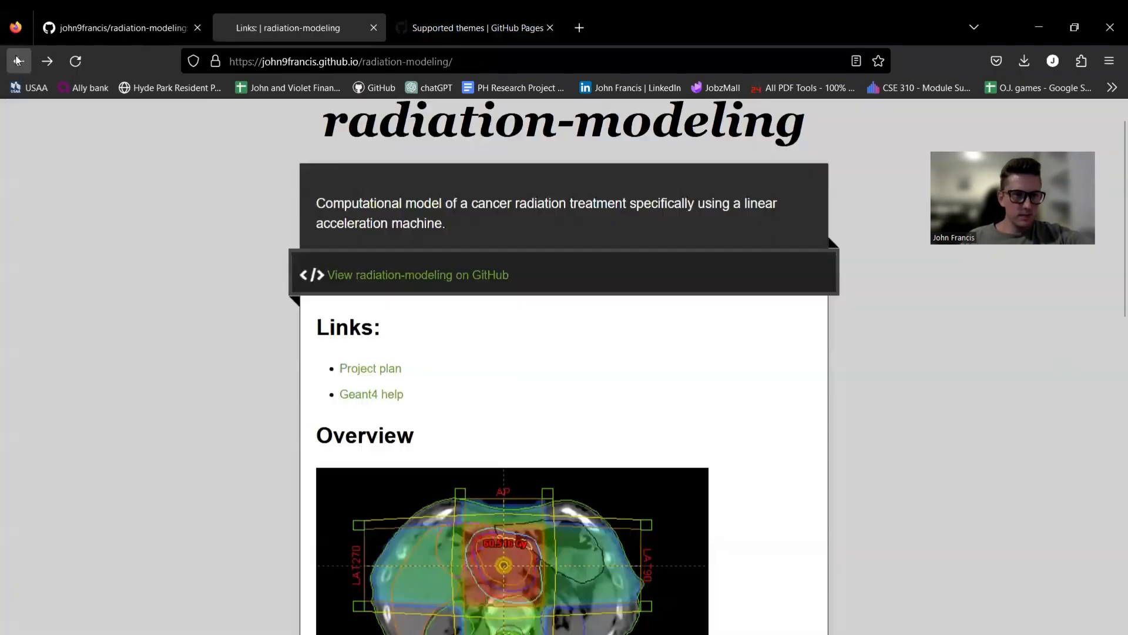
pyautogui.scroll(-3)
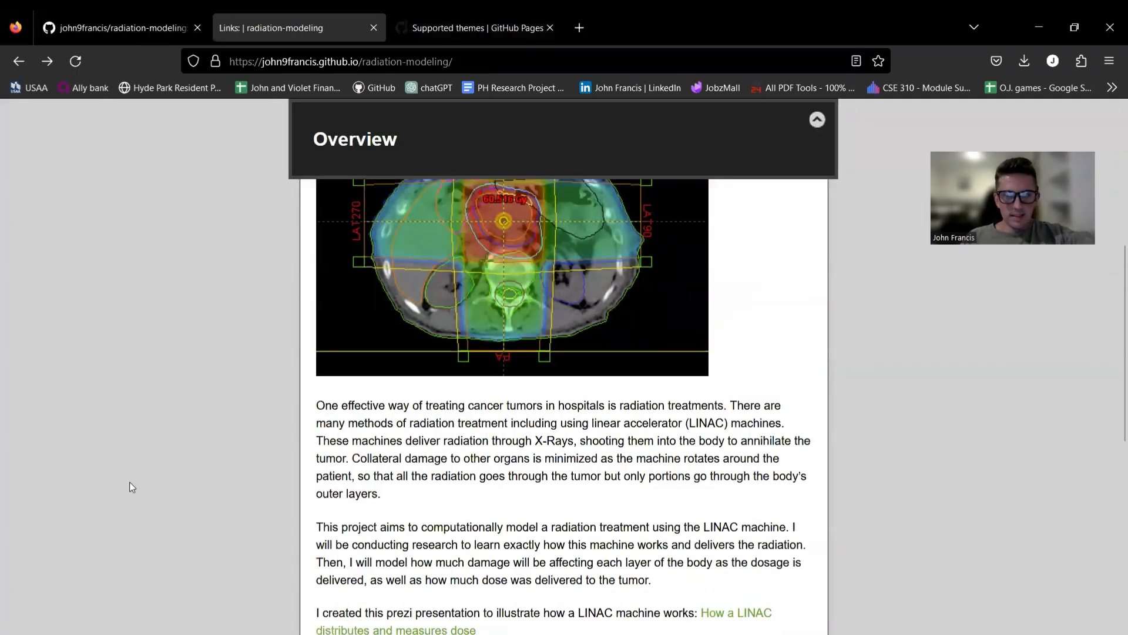
pyautogui.scroll(-3)
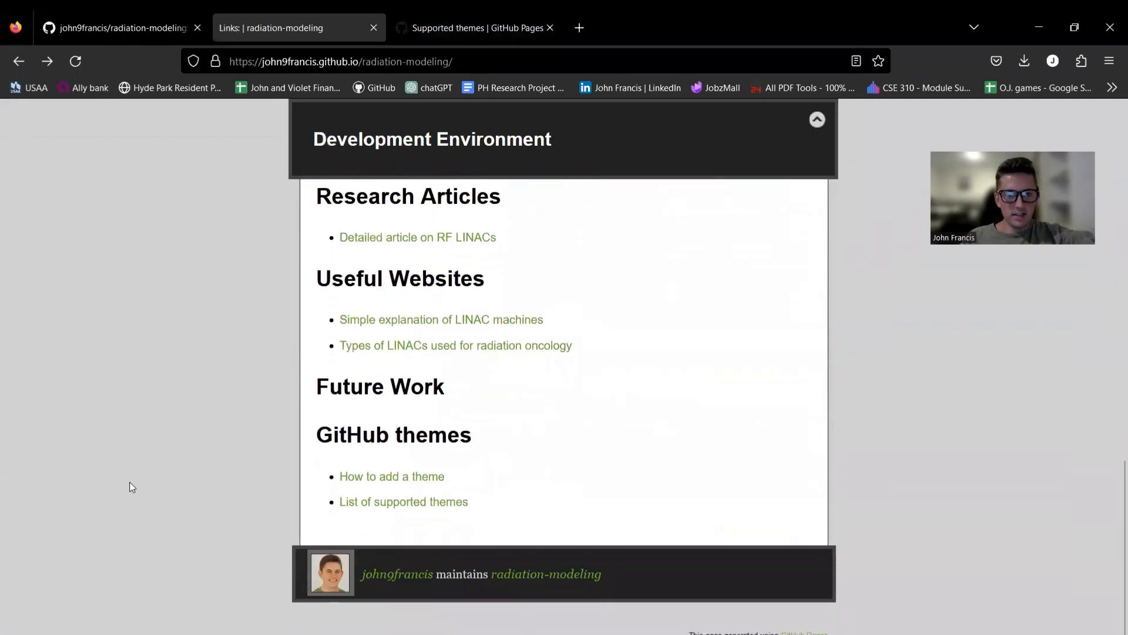
pyautogui.scroll(-3)
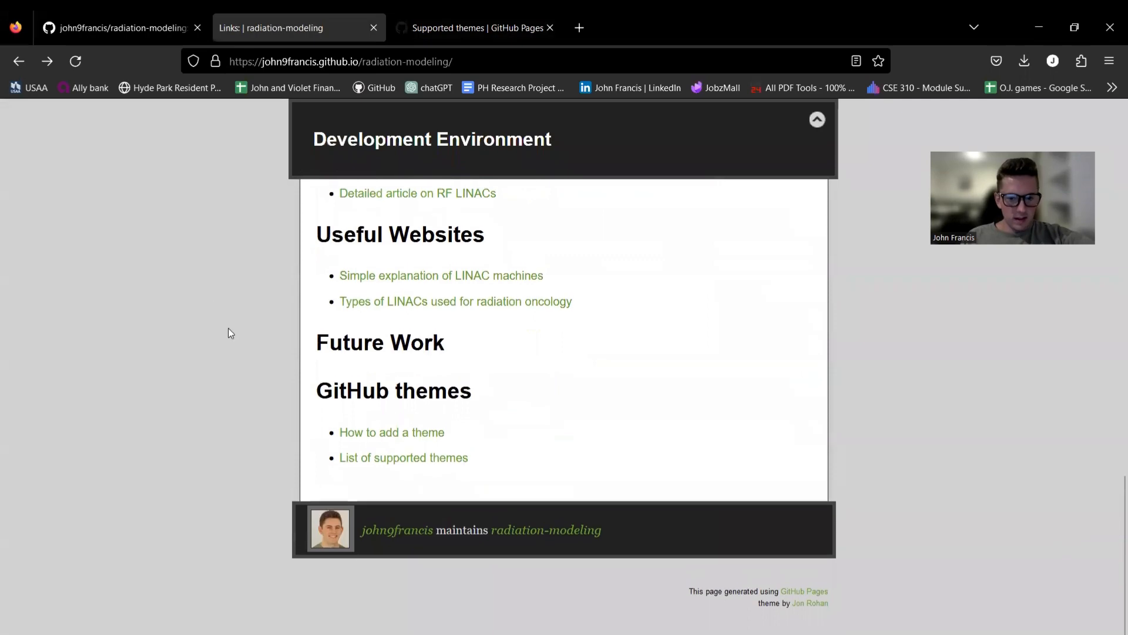
pyautogui.moveTo(250, 516)
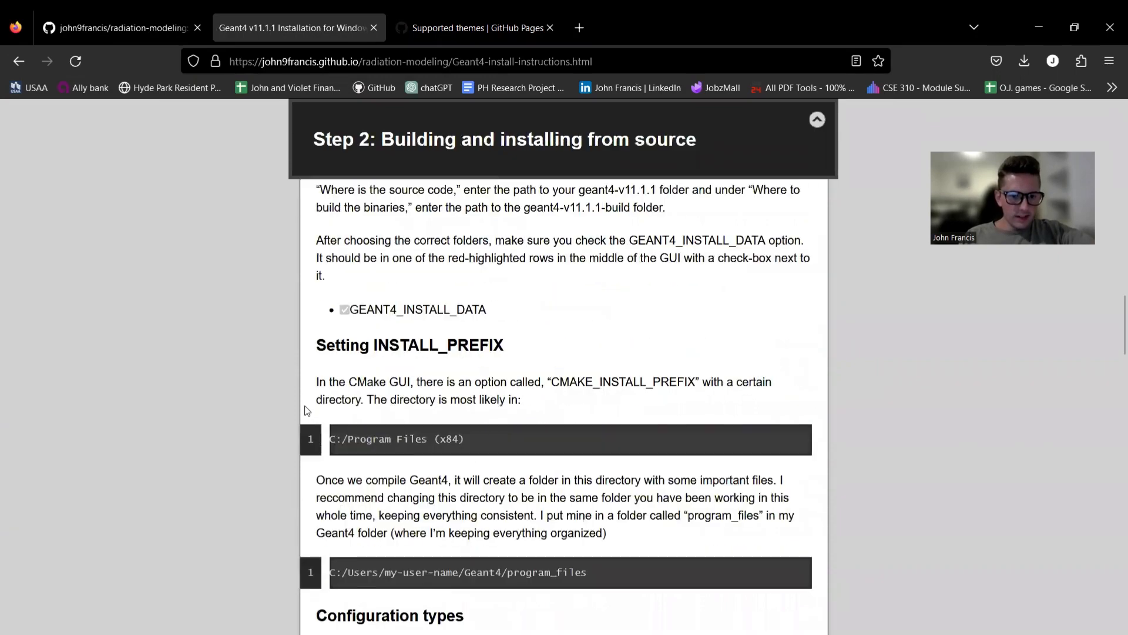
# Step: Scroll through the Geant4 install guide under the Time Machine theme
pyautogui.scroll(-3)
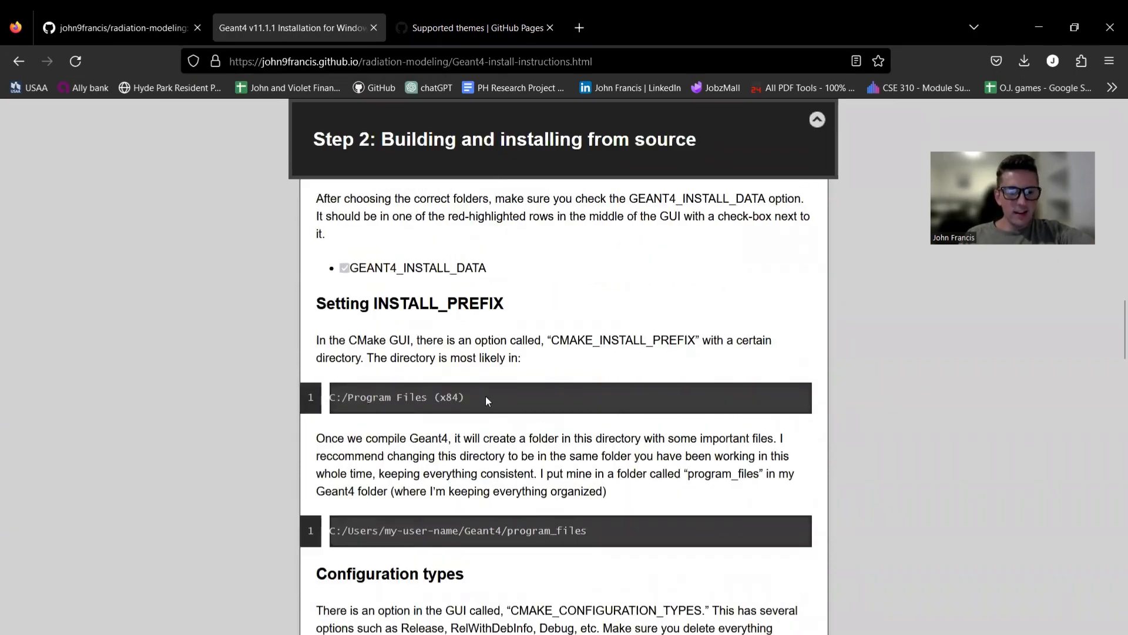
pyautogui.scroll(-3)
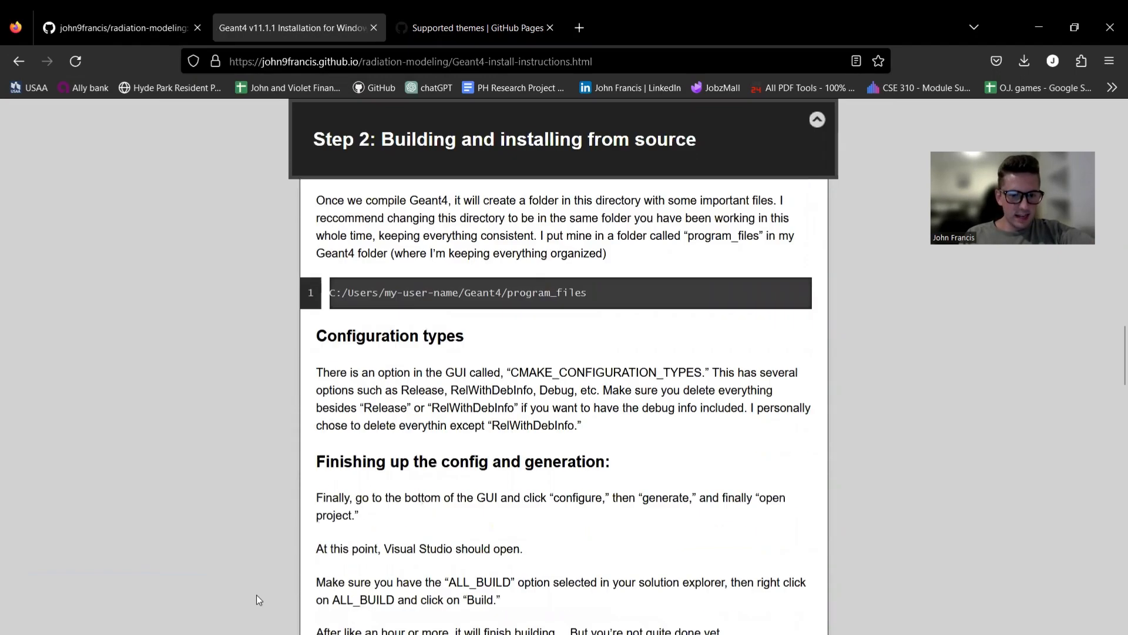
pyautogui.scroll(-3)
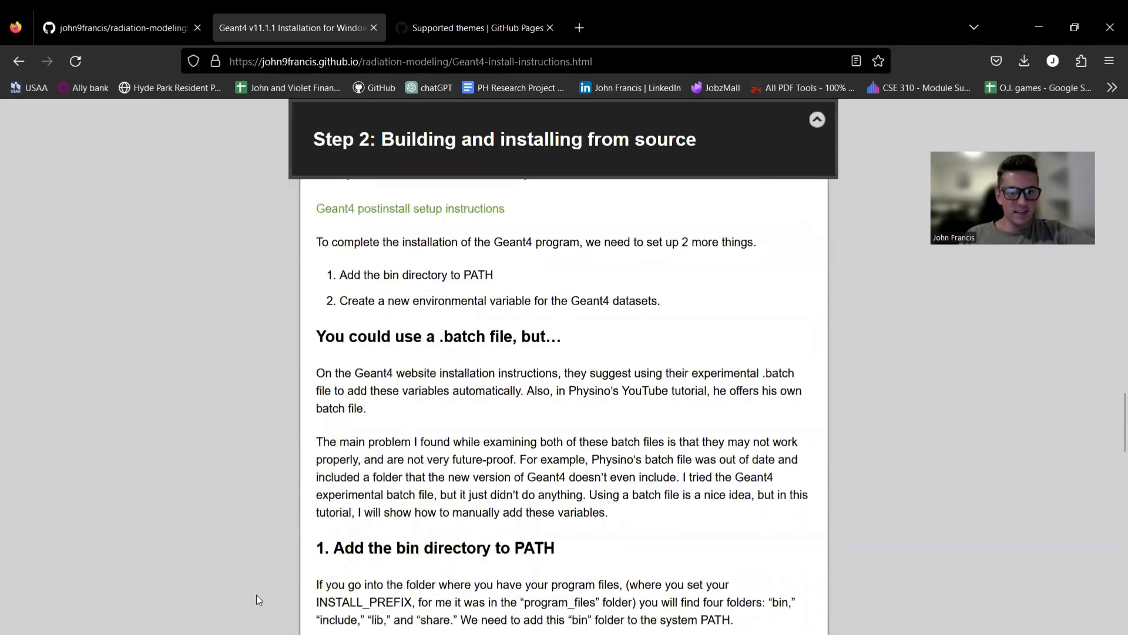
pyautogui.scroll(-3)
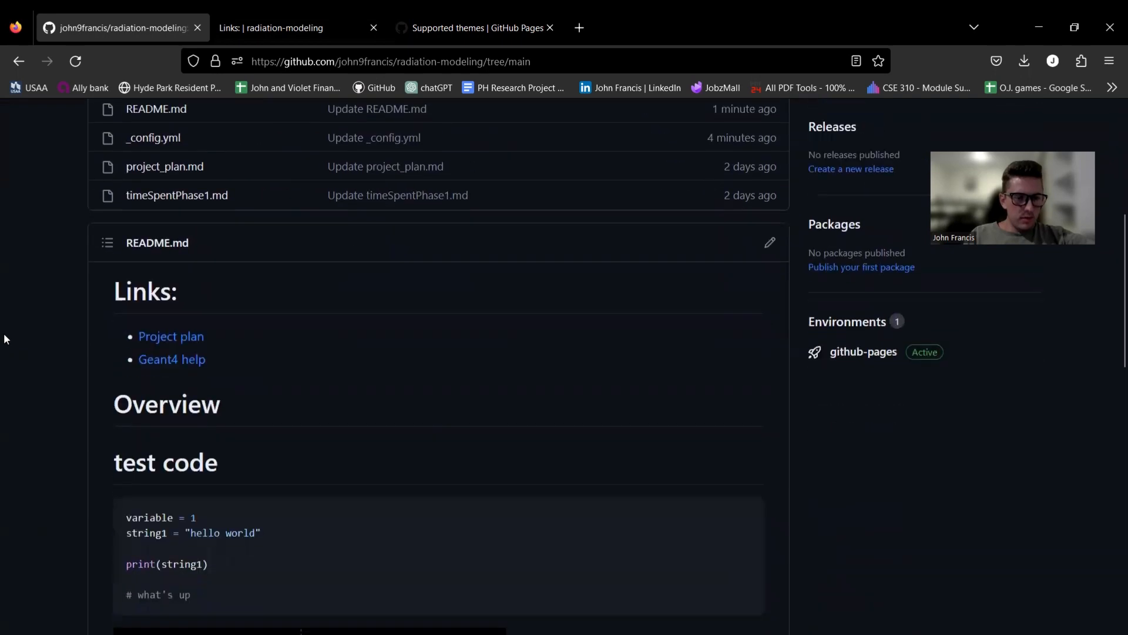
# Step: Reload the live home page to show the line-numbered test code block, then return to the themes list
pyautogui.scroll(-3)
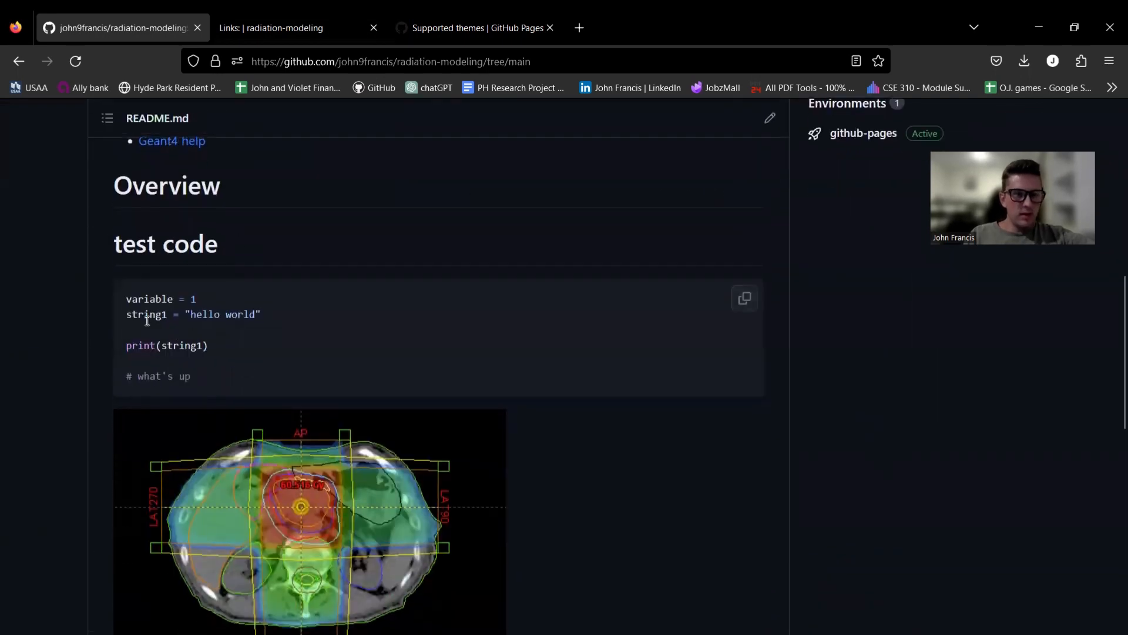
pyautogui.scroll(3)
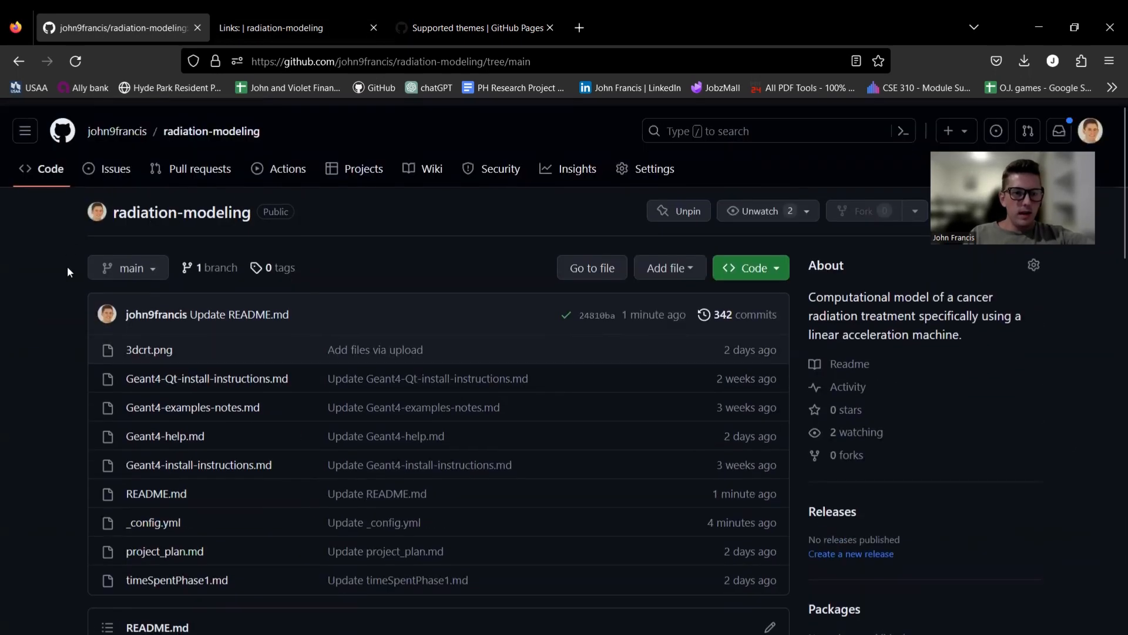
pyautogui.click(287, 28)
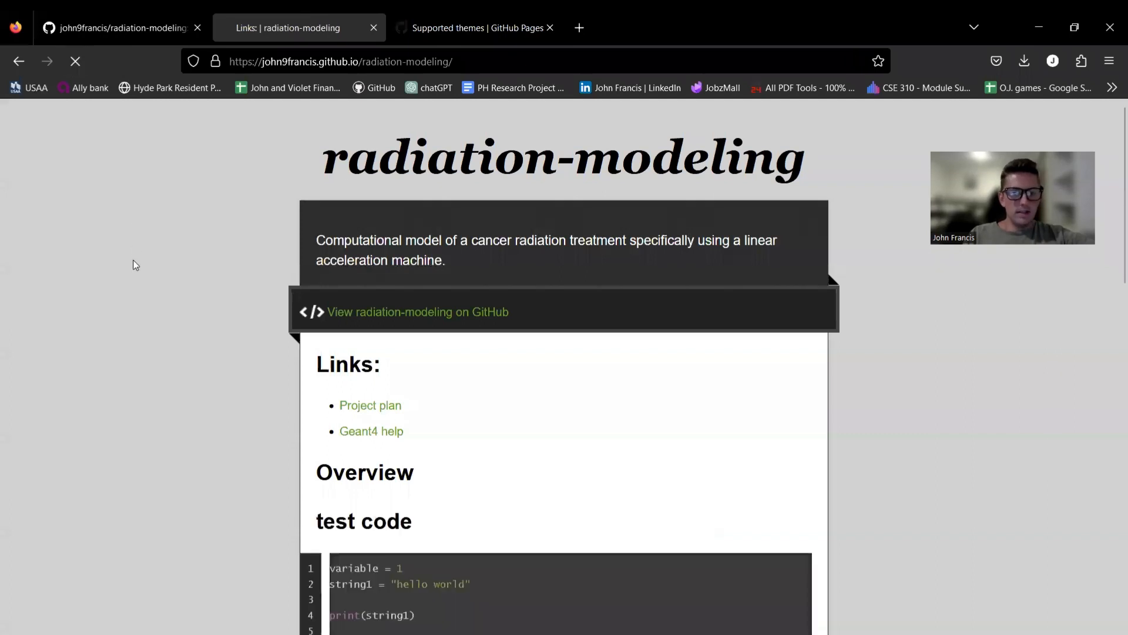
pyautogui.scroll(-3)
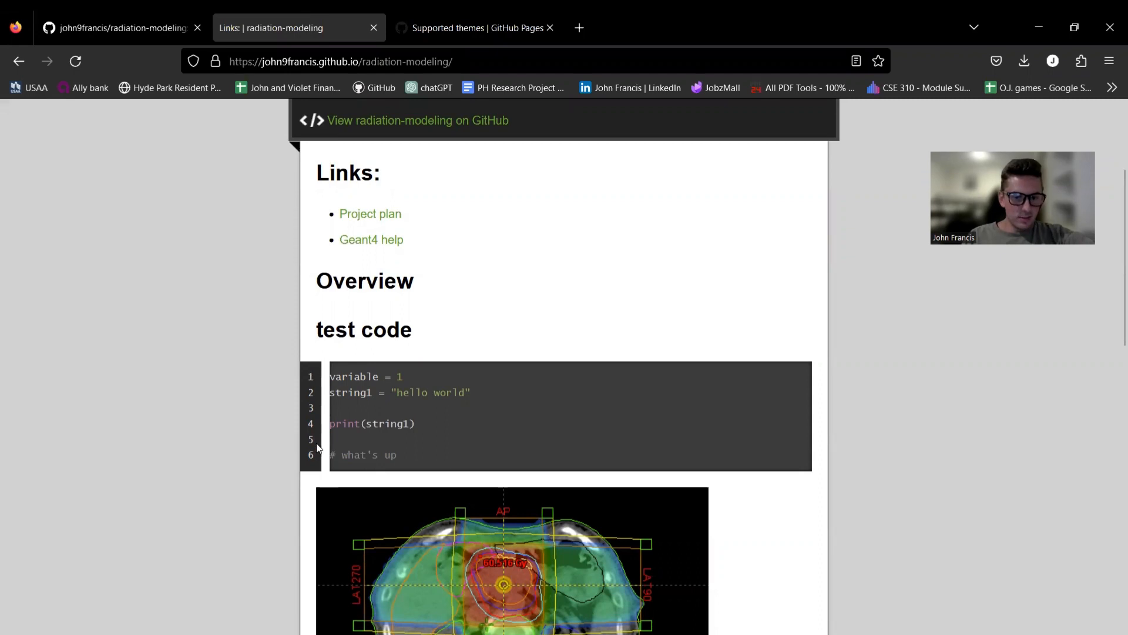
pyautogui.click(475, 28)
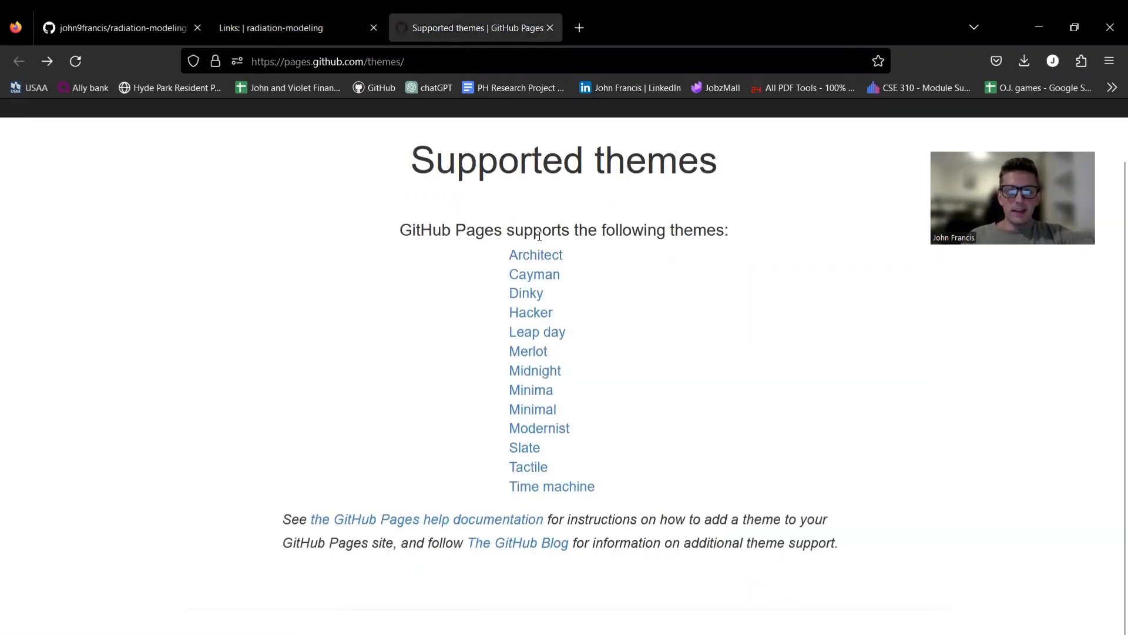
pyautogui.moveTo(674, 448)
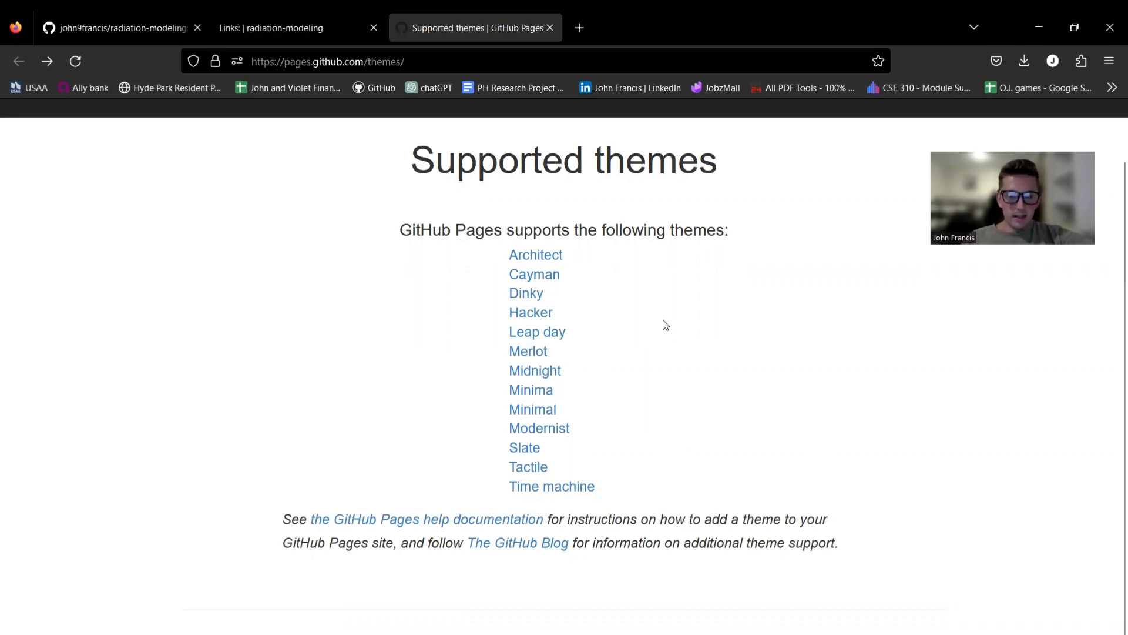
pyautogui.moveTo(575, 486)
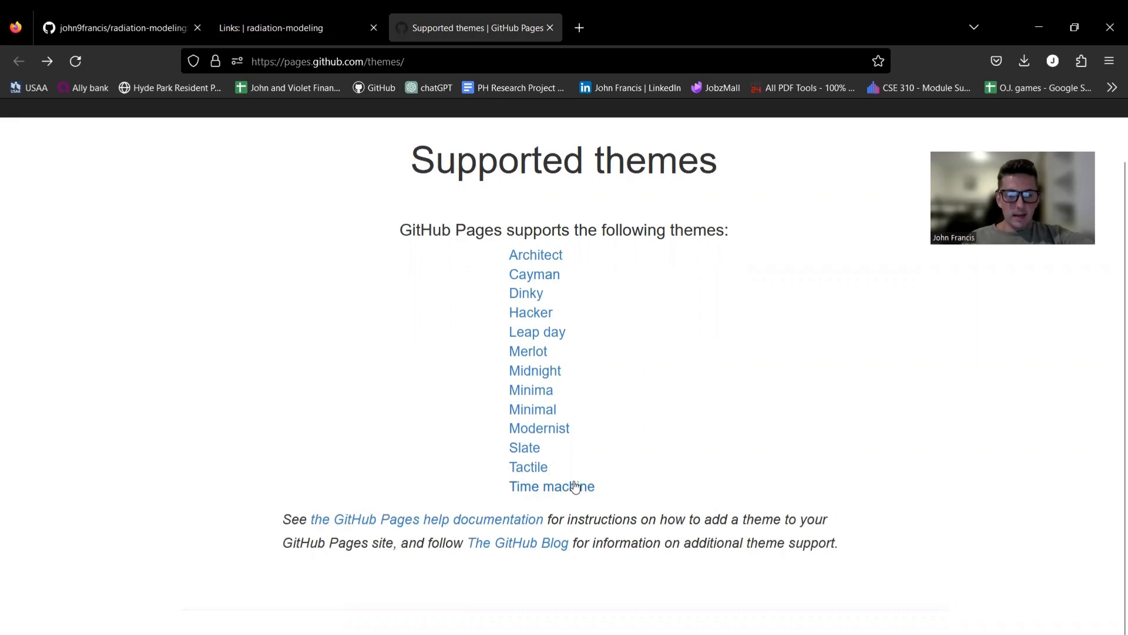